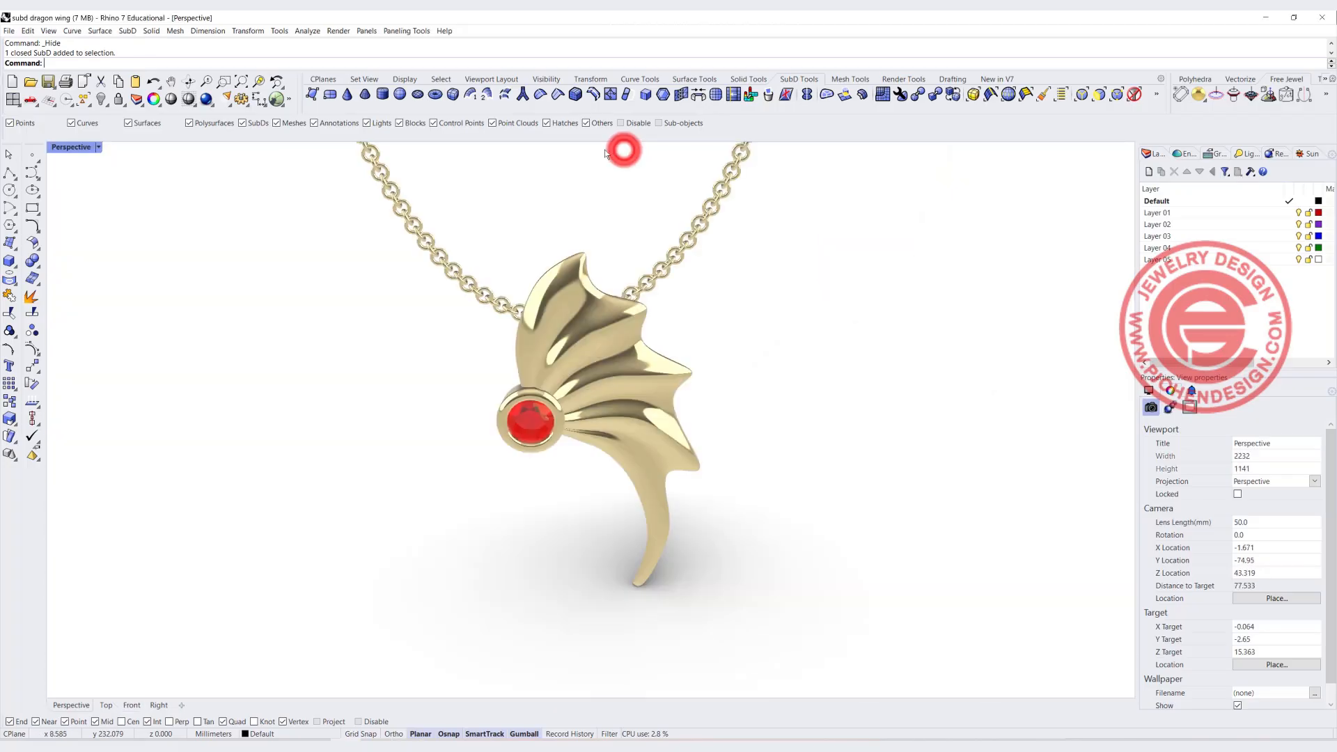
Step: Switch to the Front view showing only the red wing outline curve
{"action": "left_click", "coordinate": [97, 147]}
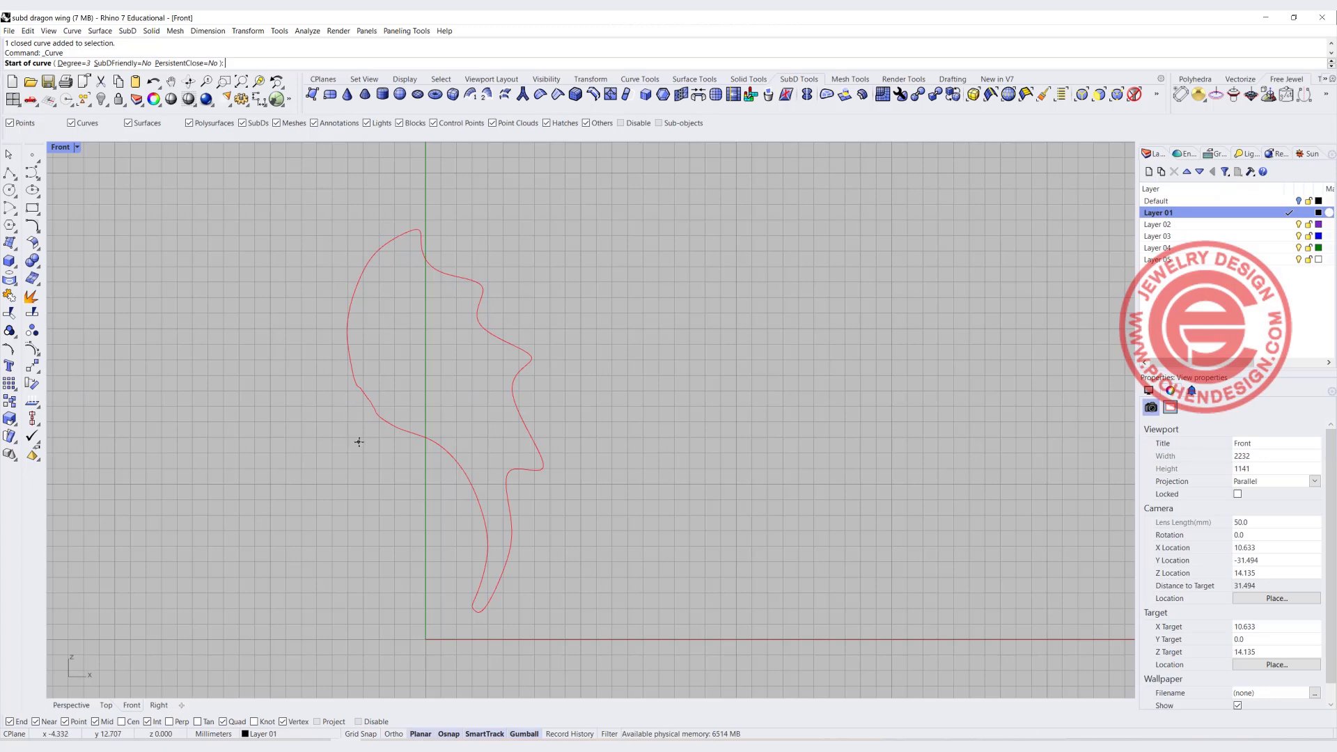
Step: Sketch the first rib curves fanning from the wing's base across the outline
{"action": "left_click", "coordinate": [394, 271]}
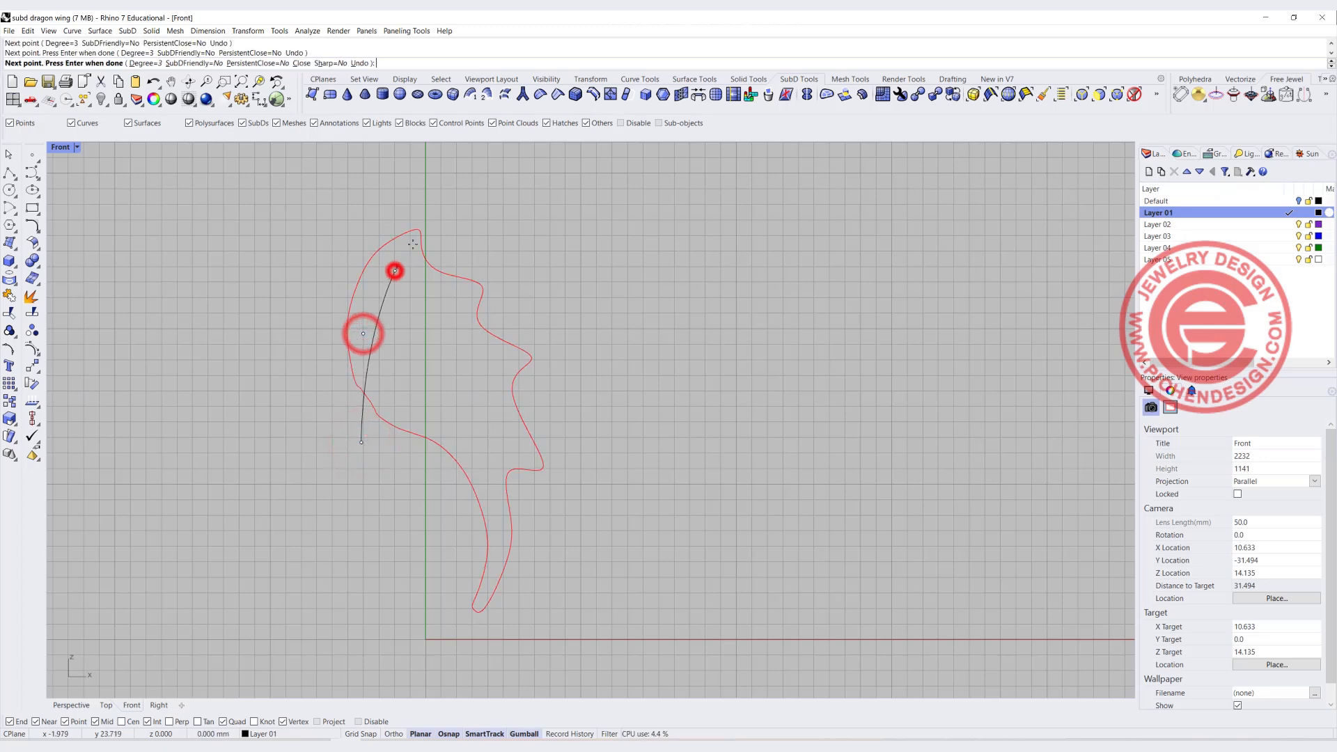
{"action": "left_click", "coordinate": [442, 196]}
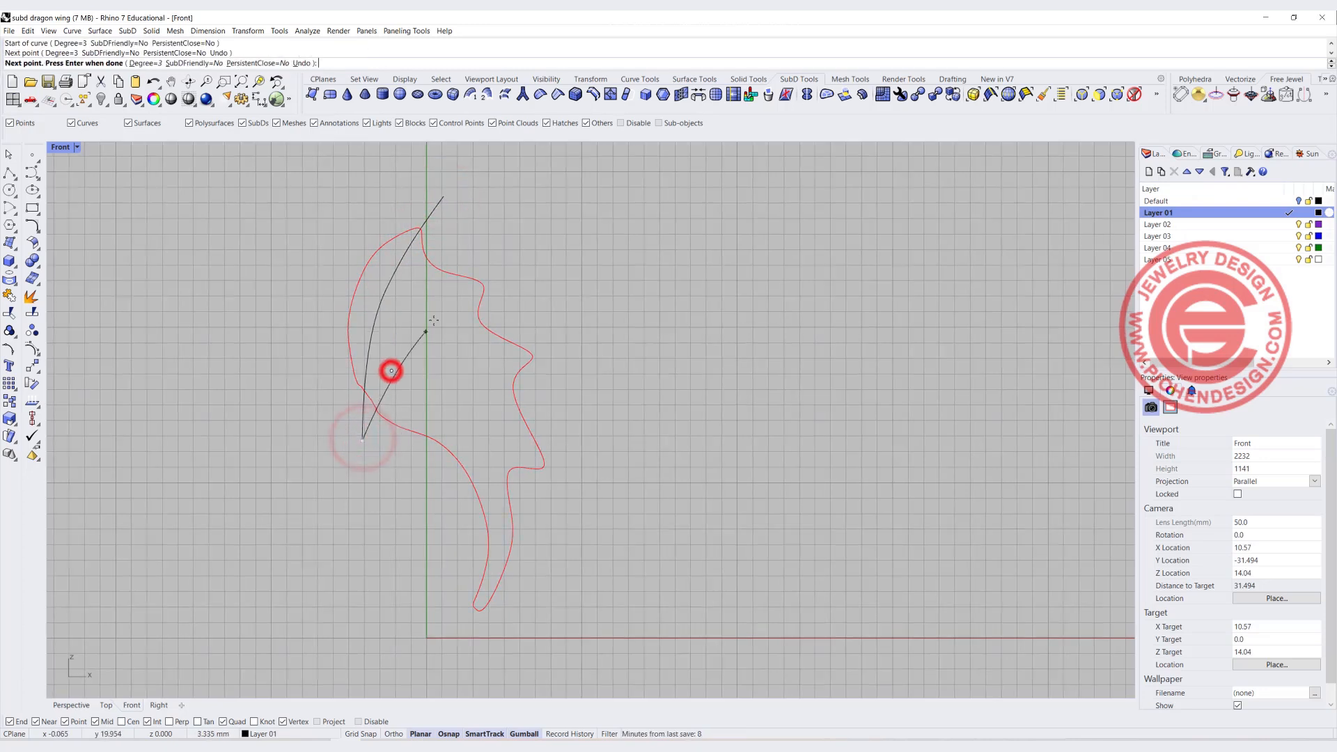
{"action": "left_click", "coordinate": [516, 271]}
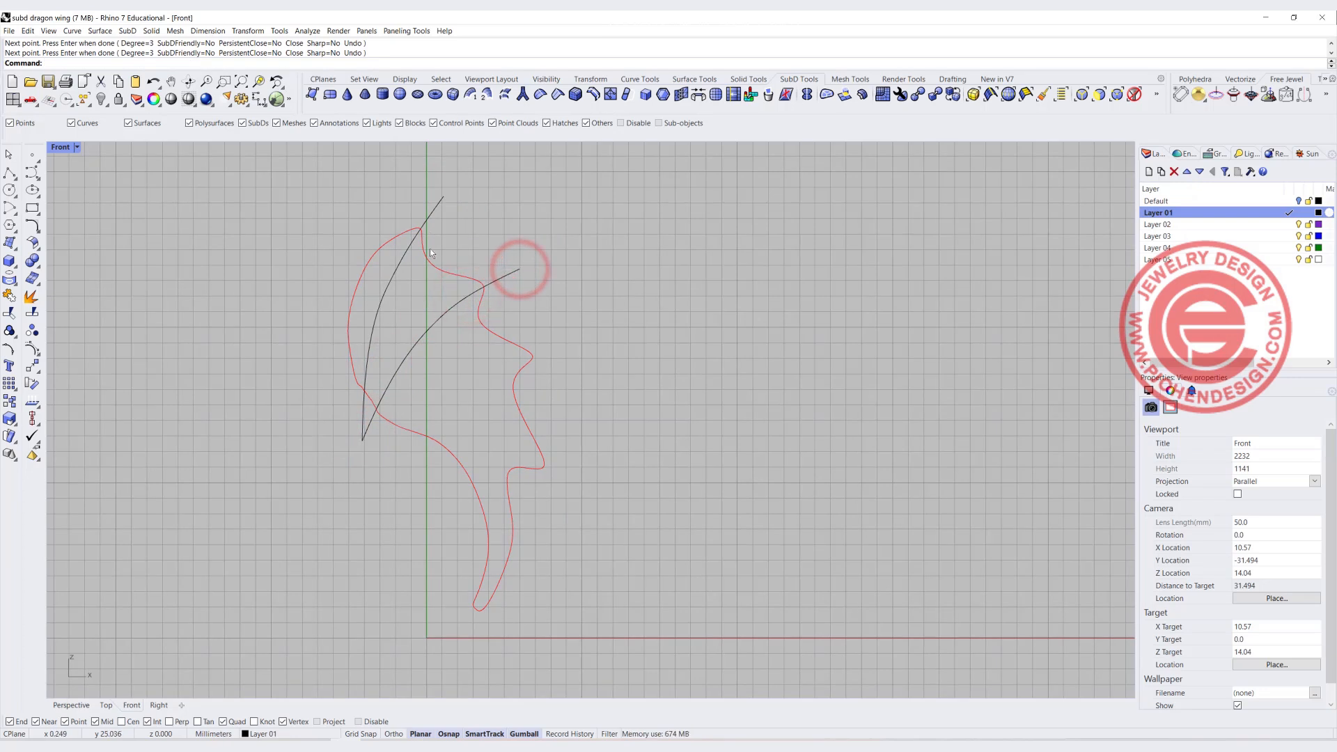
{"action": "mouse_move", "coordinate": [466, 275]}
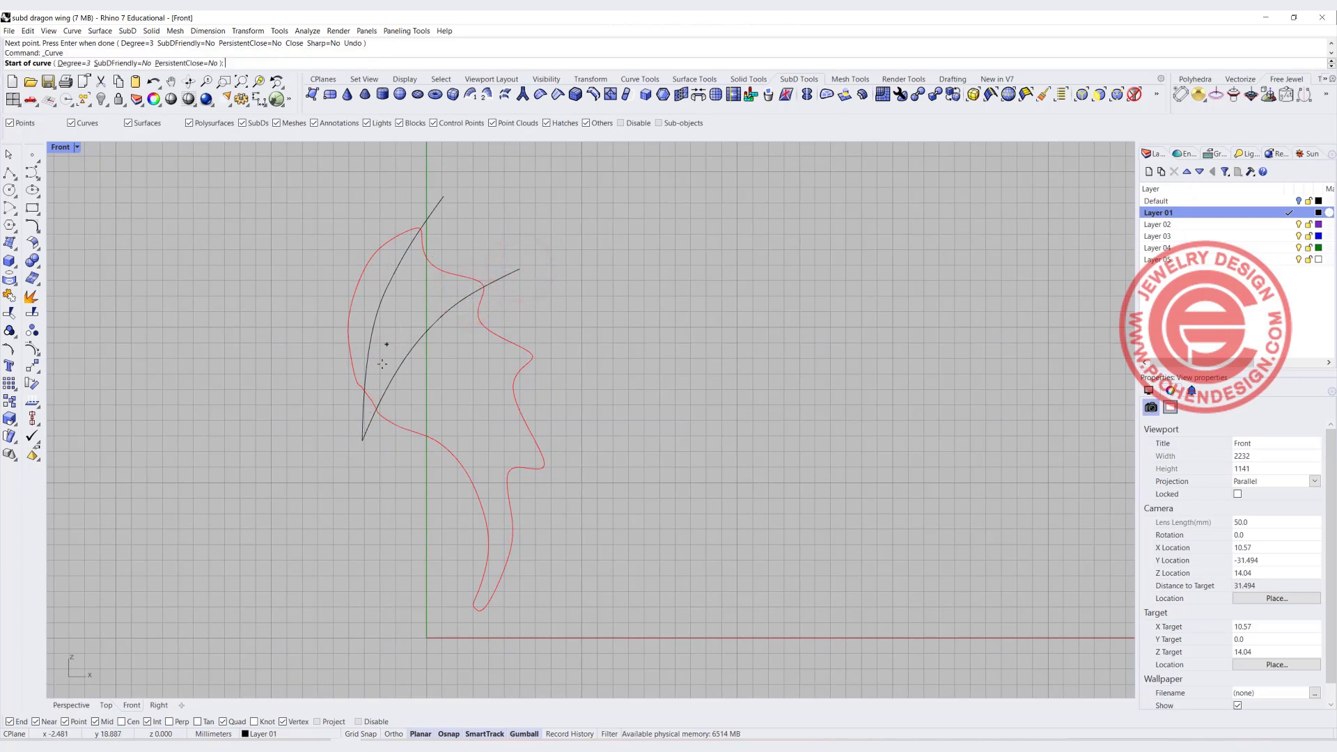
Step: Add further rib curves from the shared base point, one trailing down toward the lower right lobe
{"action": "left_click", "coordinate": [362, 436]}
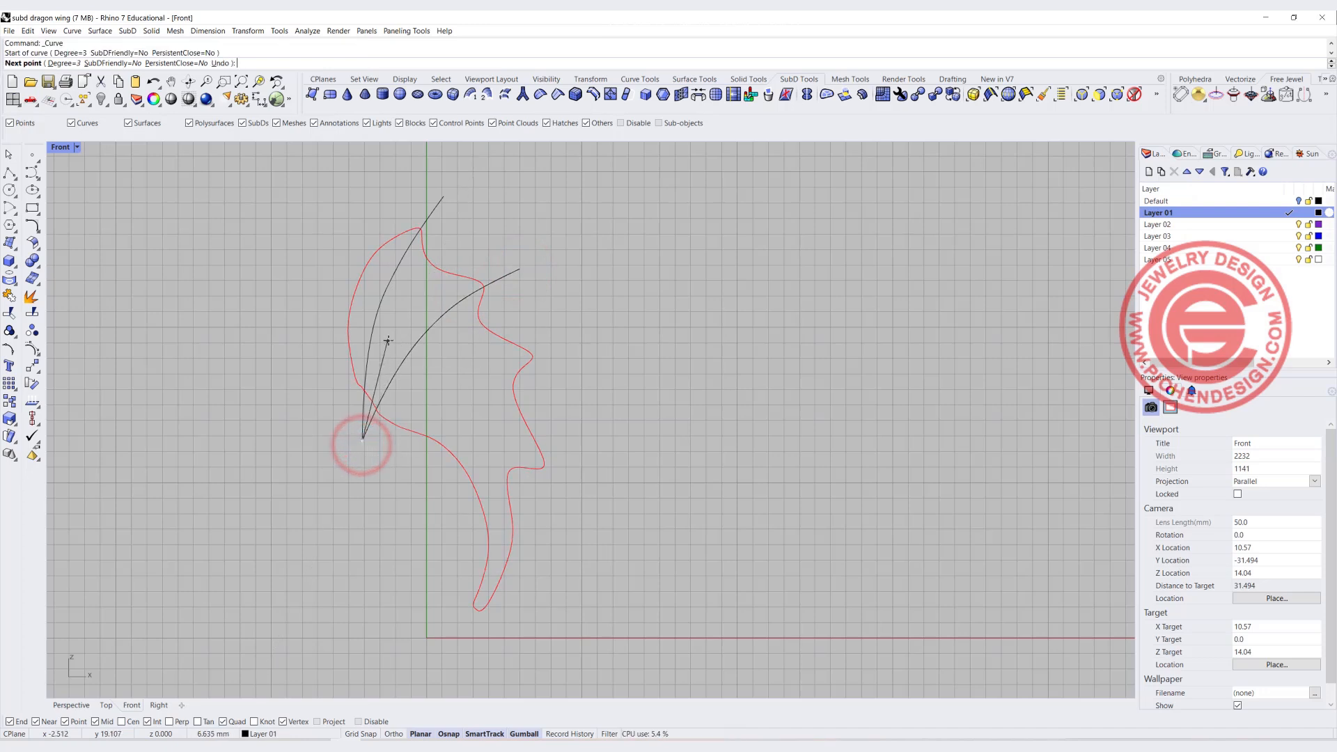
{"action": "left_click", "coordinate": [434, 265]}
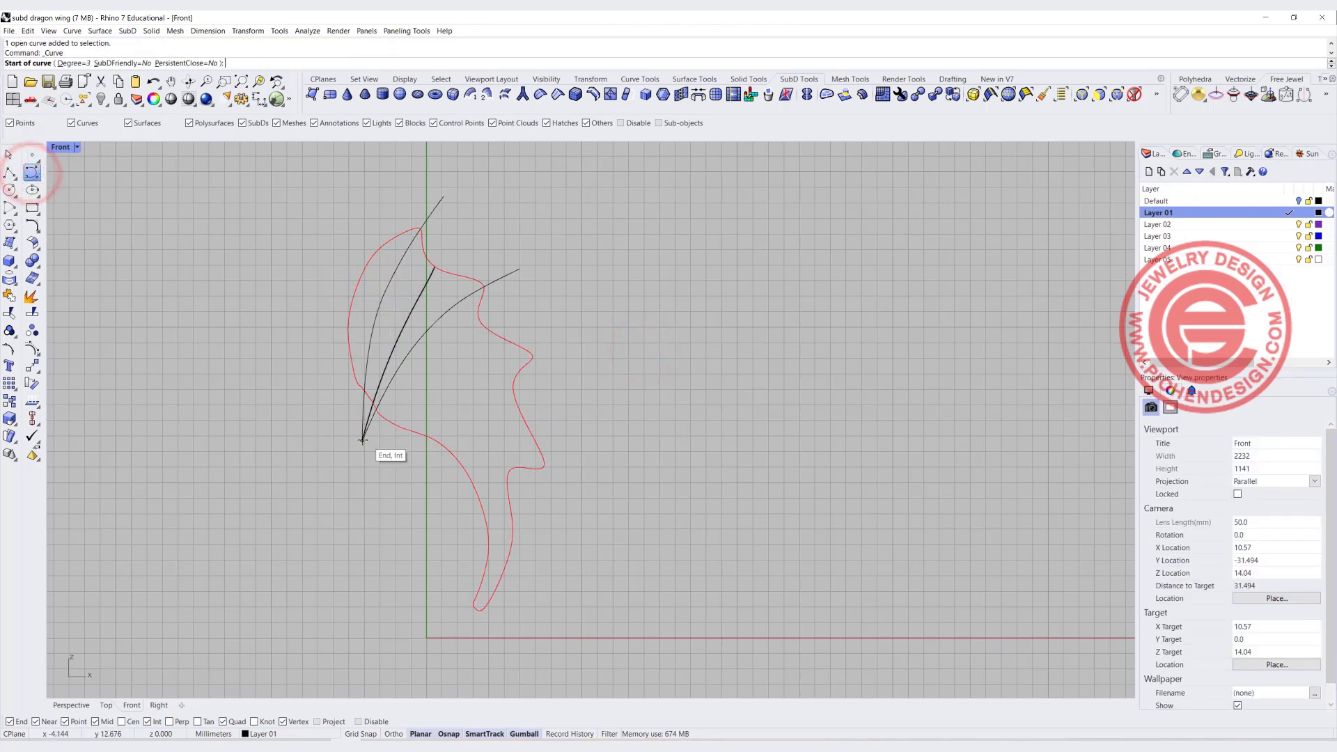
{"action": "left_click", "coordinate": [489, 321]}
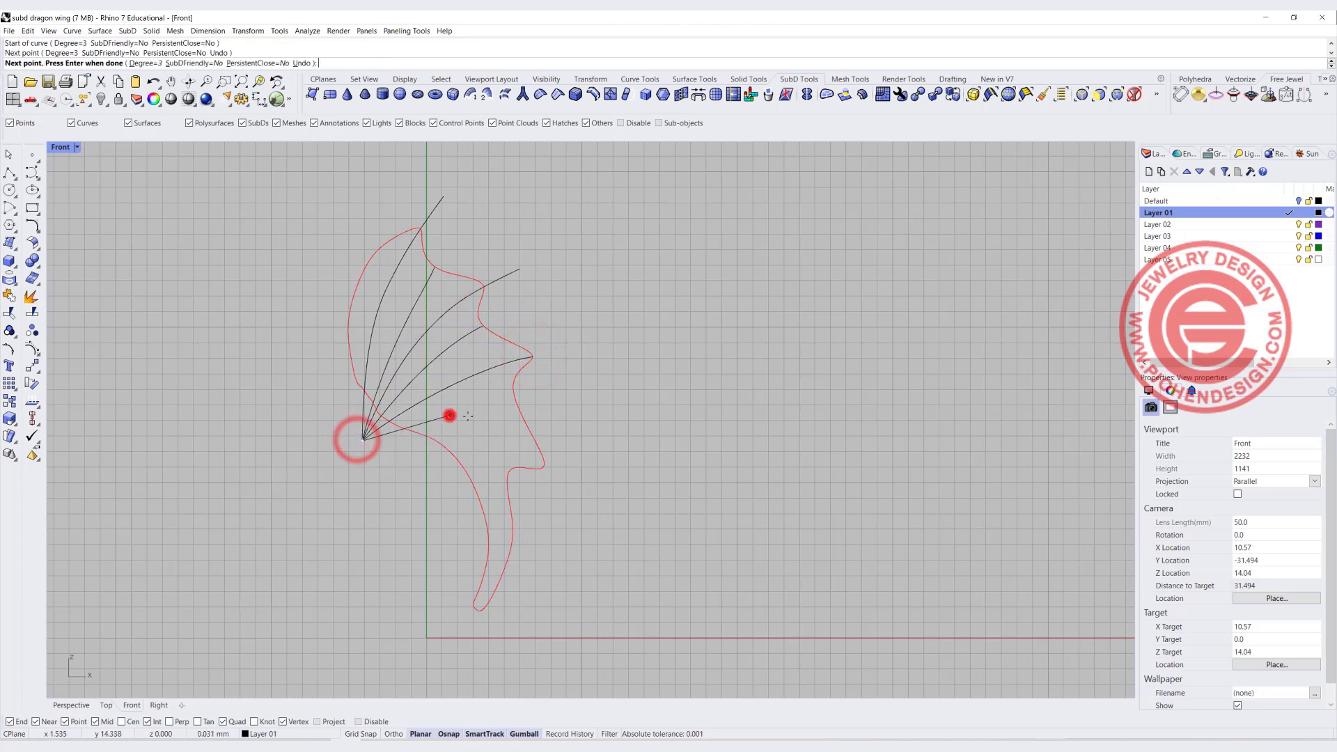
{"action": "left_click", "coordinate": [543, 470]}
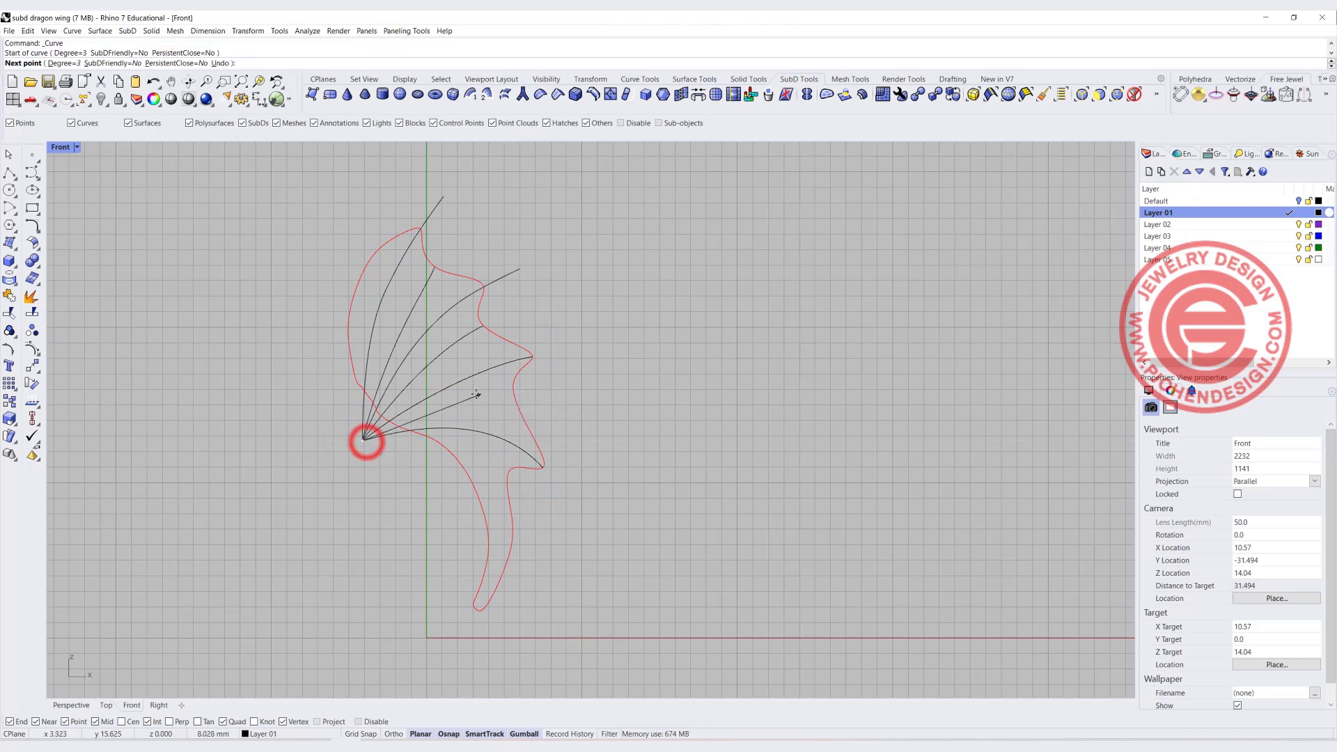
{"action": "left_click", "coordinate": [511, 393]}
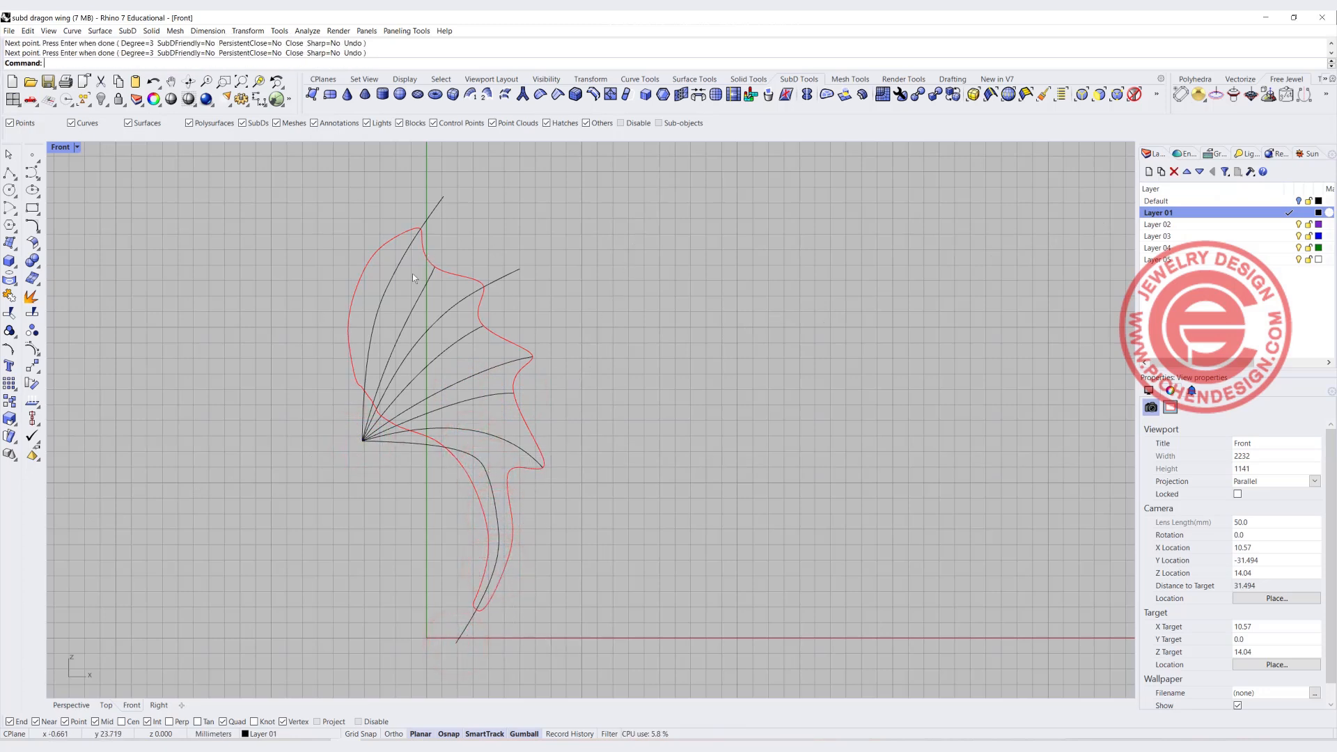
{"action": "mouse_move", "coordinate": [489, 322]}
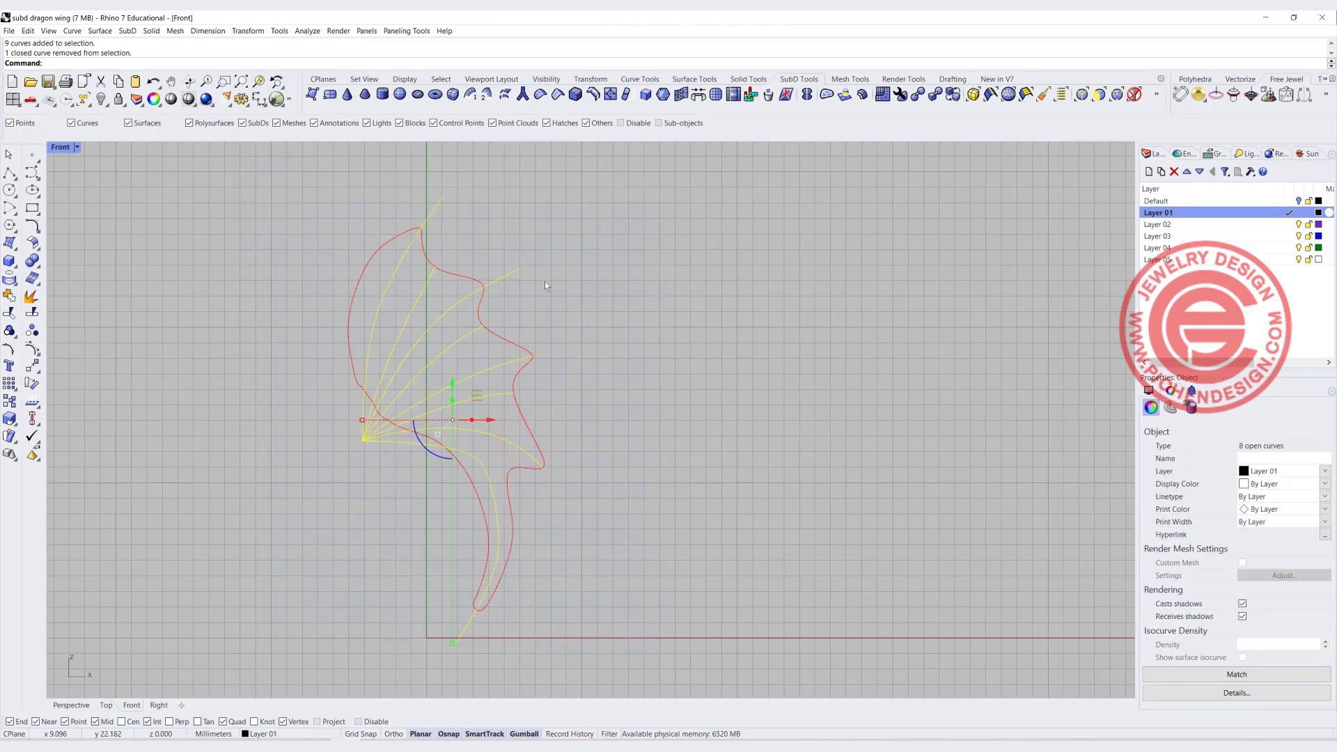
{"action": "mouse_move", "coordinate": [159, 156]}
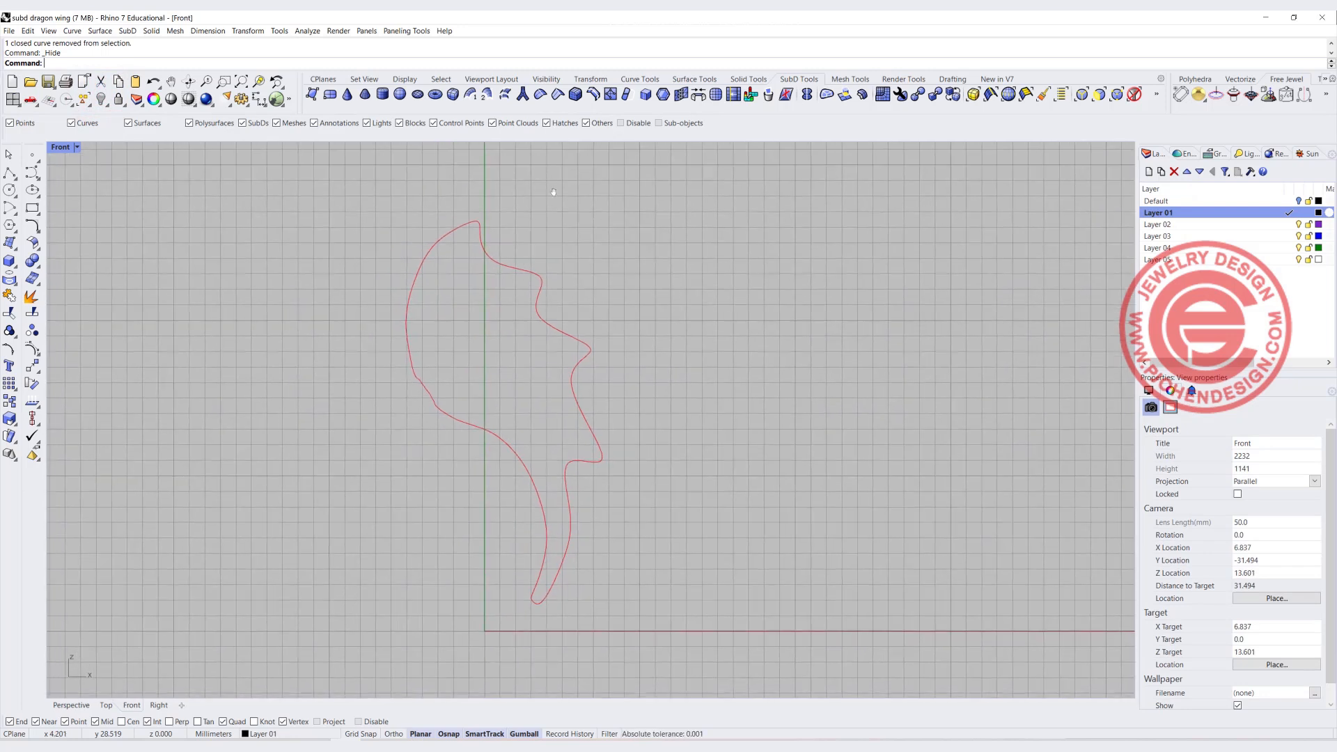
{"action": "mouse_move", "coordinate": [430, 94]}
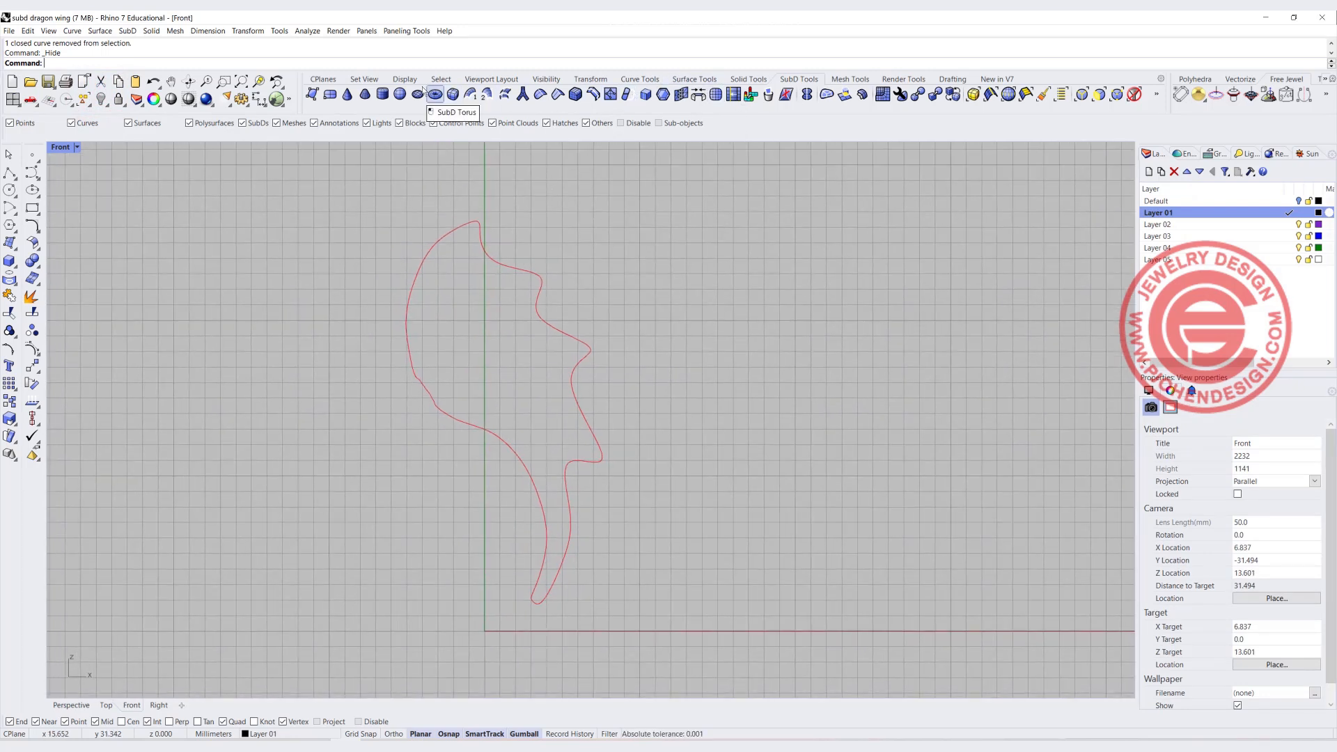
{"action": "mouse_move", "coordinate": [312, 93]}
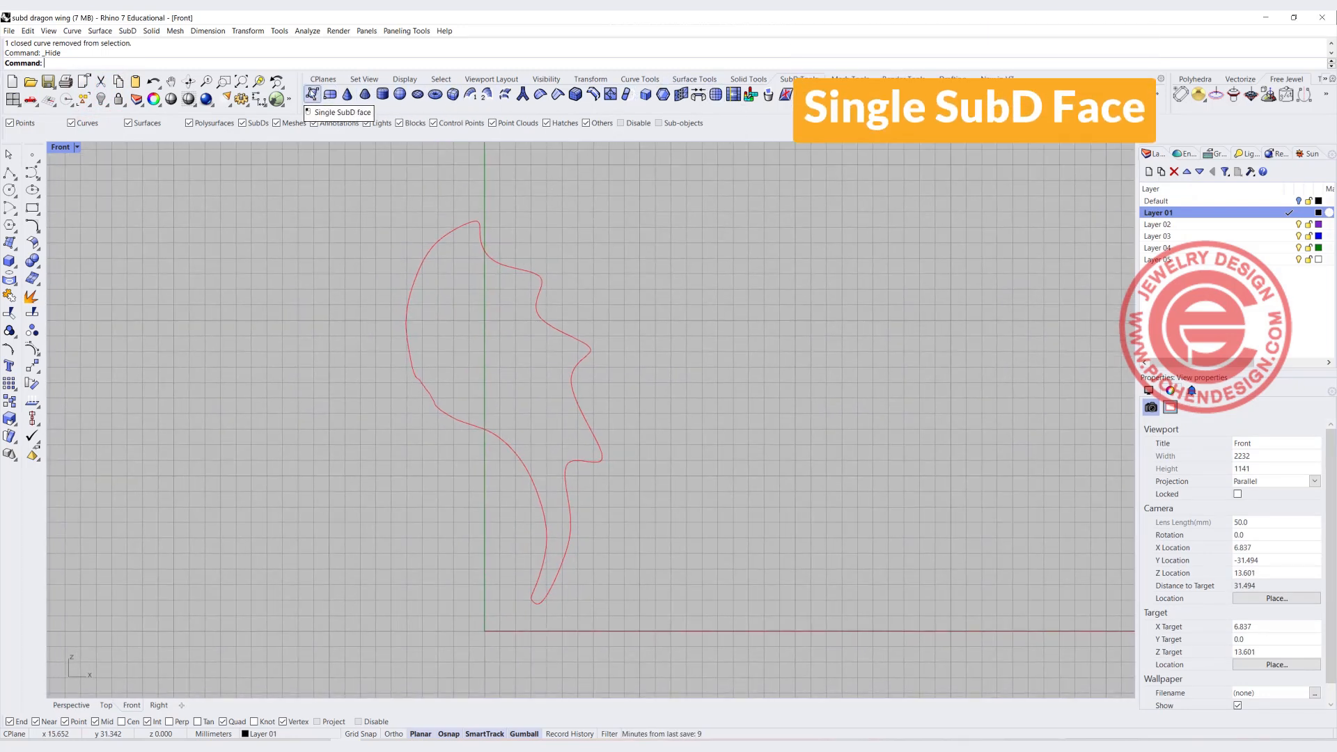
Step: Make a single four-cornered SubD face on the outline's lower left edge and toggle flat display
{"action": "left_click", "coordinate": [311, 93]}
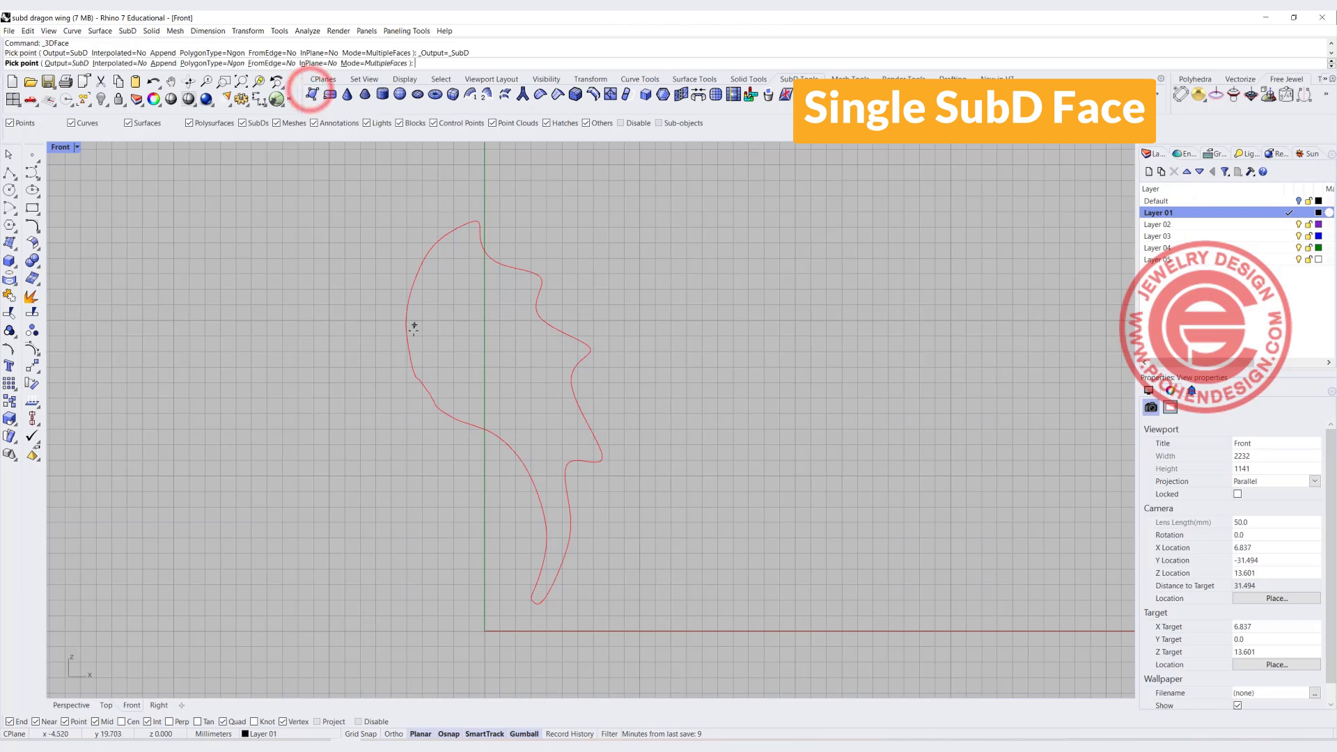
{"action": "left_click", "coordinate": [413, 326]}
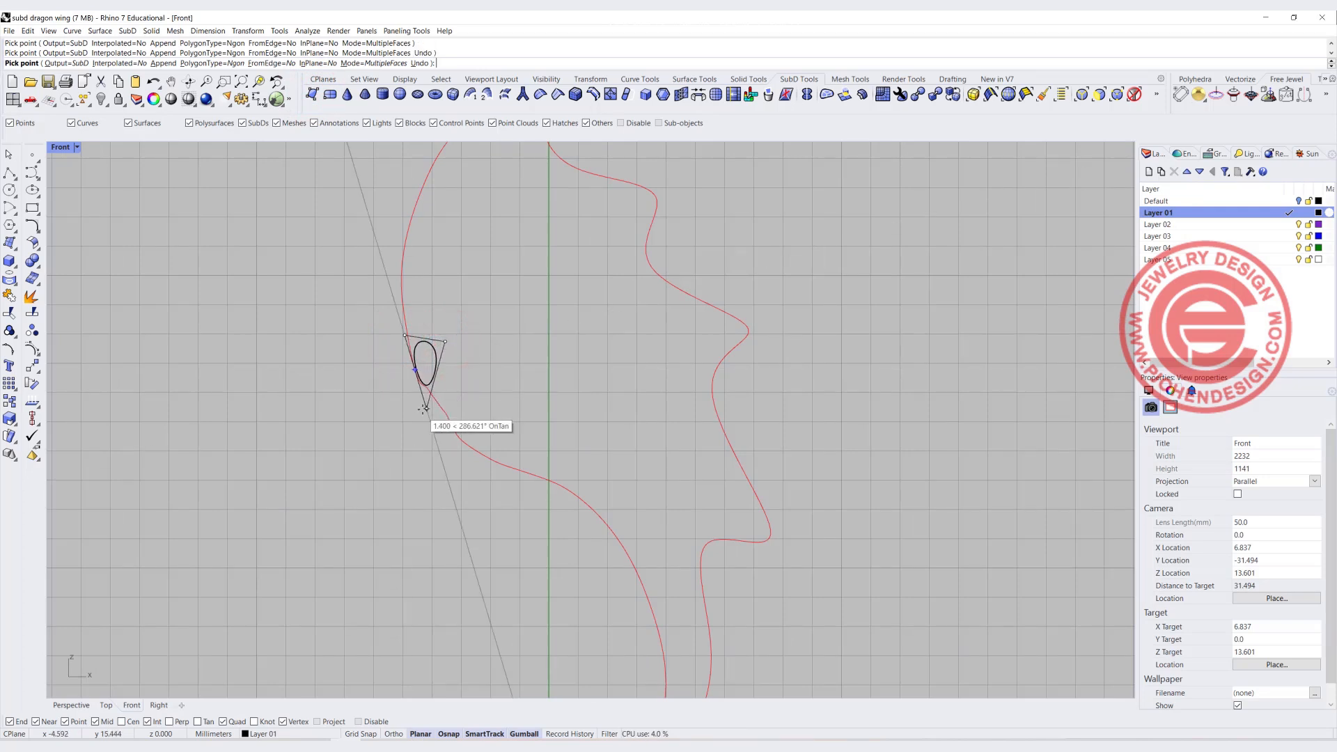
{"action": "left_click", "coordinate": [392, 386]}
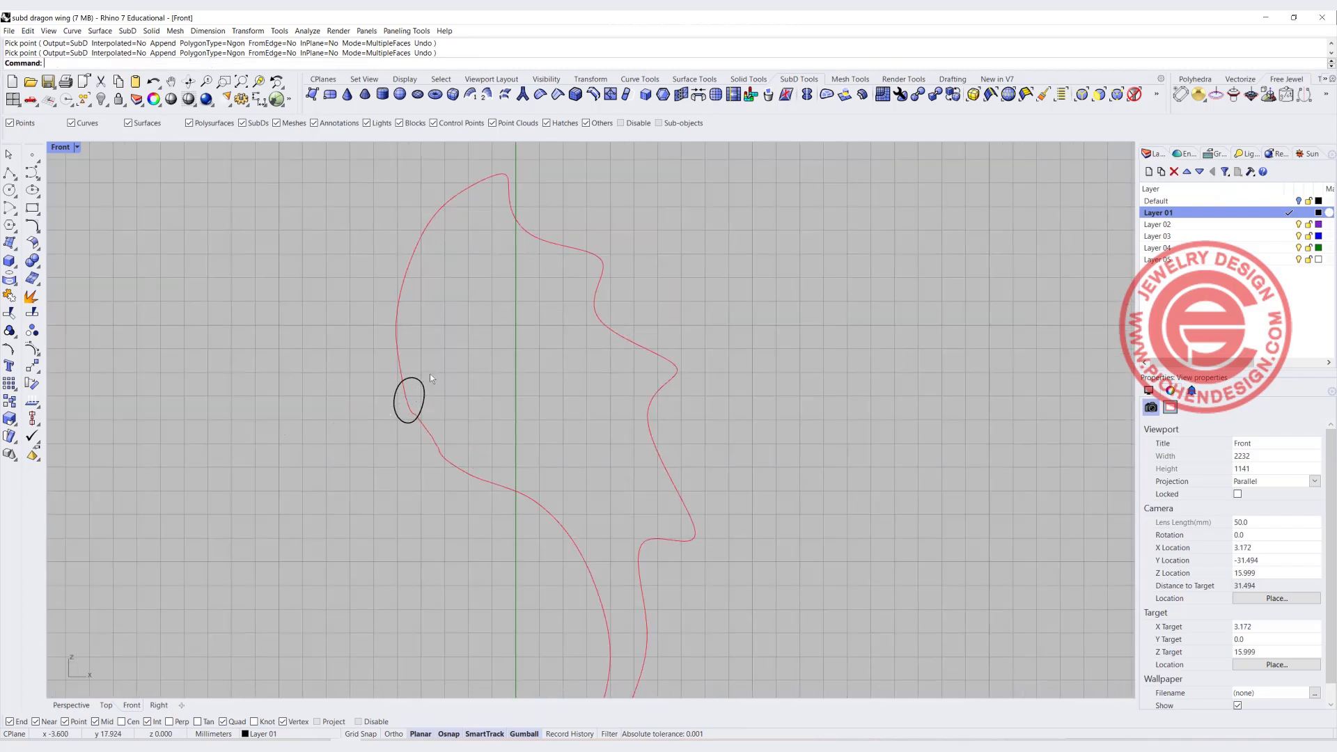
{"action": "key", "text": "Tab"}
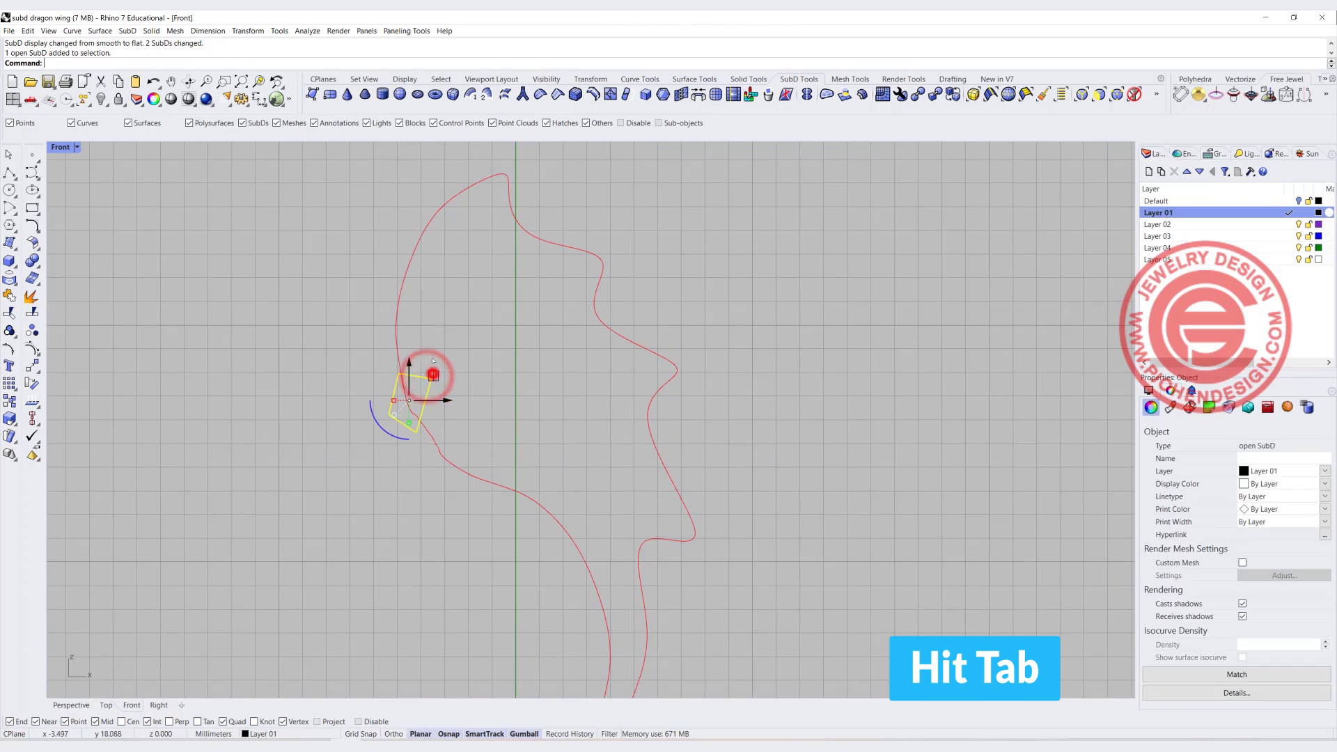
{"action": "key", "text": "Tab"}
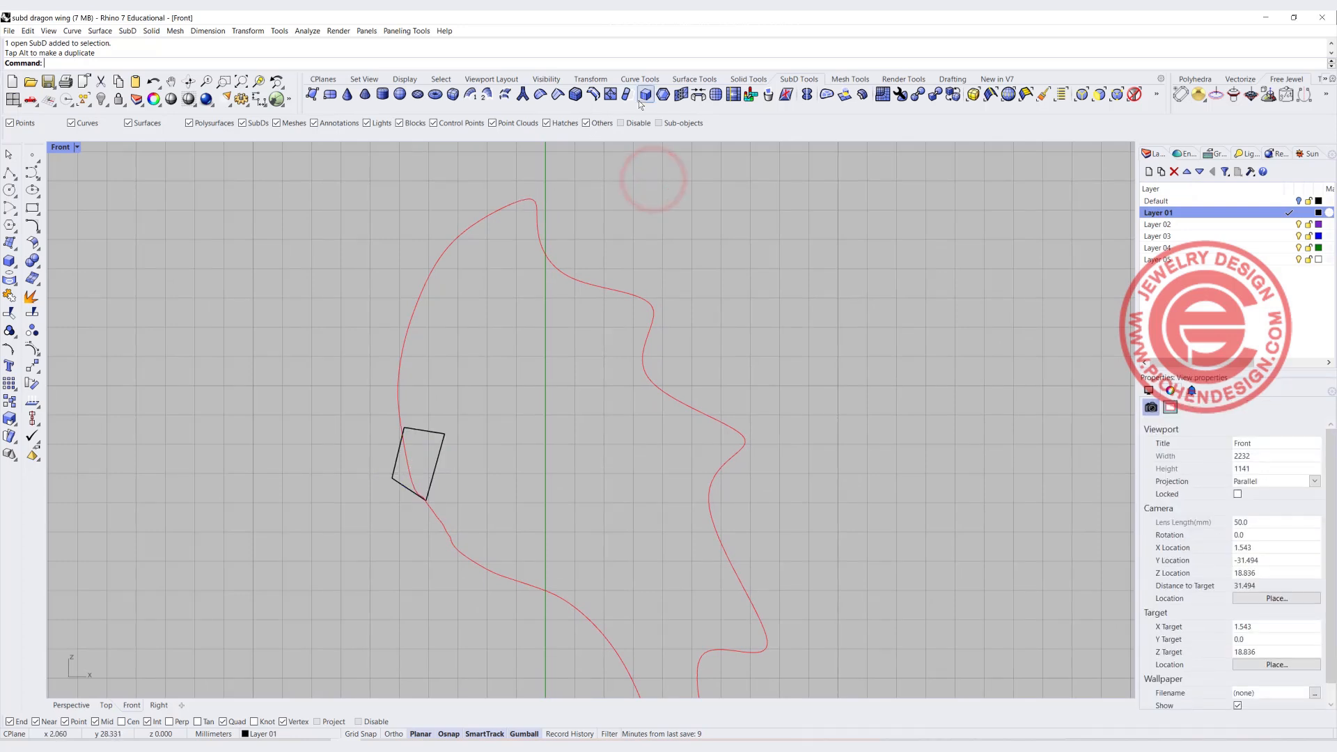
{"action": "mouse_move", "coordinate": [627, 93]}
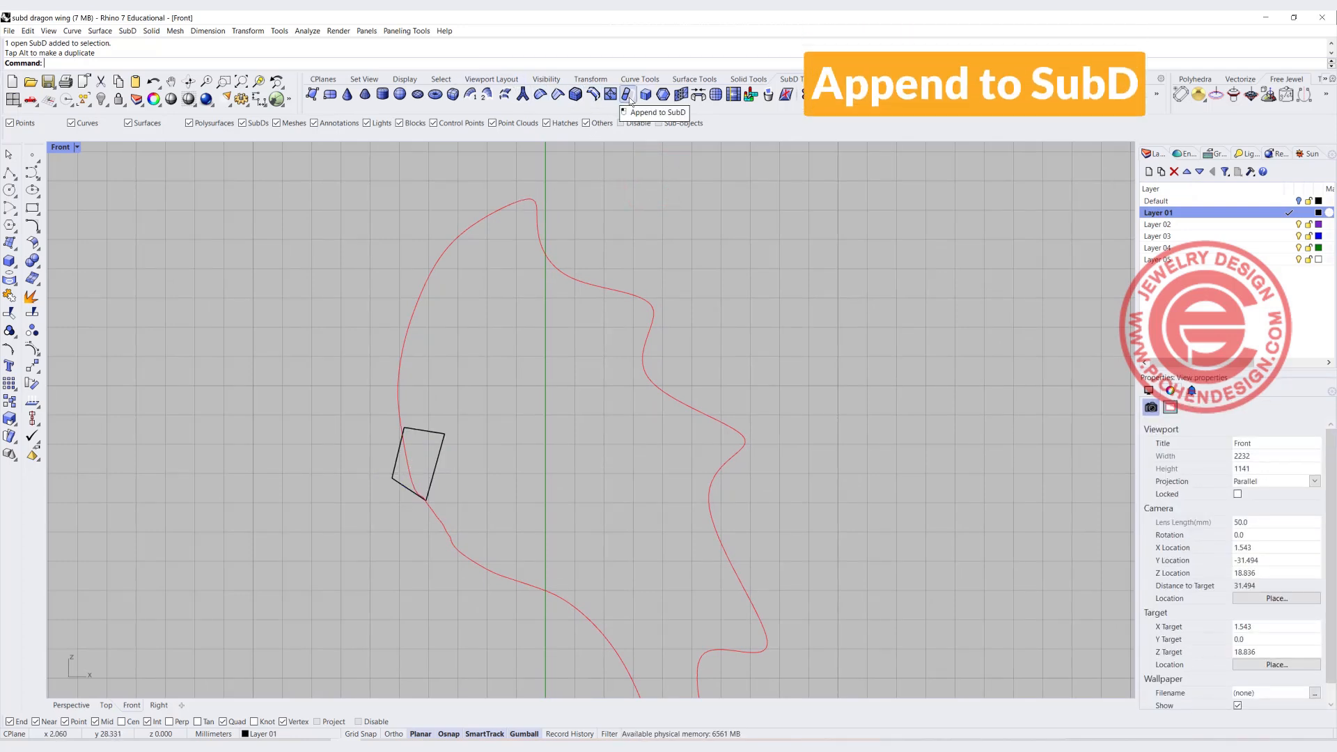
Step: Append quad faces up the outline's left edge to the wing tip, then pull the strip inward with the gumball
{"action": "left_click", "coordinate": [625, 93]}
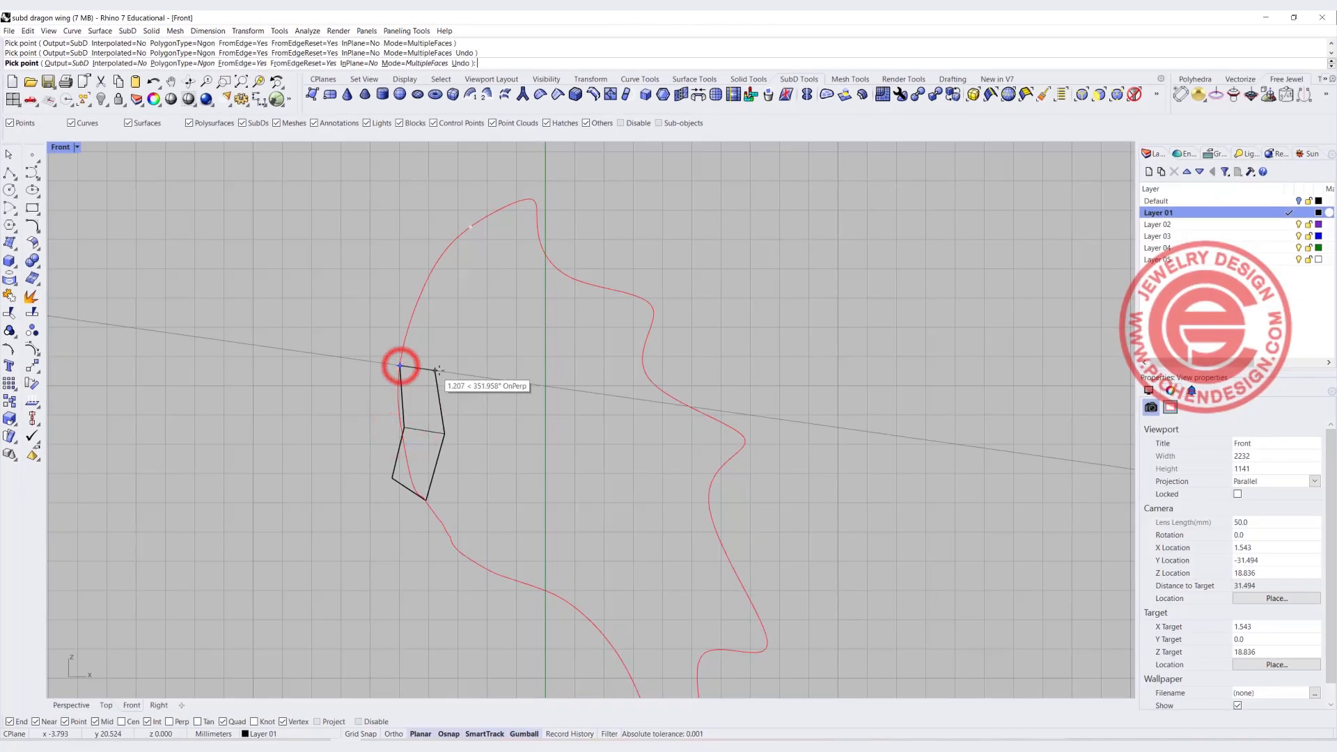
{"action": "left_click", "coordinate": [418, 366]}
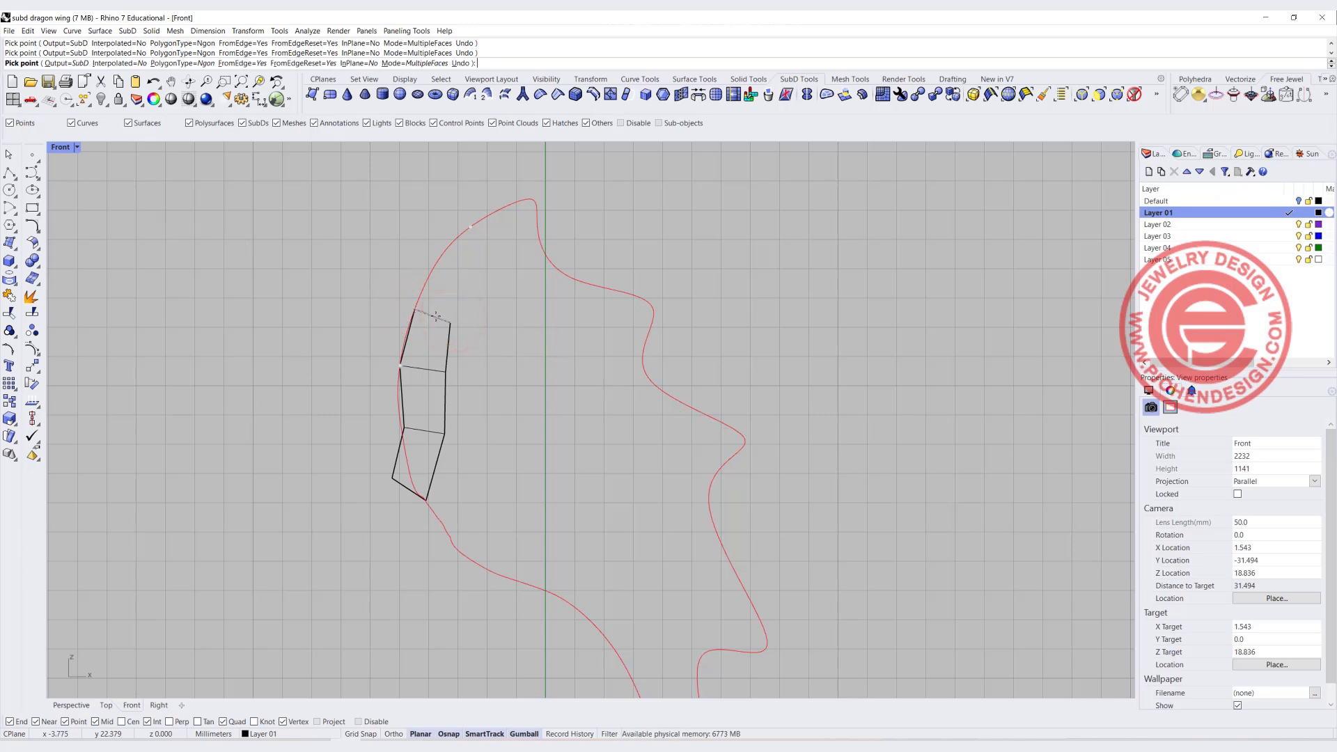
{"action": "left_click", "coordinate": [440, 267]}
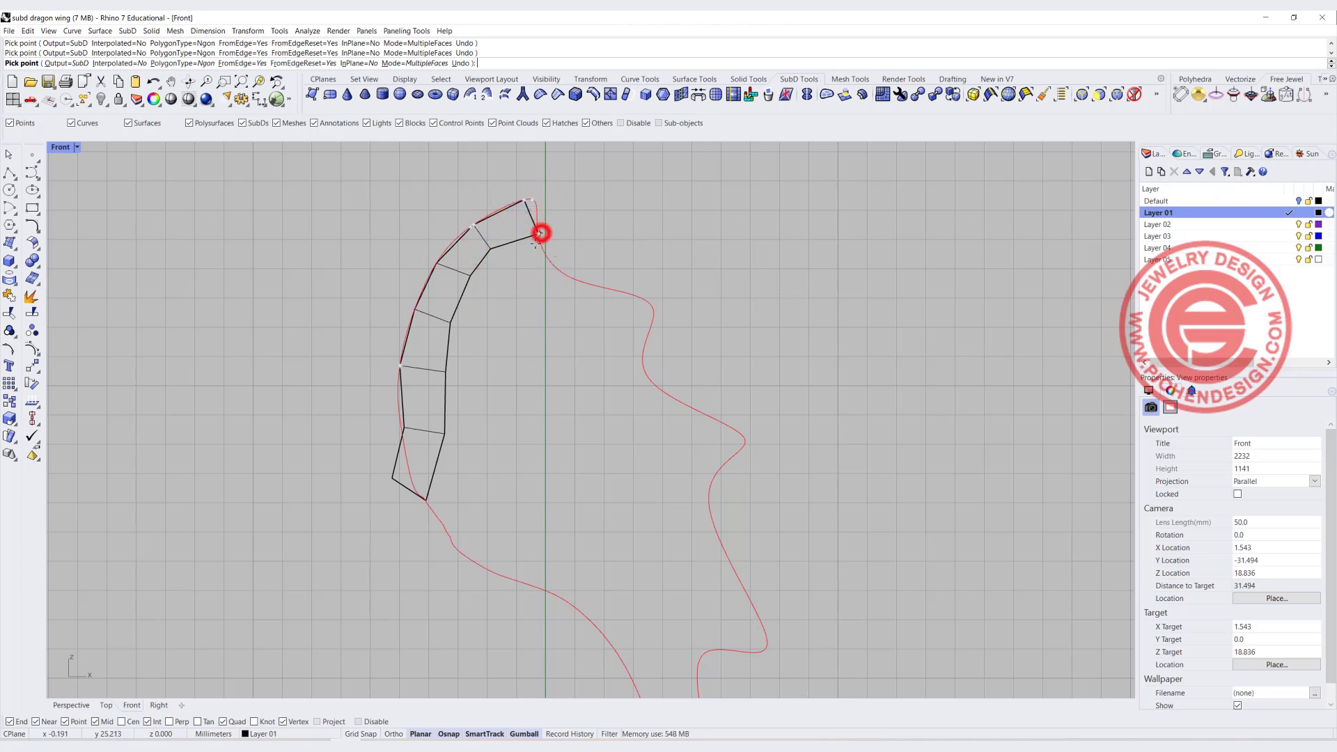
{"action": "left_click", "coordinate": [538, 232]}
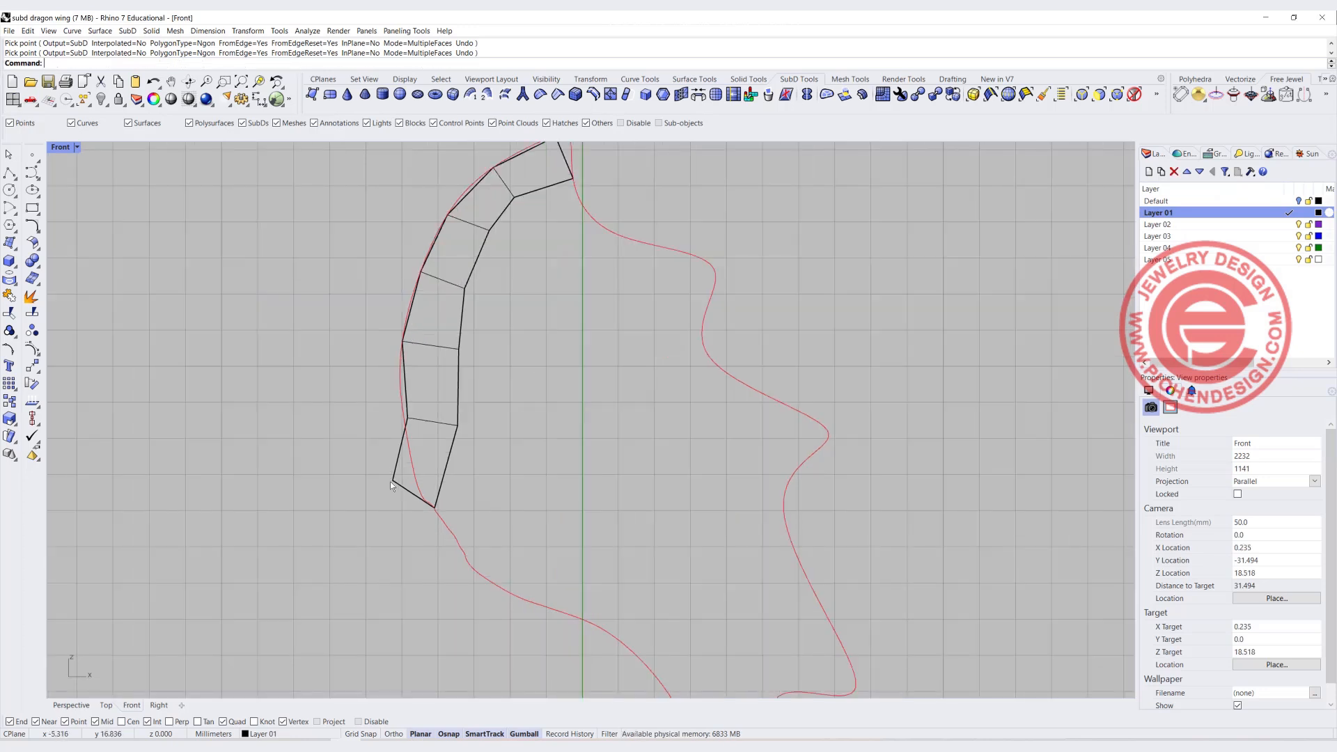
{"action": "left_click", "coordinate": [524, 472]}
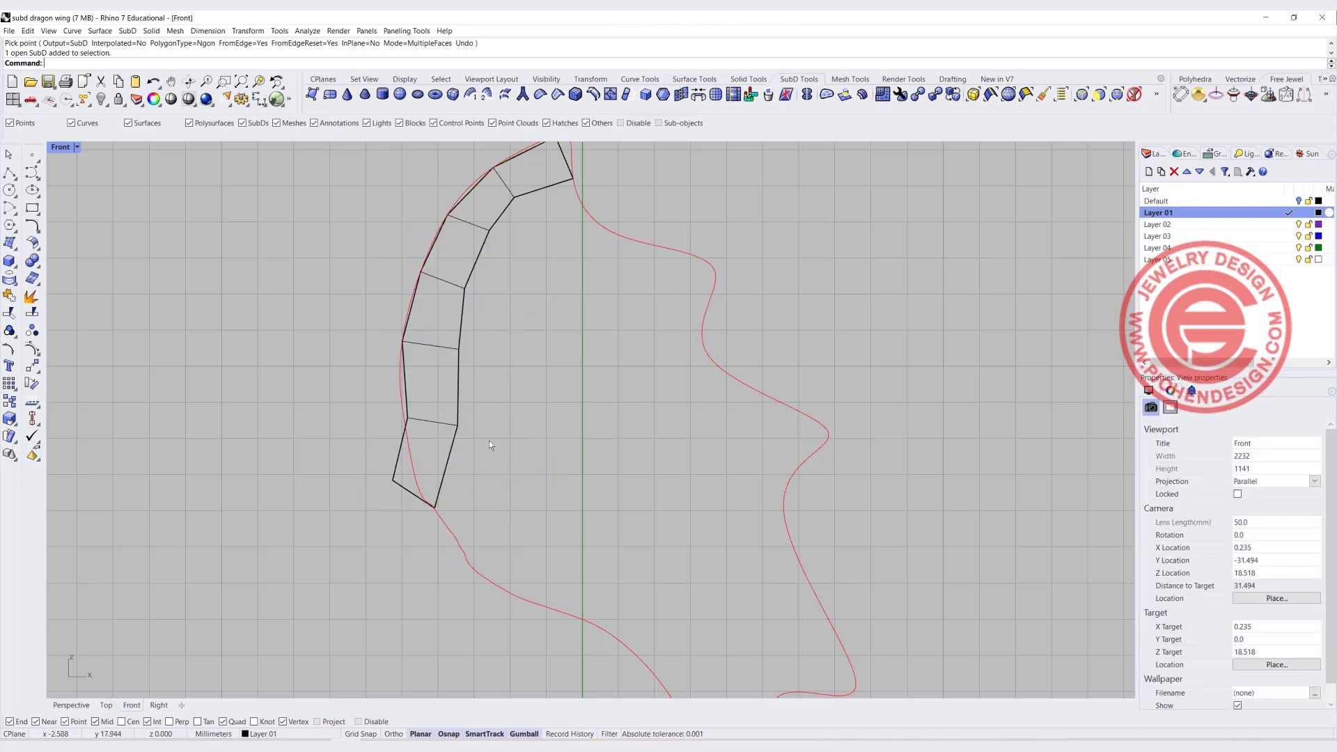
{"action": "left_click_drag", "start_coordinate": [490, 446], "coordinate": [503, 319]}
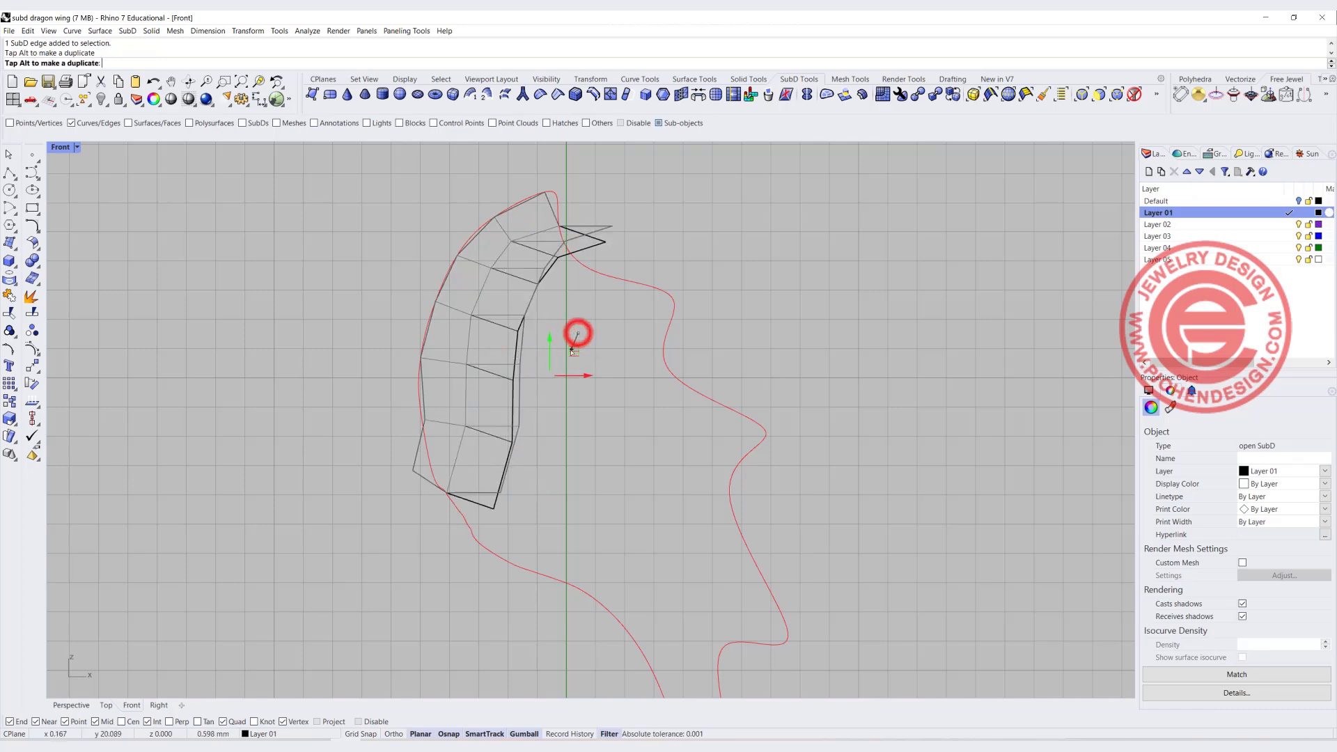
Step: Extrude the right edges into a second face column and move its top-right vertex onto the red outline
{"action": "left_click_drag", "start_coordinate": [578, 333], "coordinate": [559, 368]}
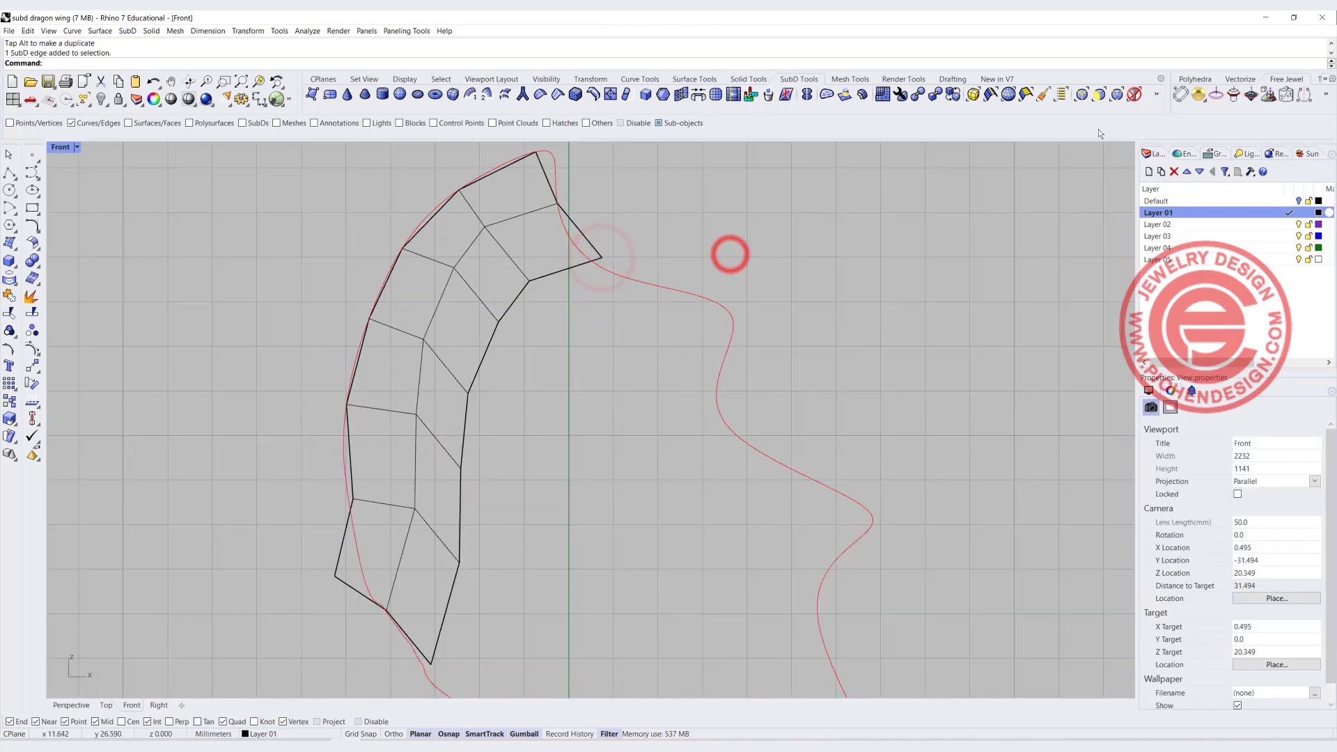
{"action": "left_click", "coordinate": [603, 258]}
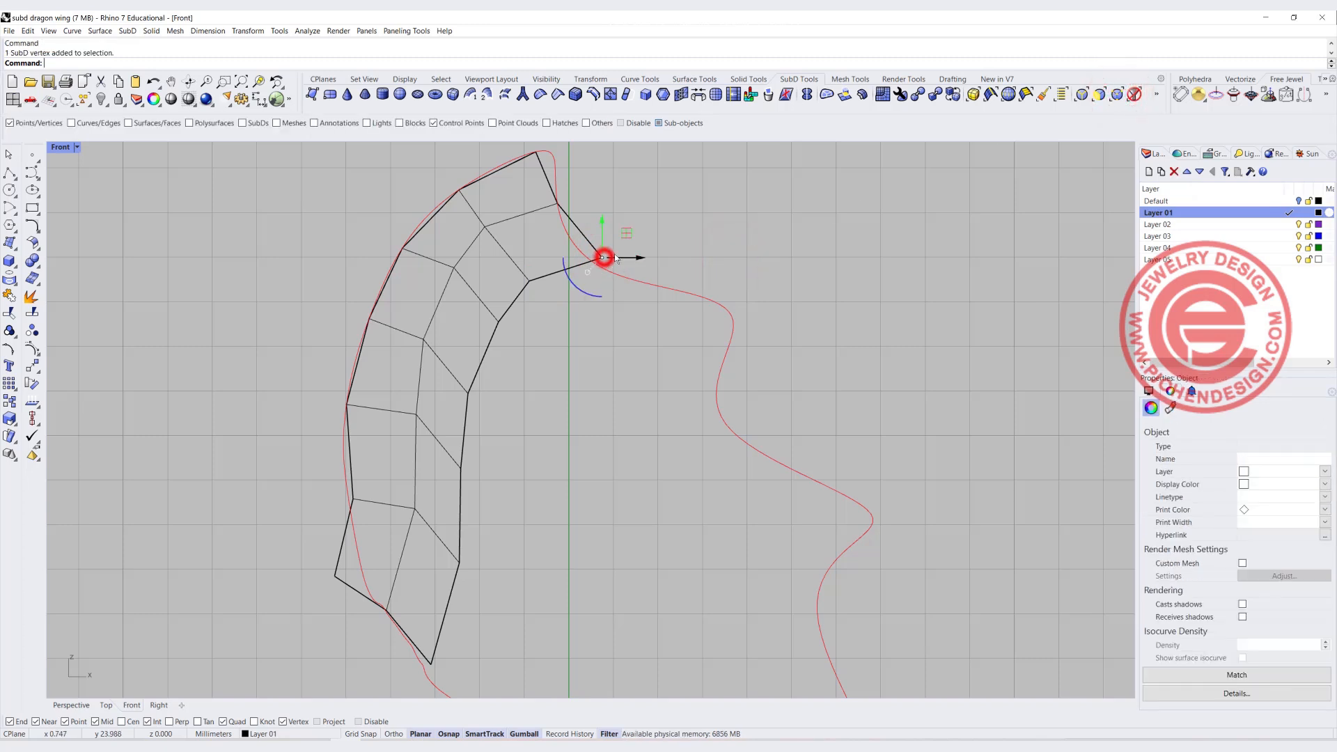
{"action": "left_click_drag", "start_coordinate": [601, 256], "coordinate": [594, 230]}
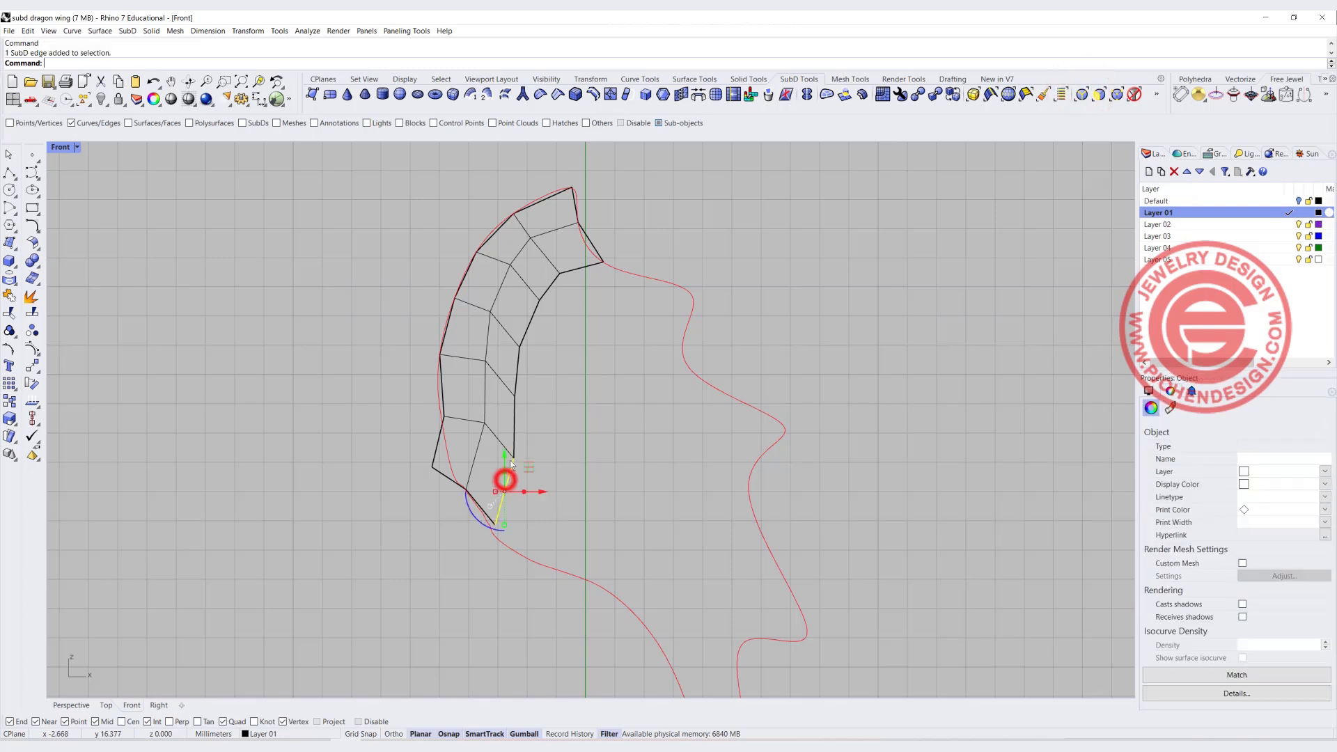
Step: Extrude a third face column from the right edge and drag its vertices toward the outline's upper-right peak
{"action": "left_click", "coordinate": [515, 352]}
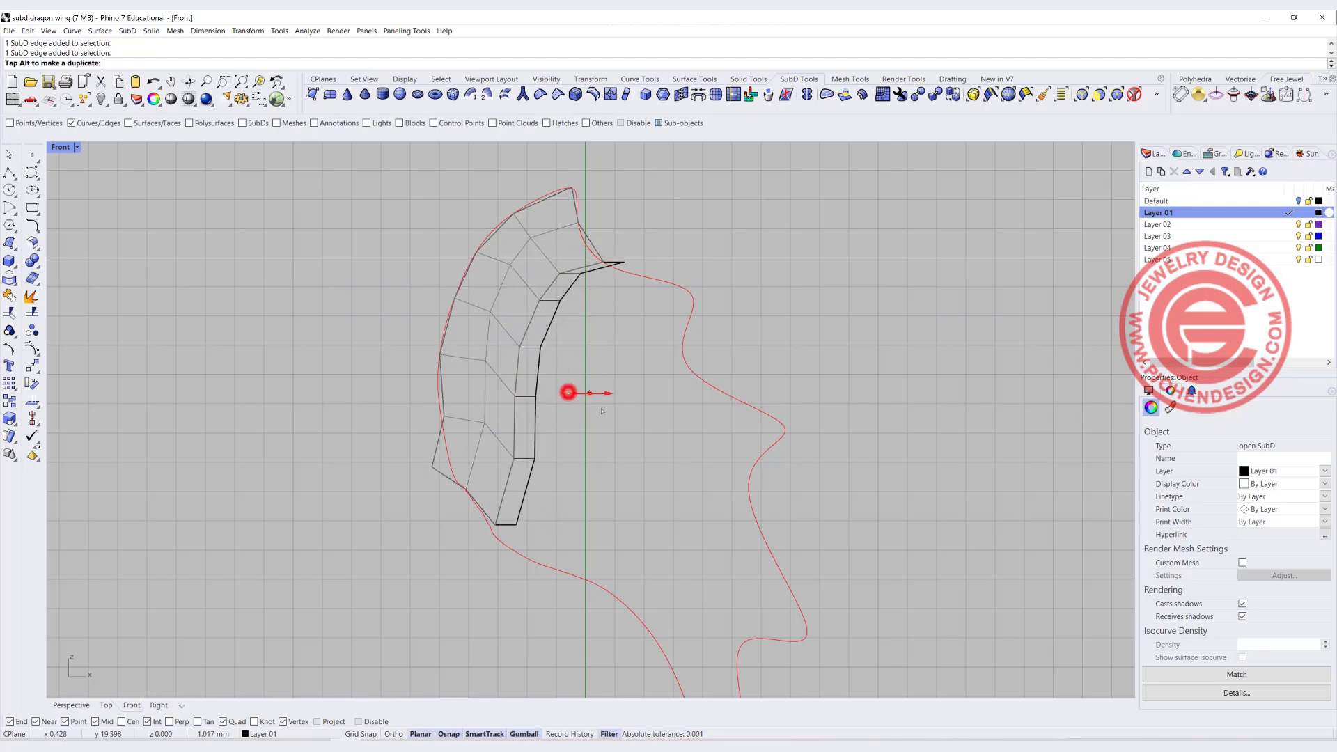
{"action": "left_click_drag", "start_coordinate": [568, 393], "coordinate": [629, 367]}
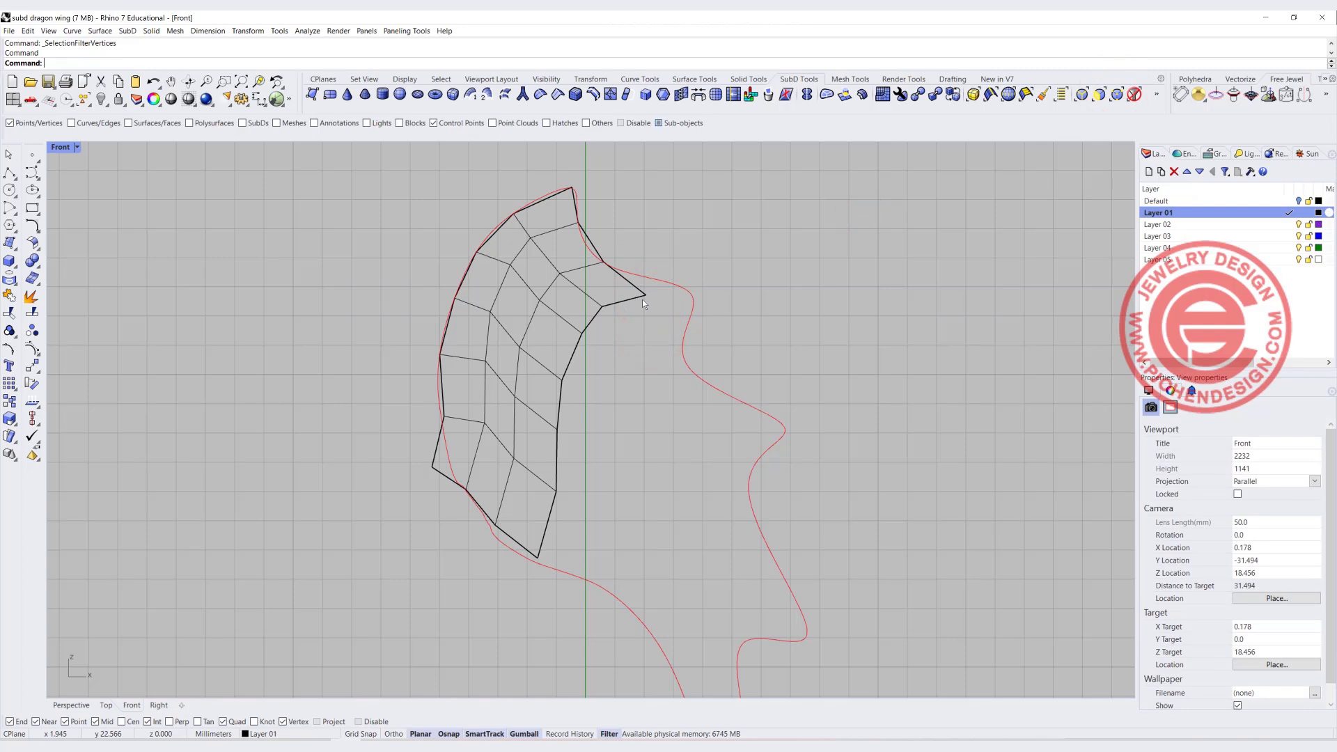
{"action": "left_click", "coordinate": [670, 276]}
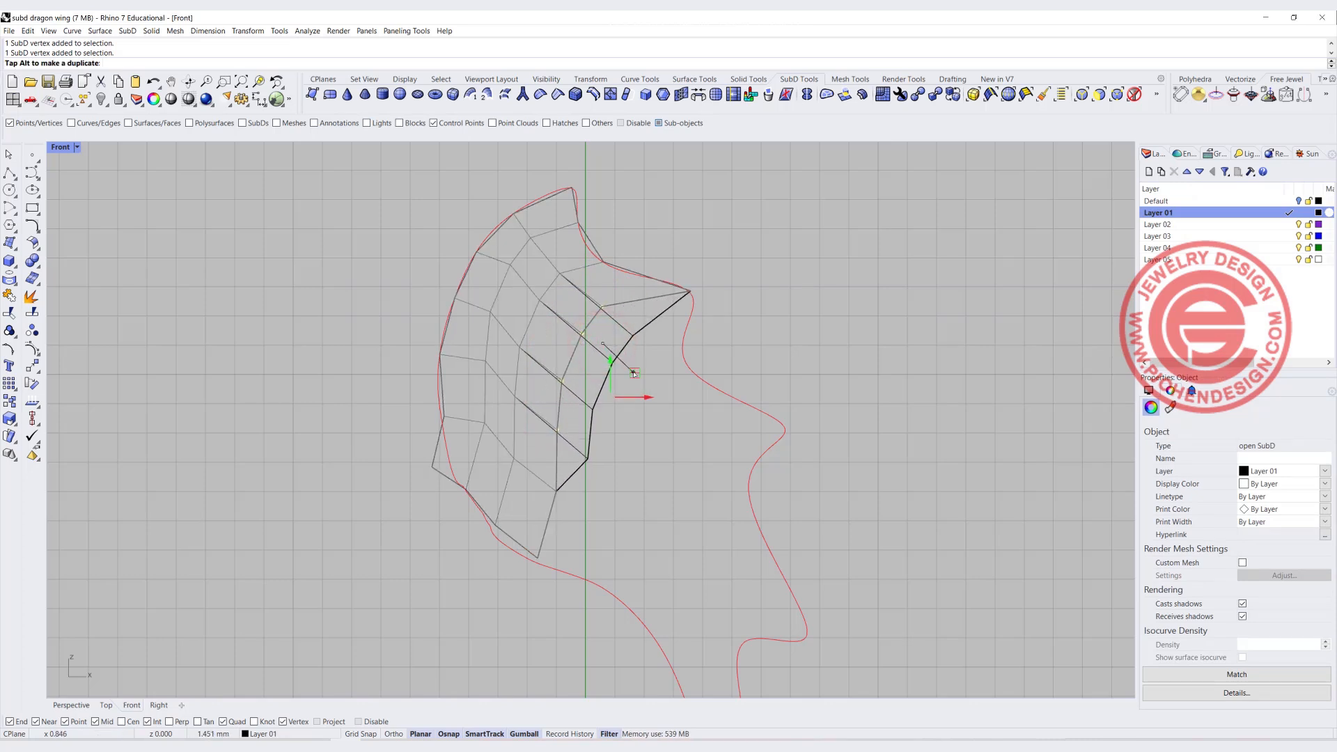
{"action": "left_click_drag", "start_coordinate": [614, 366], "coordinate": [584, 457]}
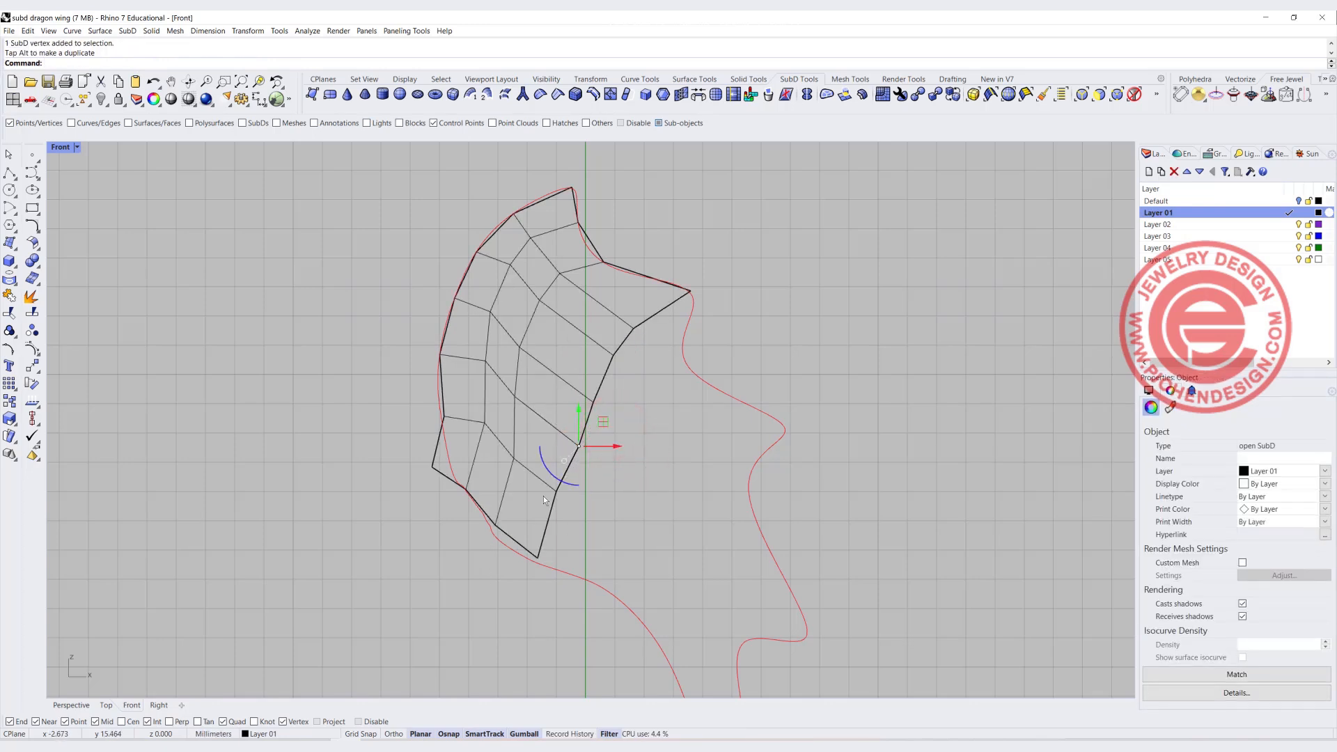
{"action": "left_click", "coordinate": [537, 559]}
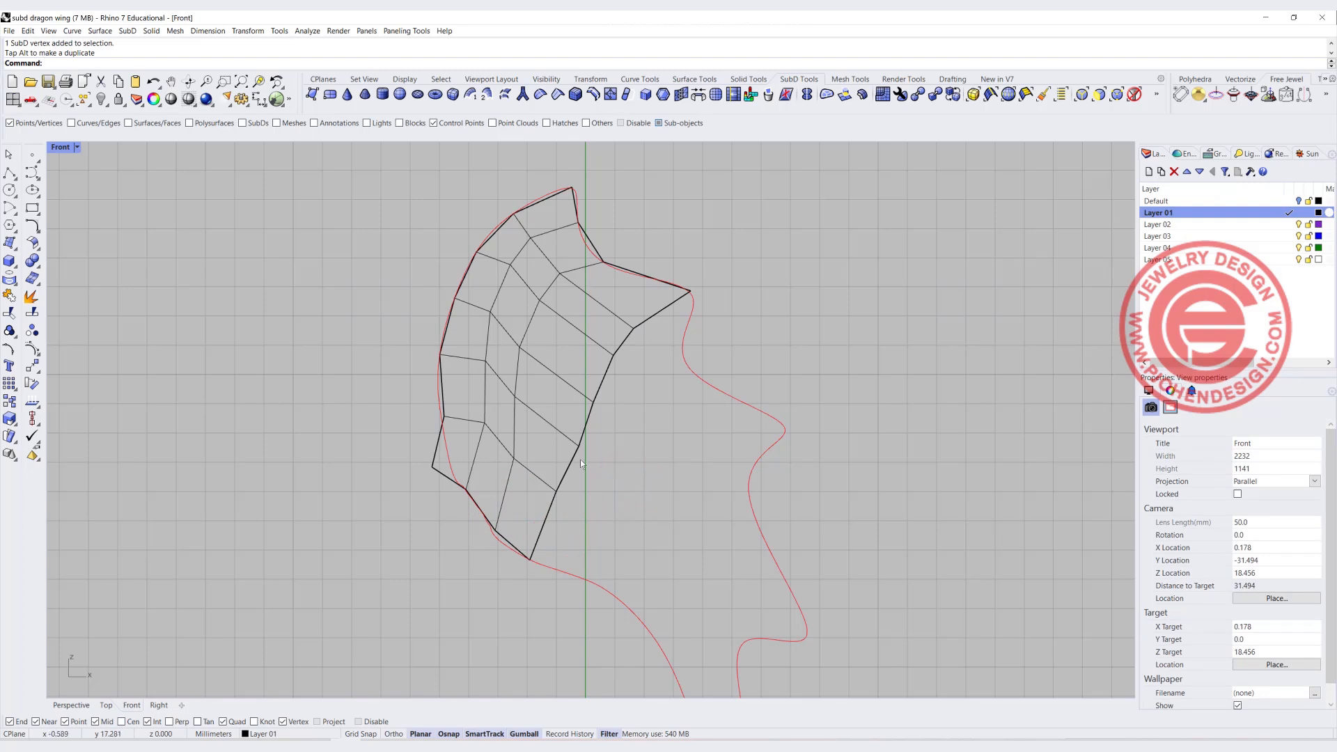
{"action": "mouse_move", "coordinate": [687, 368]}
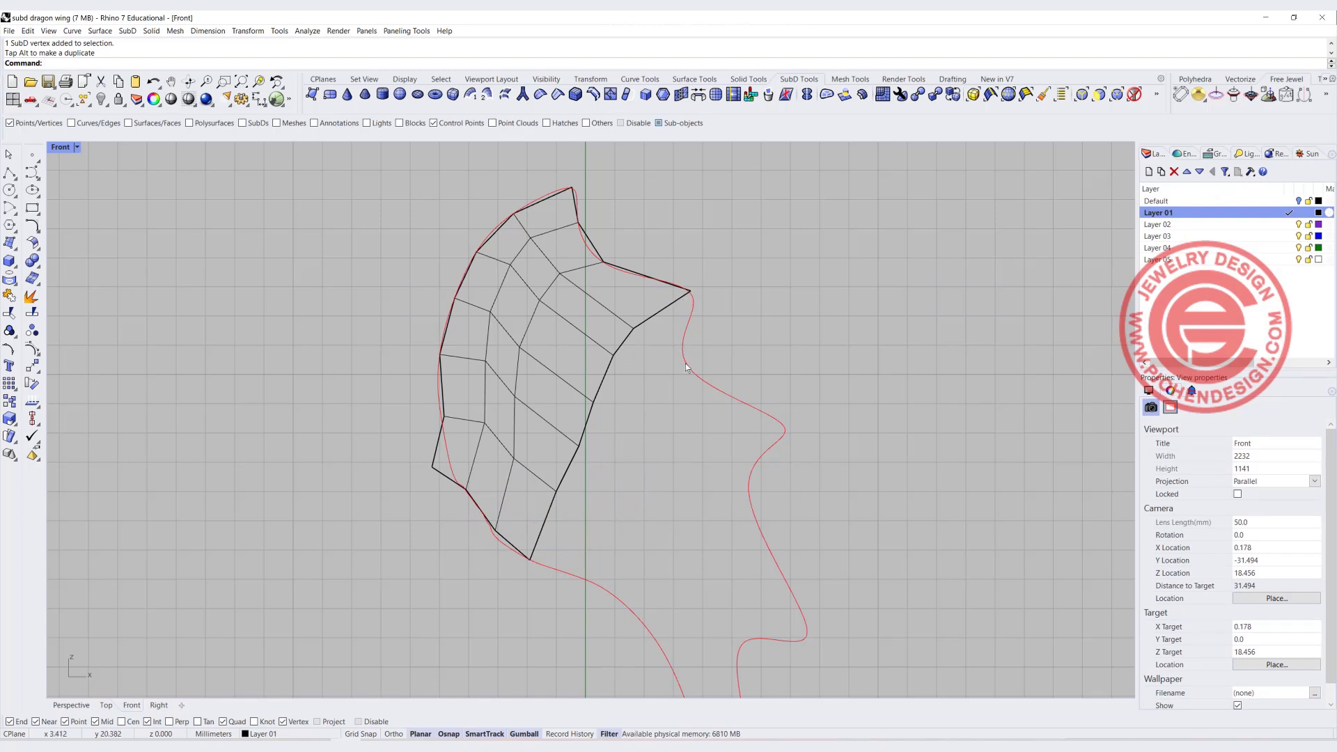
Step: Extend another column rightward and fit its vertices to the outline, including the small notch
{"action": "left_click", "coordinate": [697, 356]}
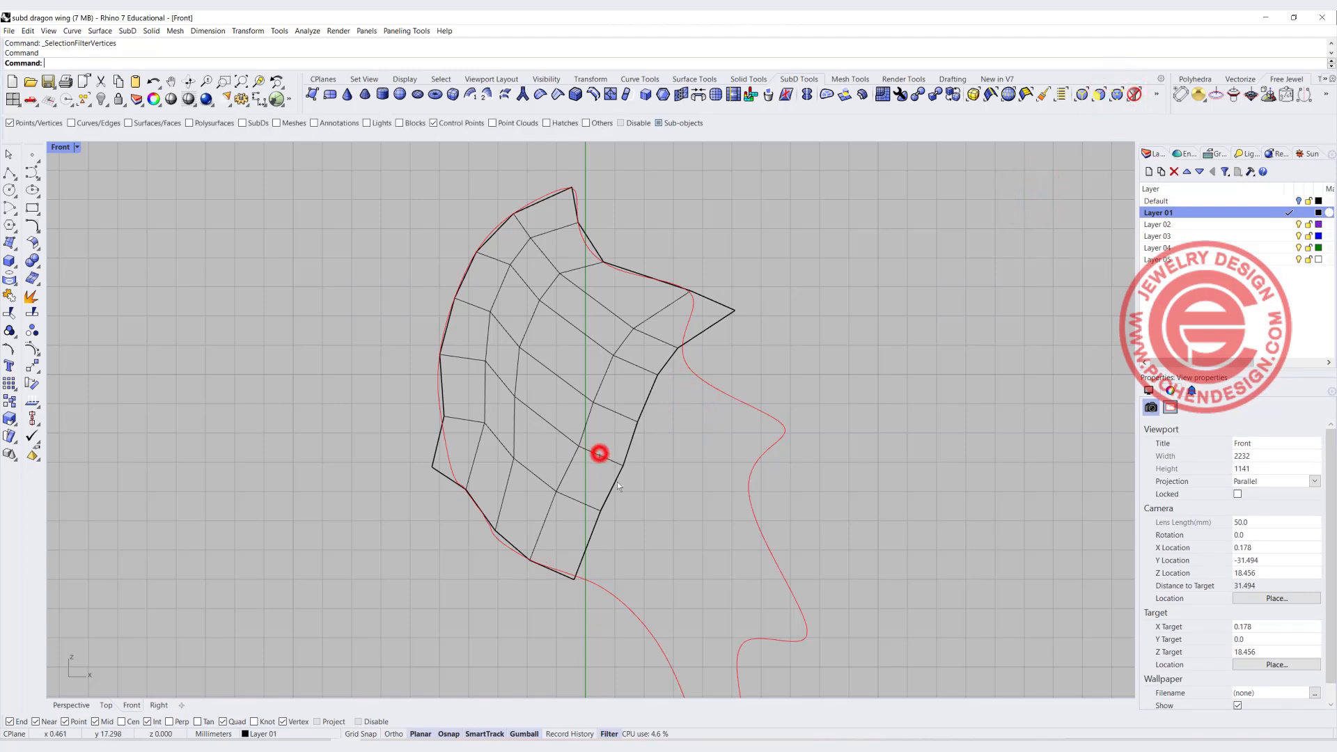
{"action": "left_click", "coordinate": [621, 408]}
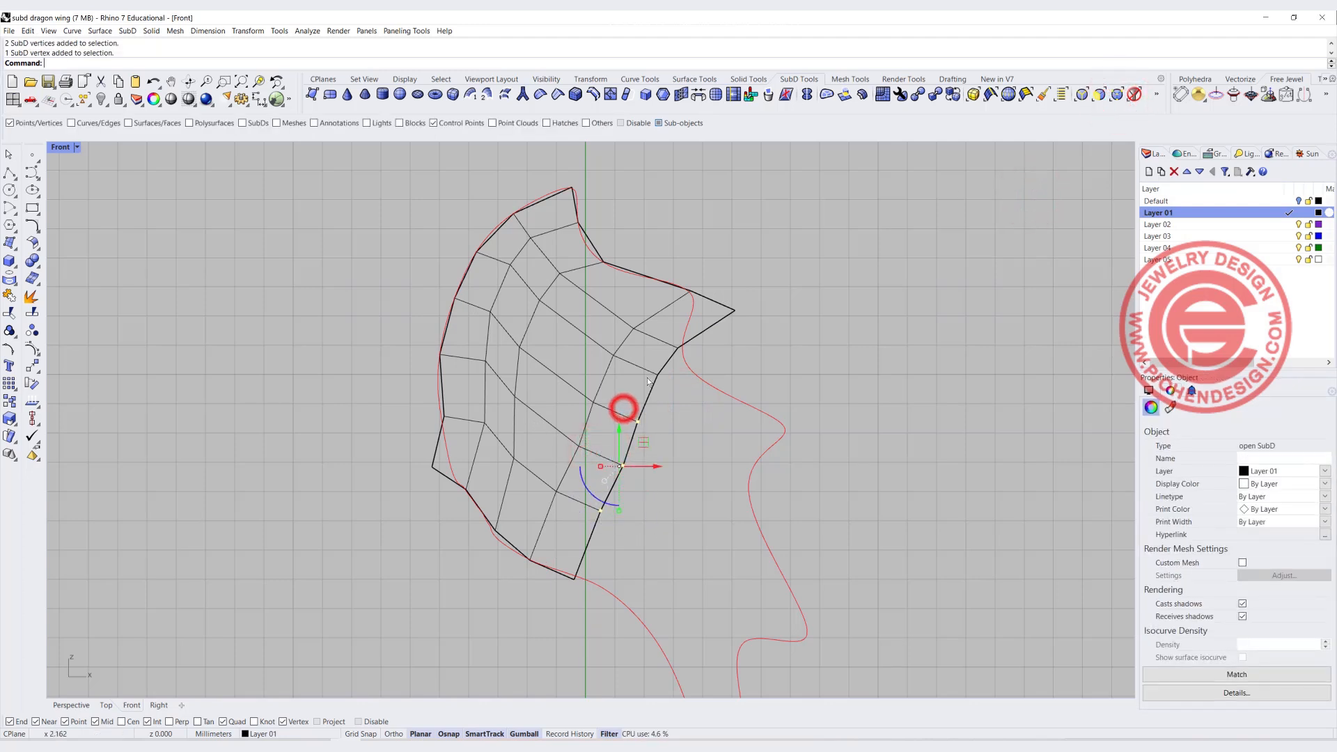
{"action": "left_click", "coordinate": [727, 302]}
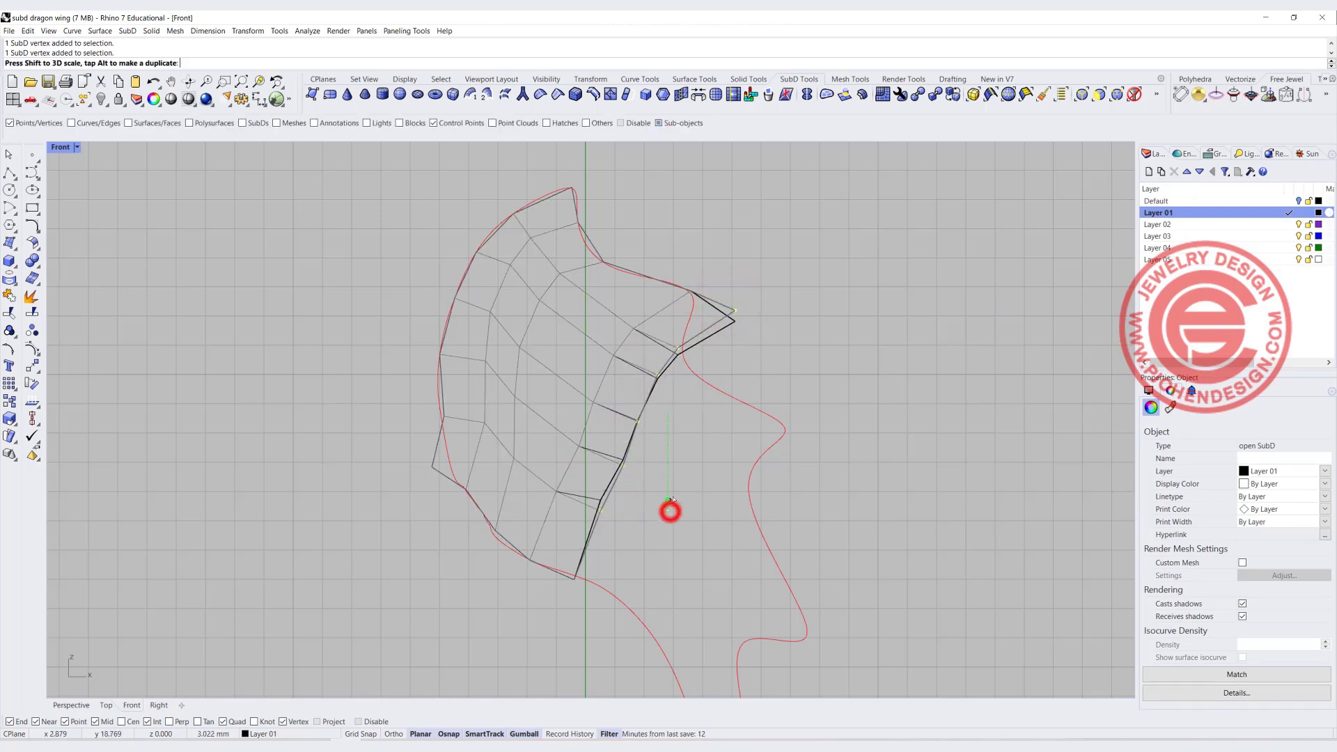
{"action": "left_click_drag", "start_coordinate": [670, 511], "coordinate": [691, 384]}
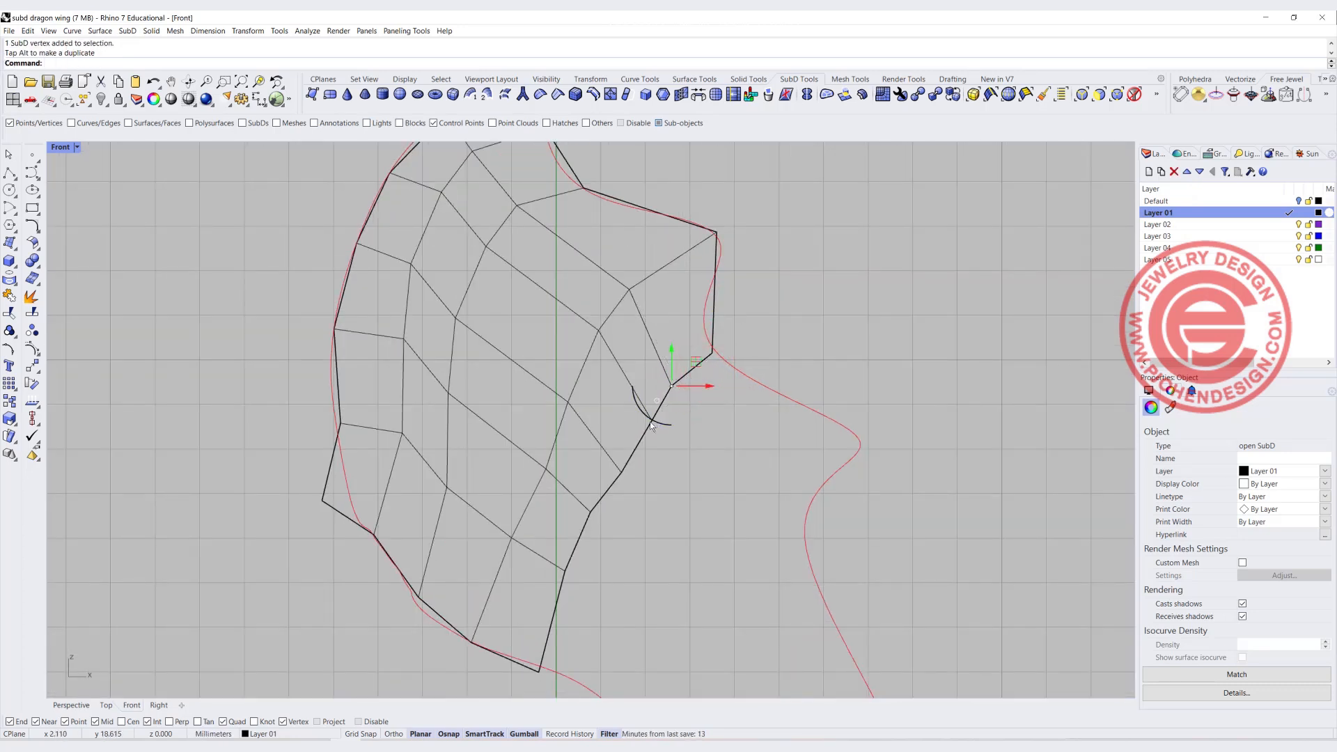
{"action": "left_click_drag", "start_coordinate": [674, 386], "coordinate": [670, 397]}
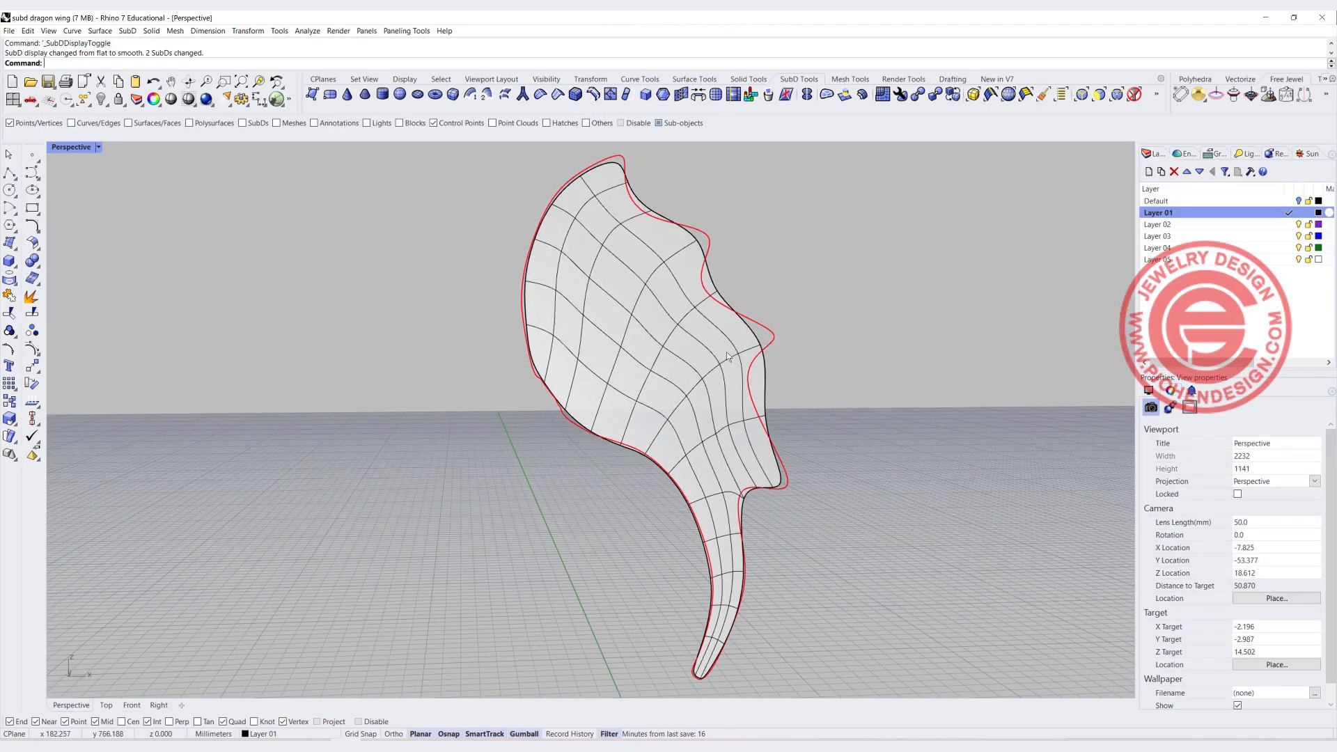
Step: In Front view, move the wing's top tip vertex onto the outline and pick a right-edge vertex
{"action": "left_click", "coordinate": [78, 149]}
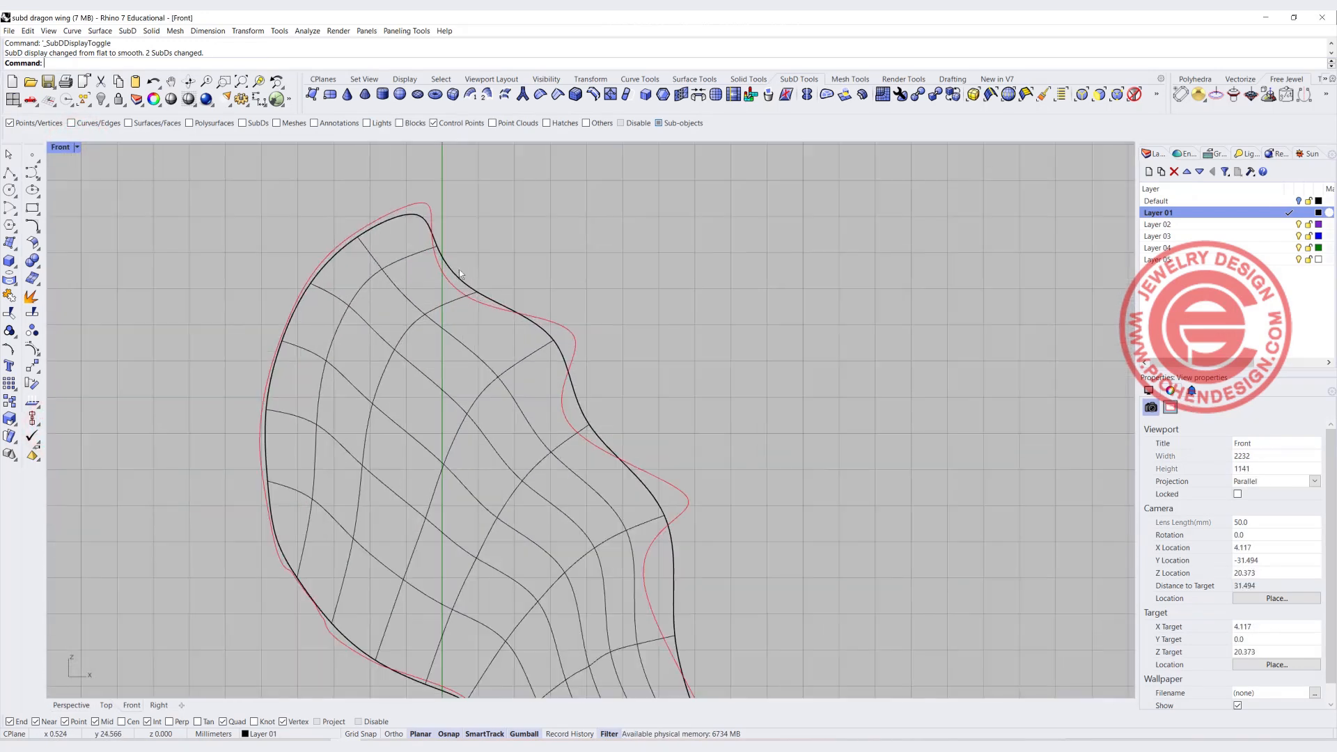
{"action": "left_click", "coordinate": [440, 227]}
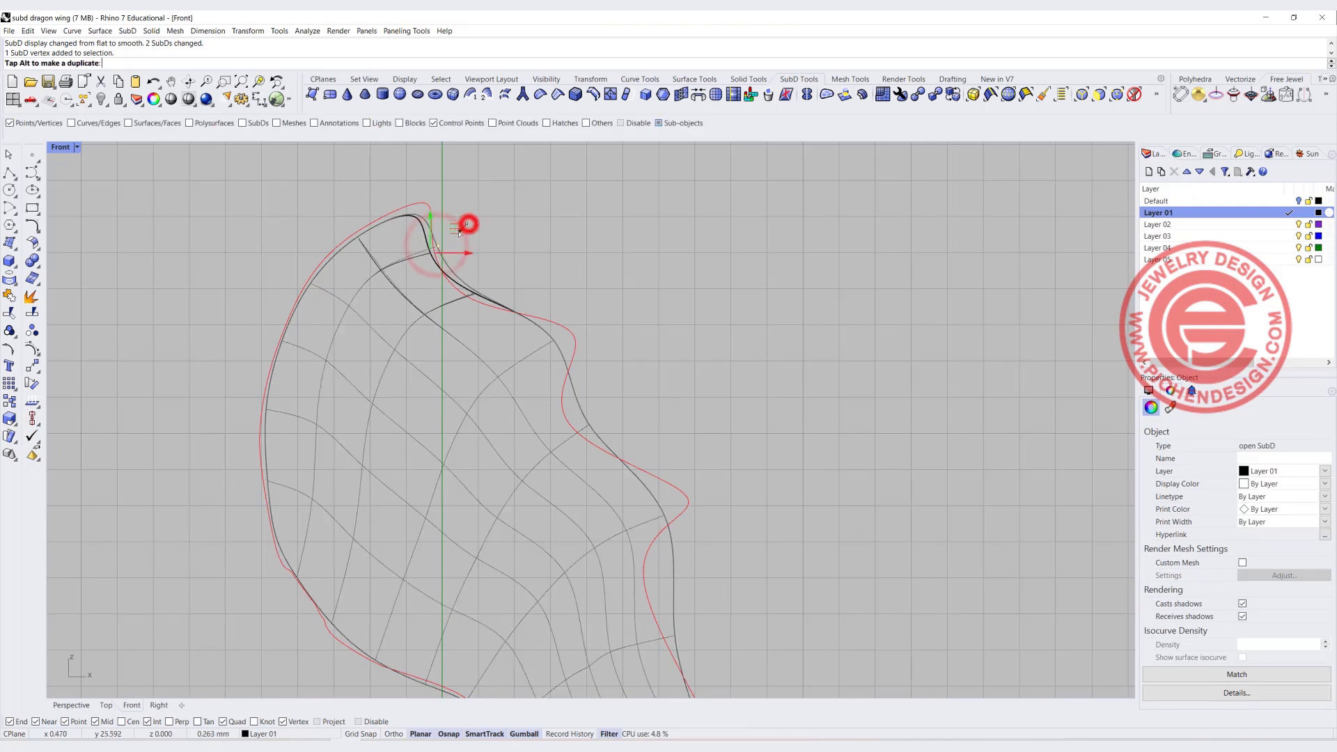
{"action": "left_click_drag", "start_coordinate": [466, 223], "coordinate": [410, 213]}
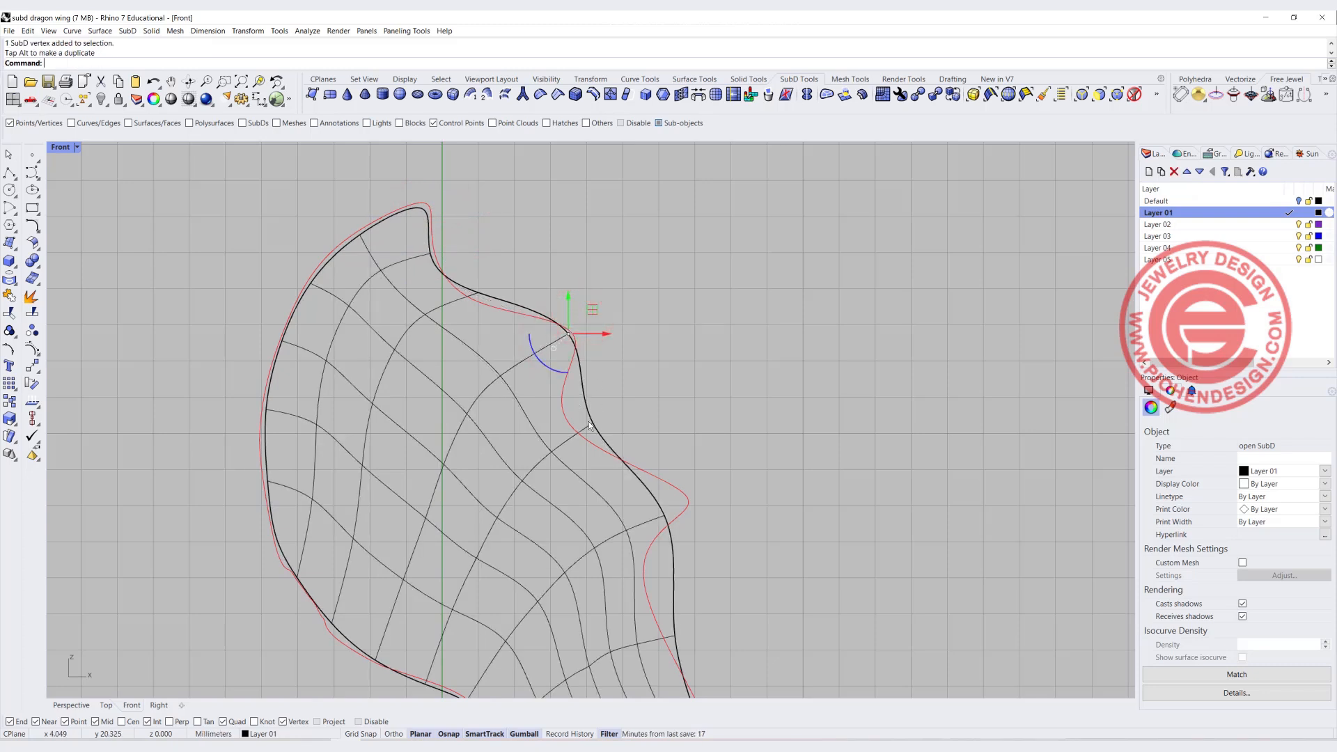
{"action": "left_click", "coordinate": [553, 449]}
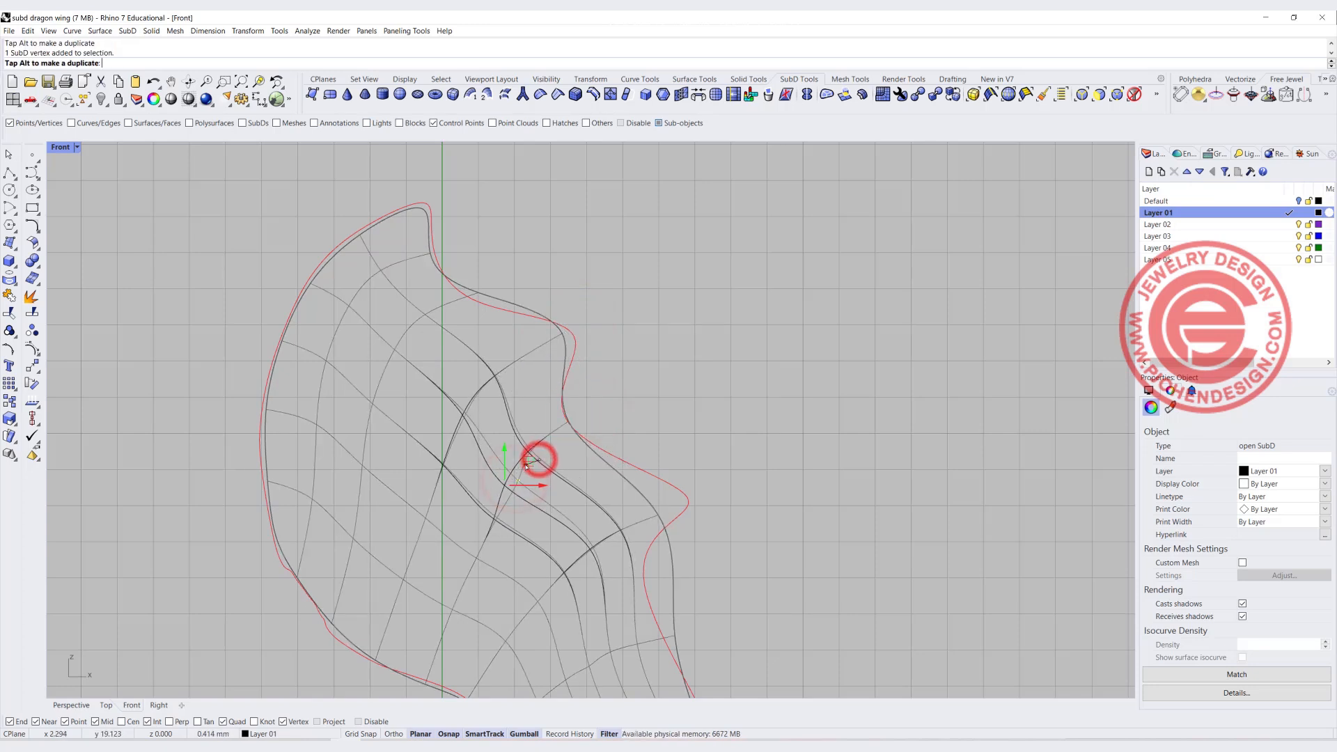
Step: Nudge right-edge and notch vertices so the wing follows the outline's bulges
{"action": "left_click_drag", "start_coordinate": [533, 461], "coordinate": [686, 486]}
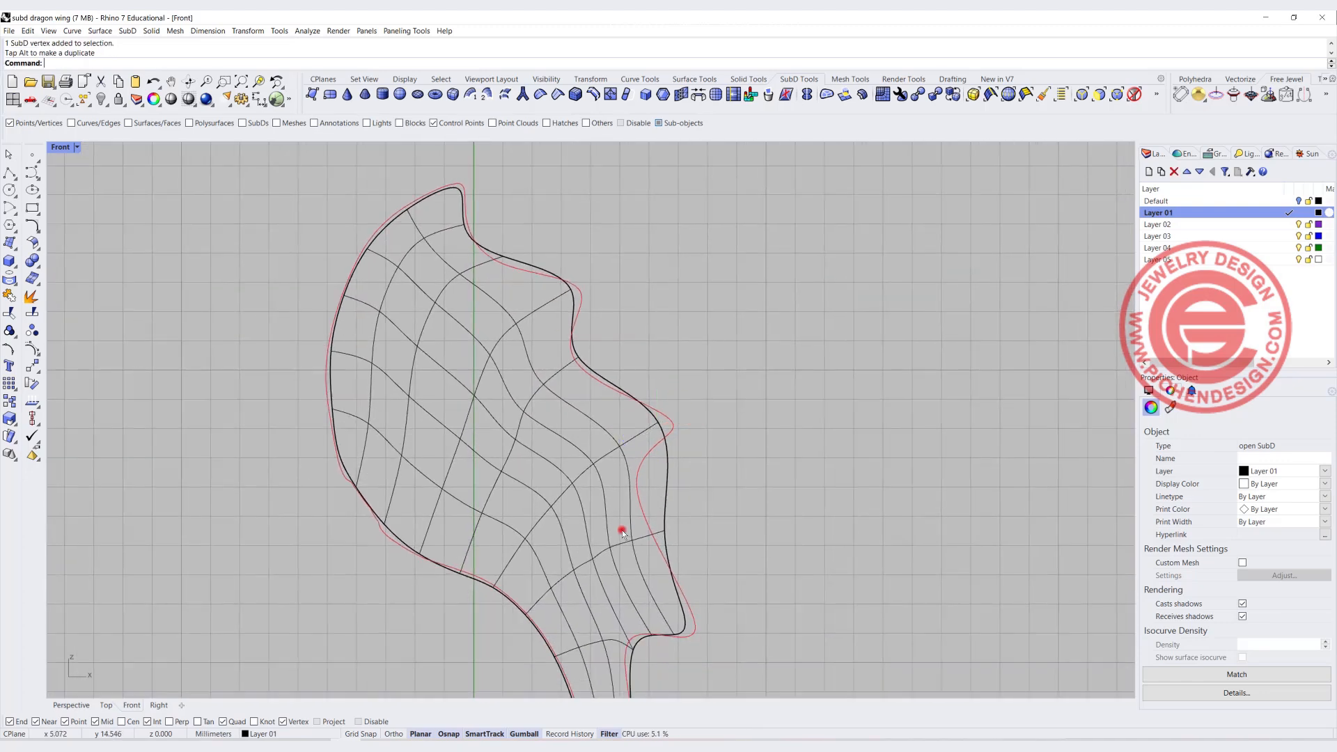
{"action": "left_click", "coordinate": [659, 511]}
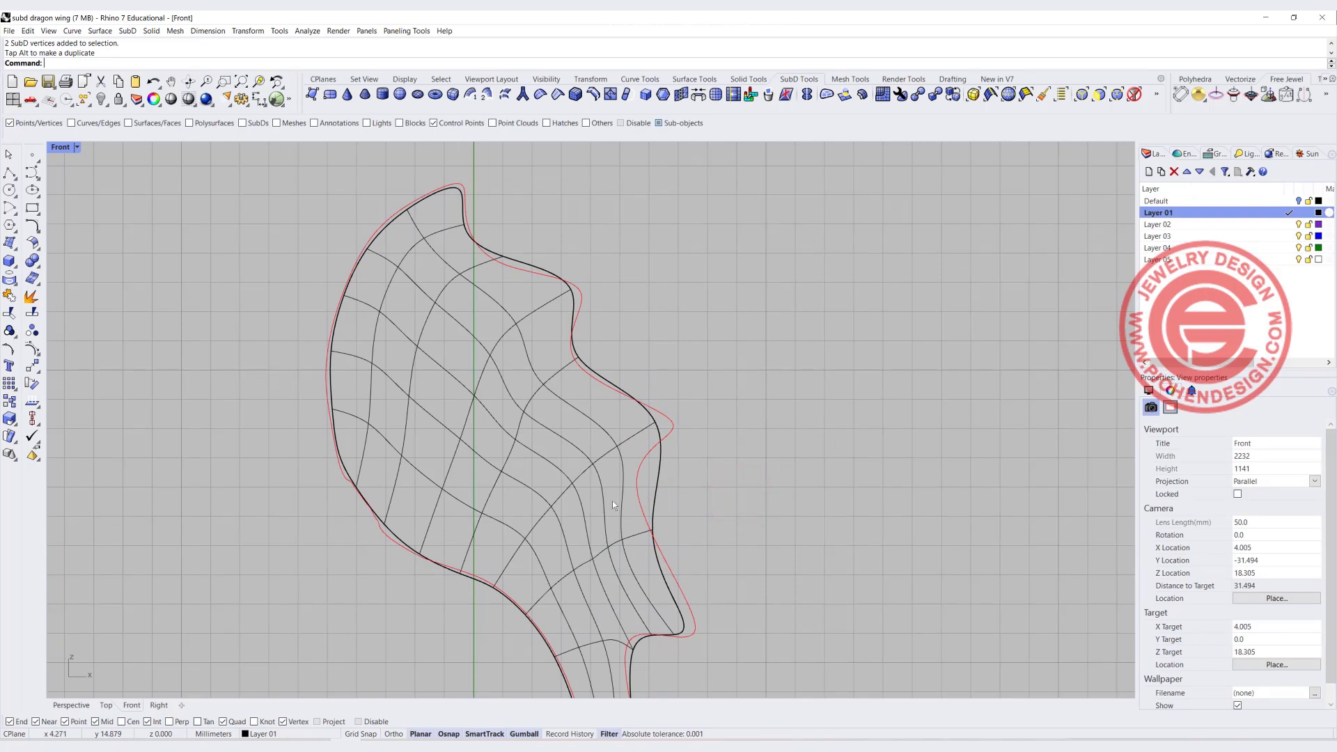
{"action": "mouse_move", "coordinate": [597, 530]}
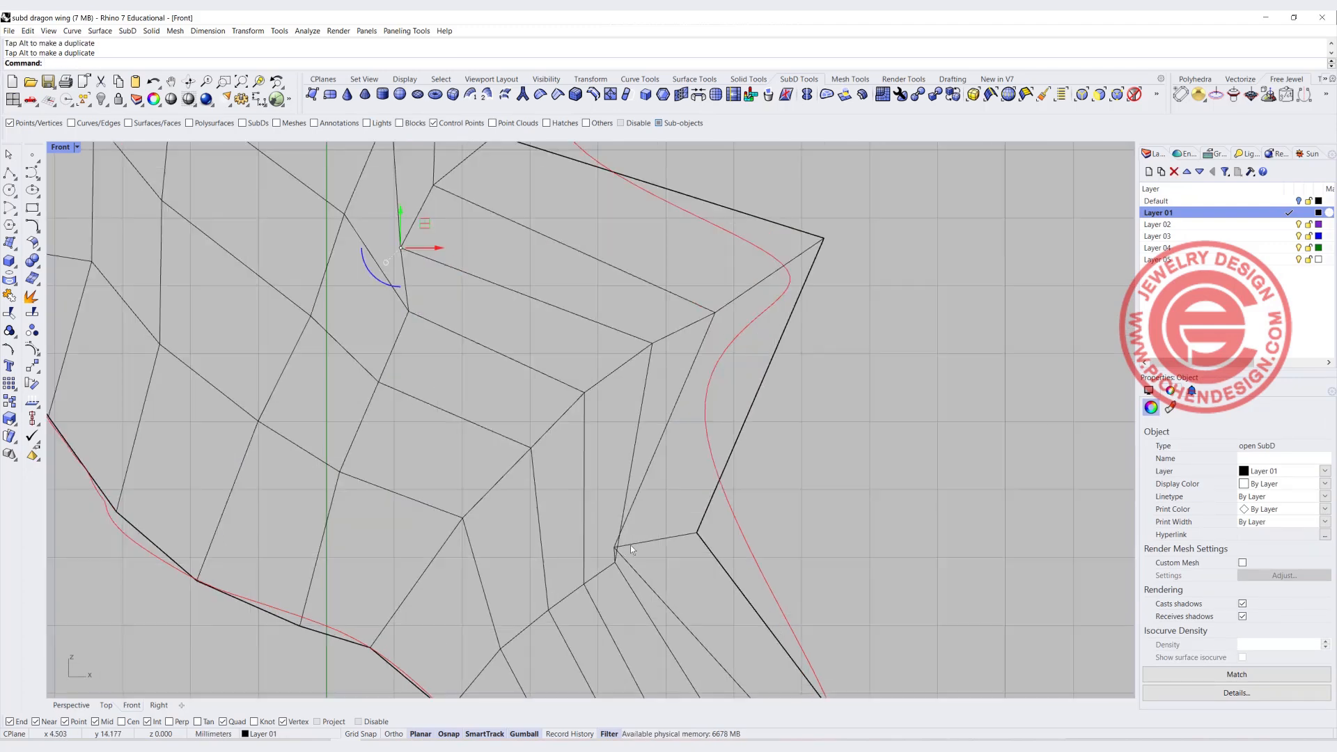
{"action": "left_click", "coordinate": [614, 550]}
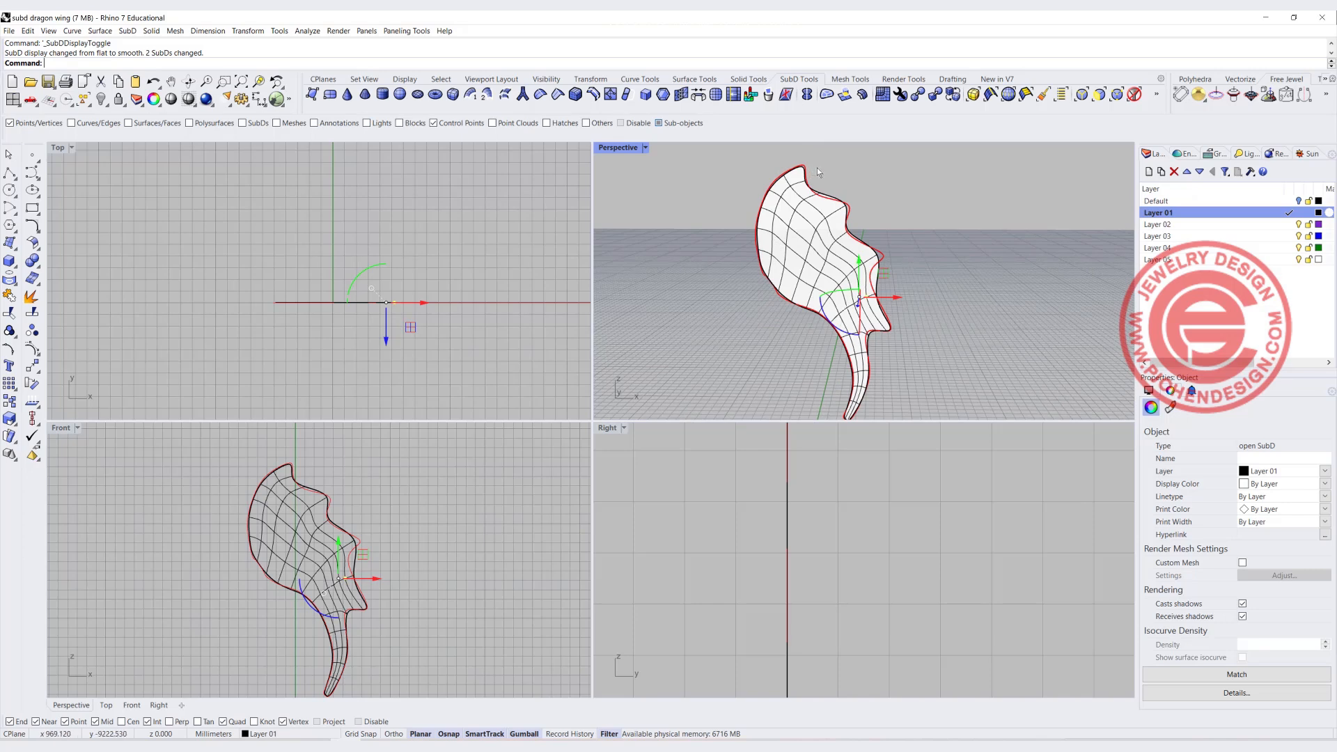
{"action": "mouse_move", "coordinate": [829, 219]}
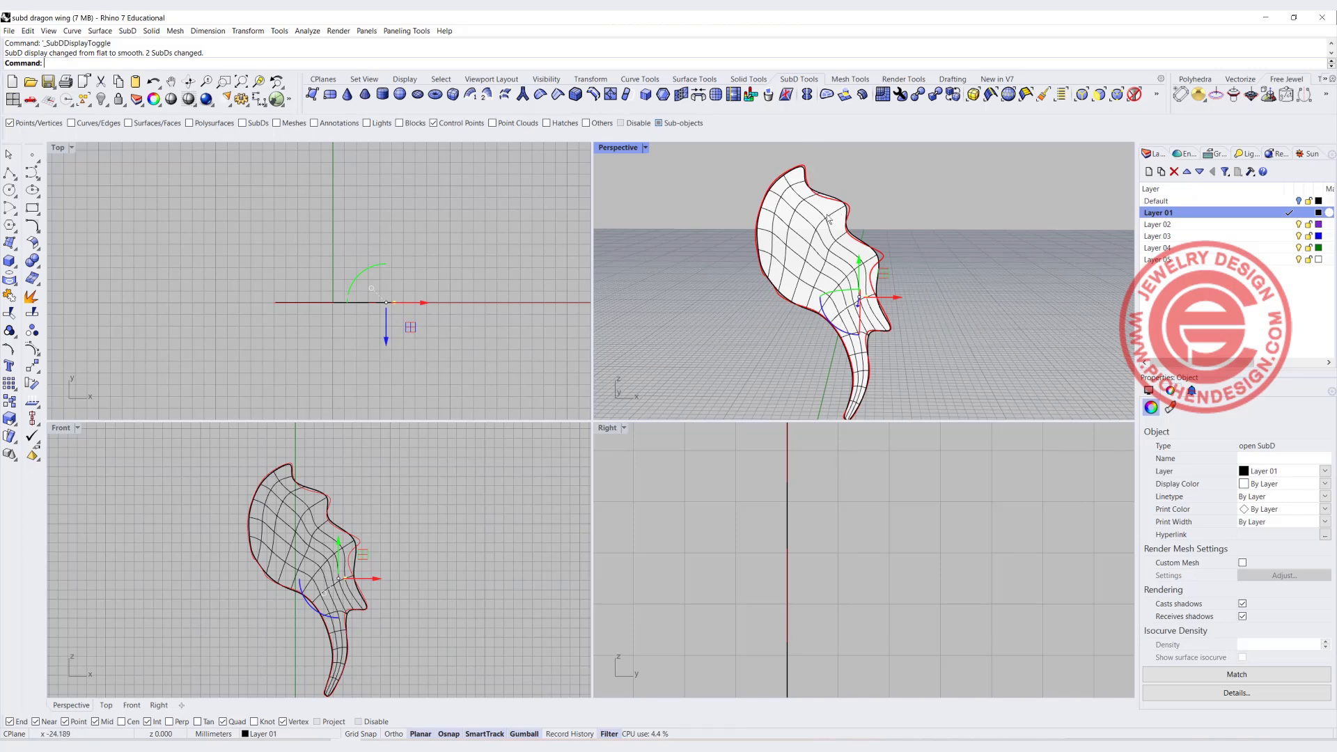
{"action": "mouse_move", "coordinate": [826, 220]}
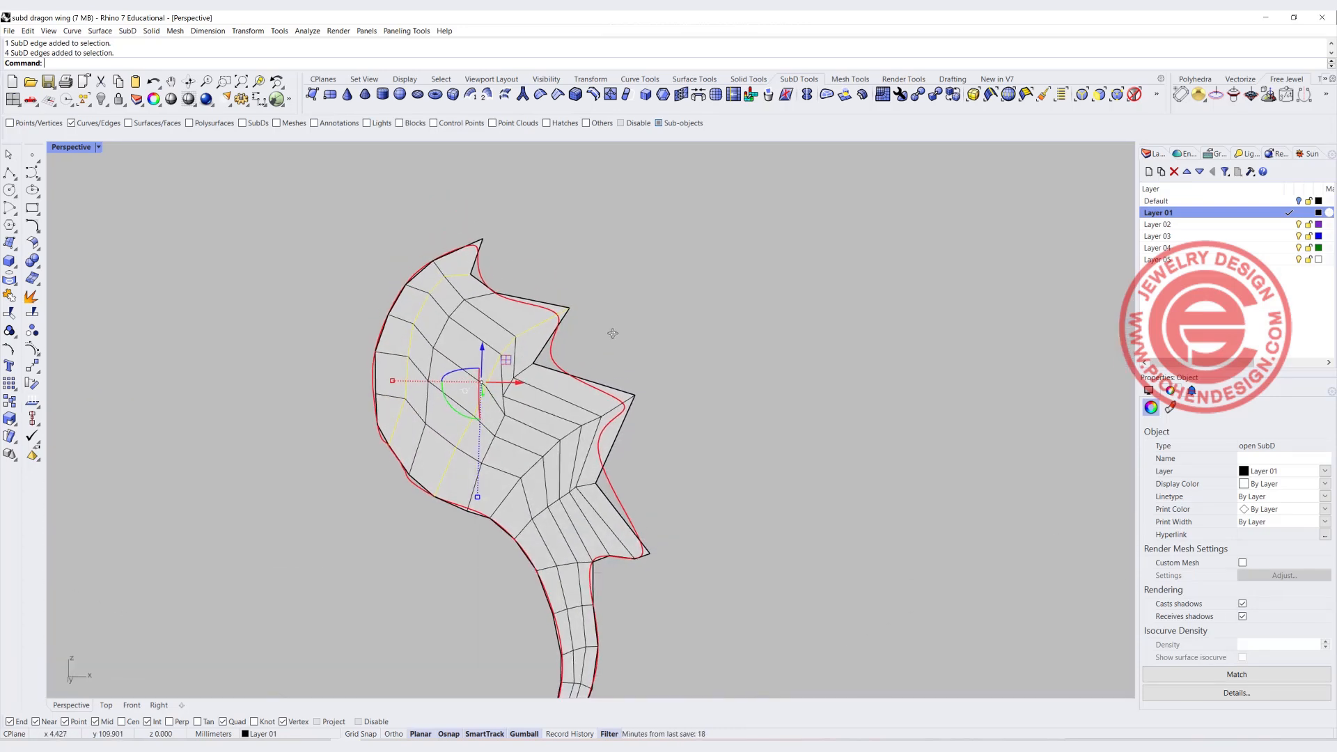
Step: Select the wing's tail edges down to the tip and start moving them onto the red guide curve
{"action": "left_click", "coordinate": [607, 408]}
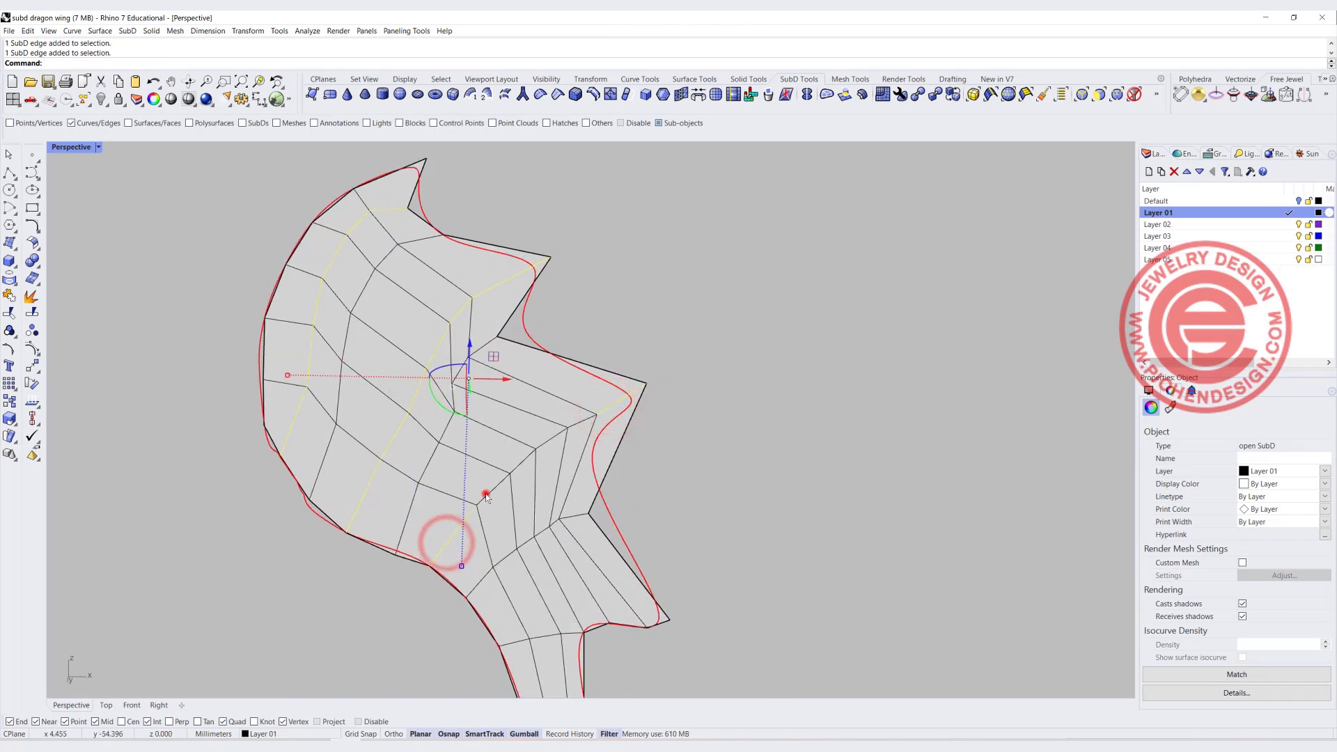
{"action": "left_click", "coordinate": [494, 486]}
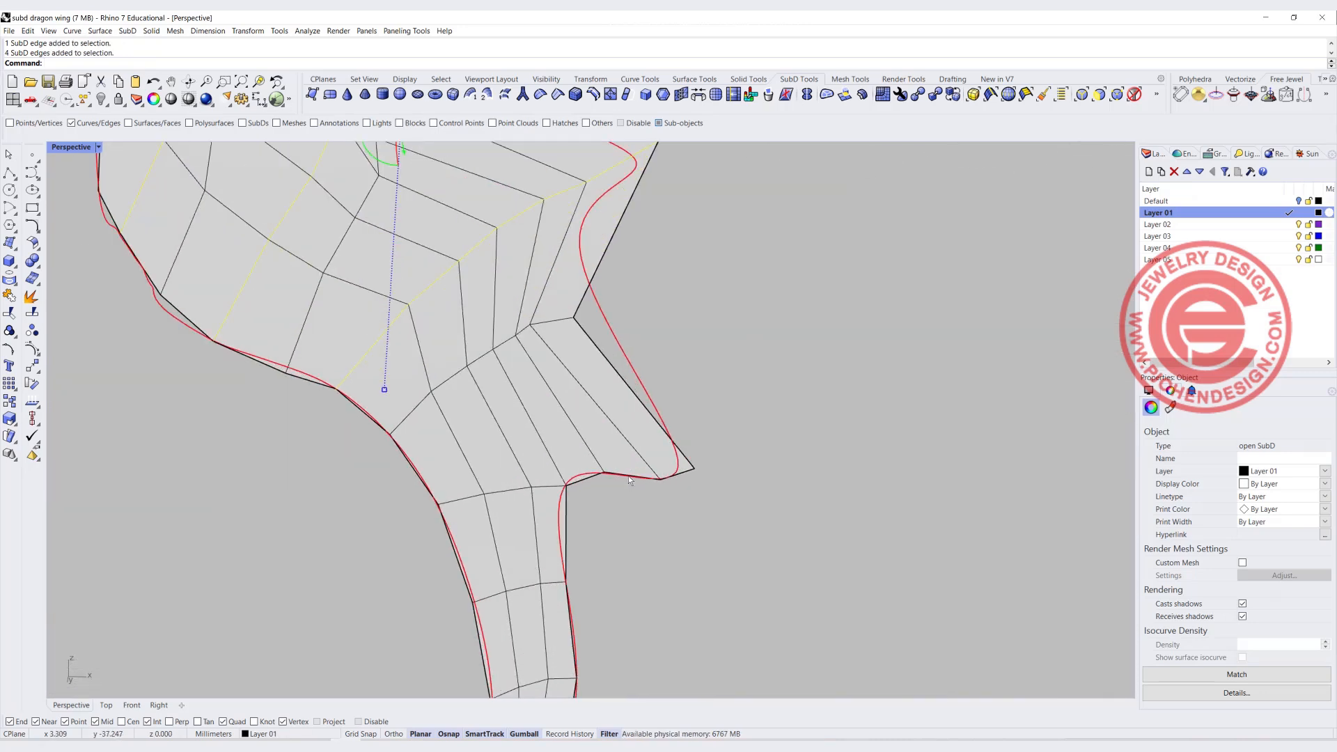
{"action": "left_click", "coordinate": [682, 473]}
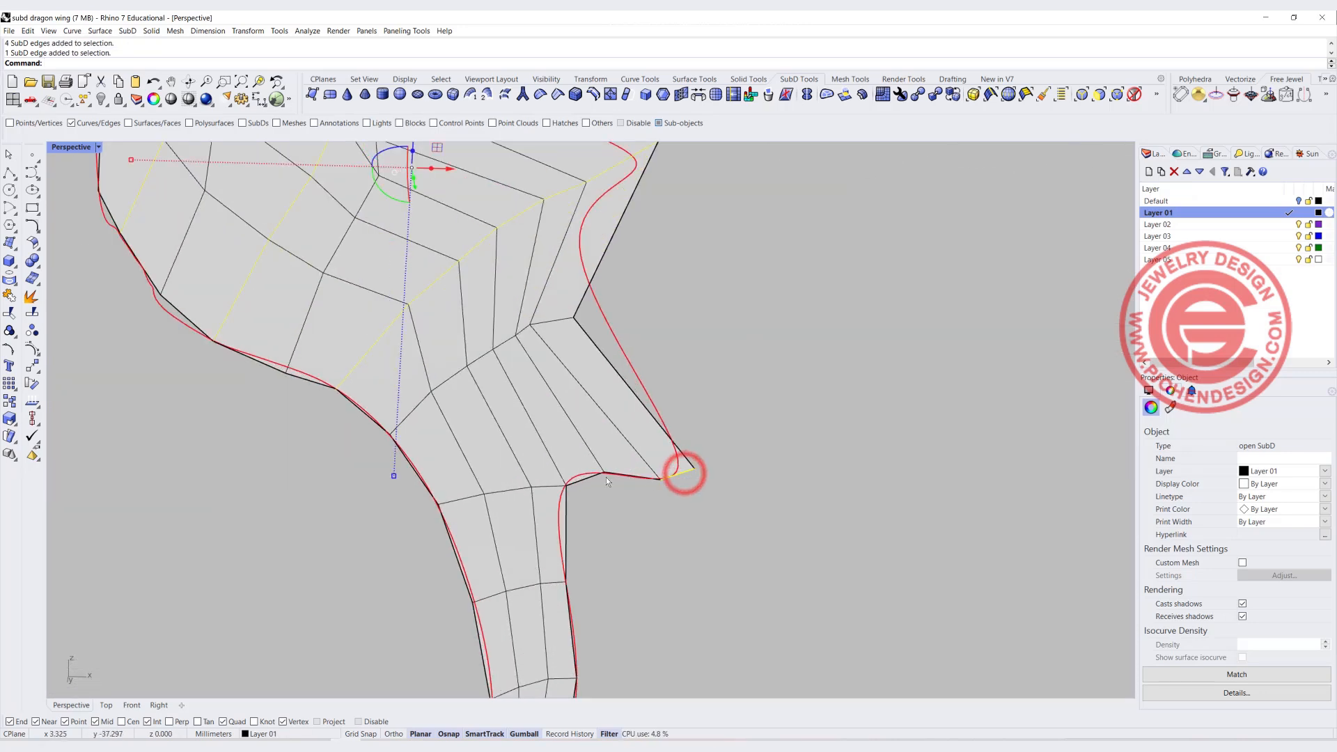
{"action": "left_click", "coordinate": [503, 491]}
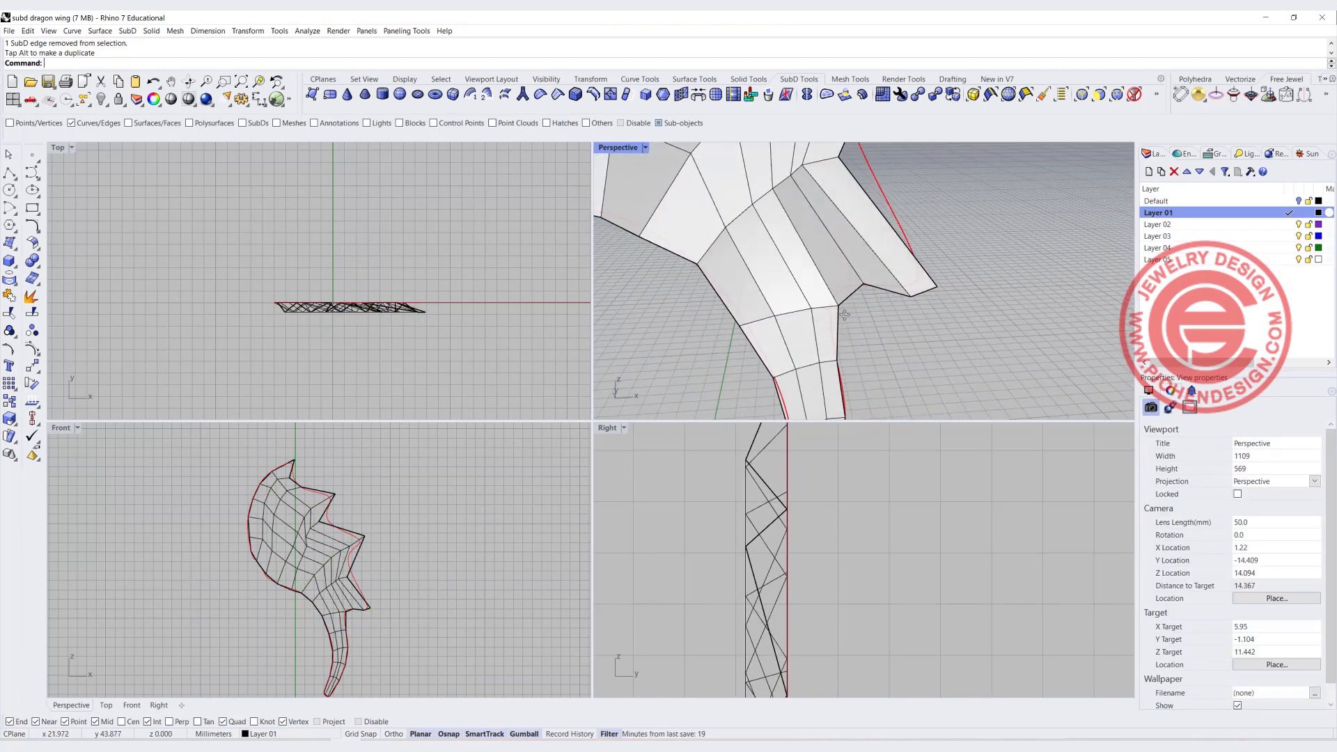
{"action": "left_click", "coordinate": [1121, 95]}
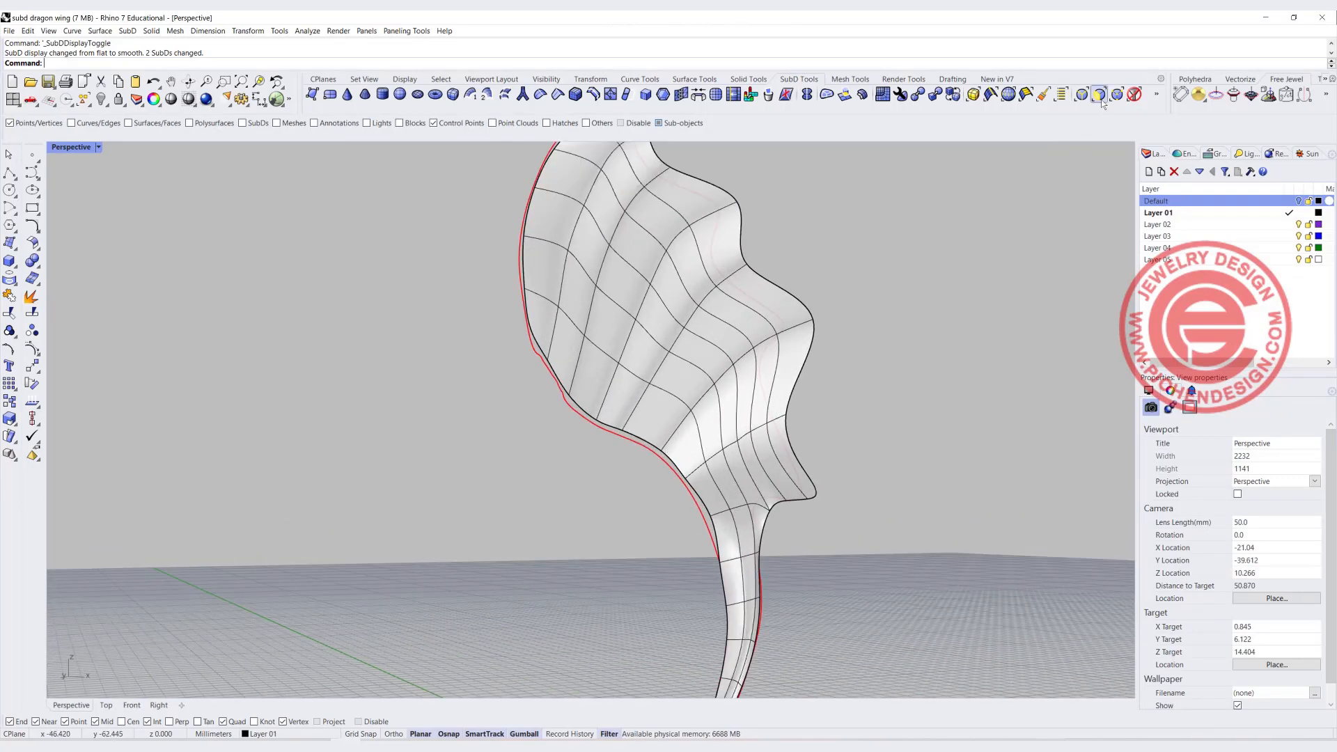
Step: Show the wing smooth and orbit around it, ready for the Offset SubD thickening
{"action": "left_click", "coordinate": [655, 447]}
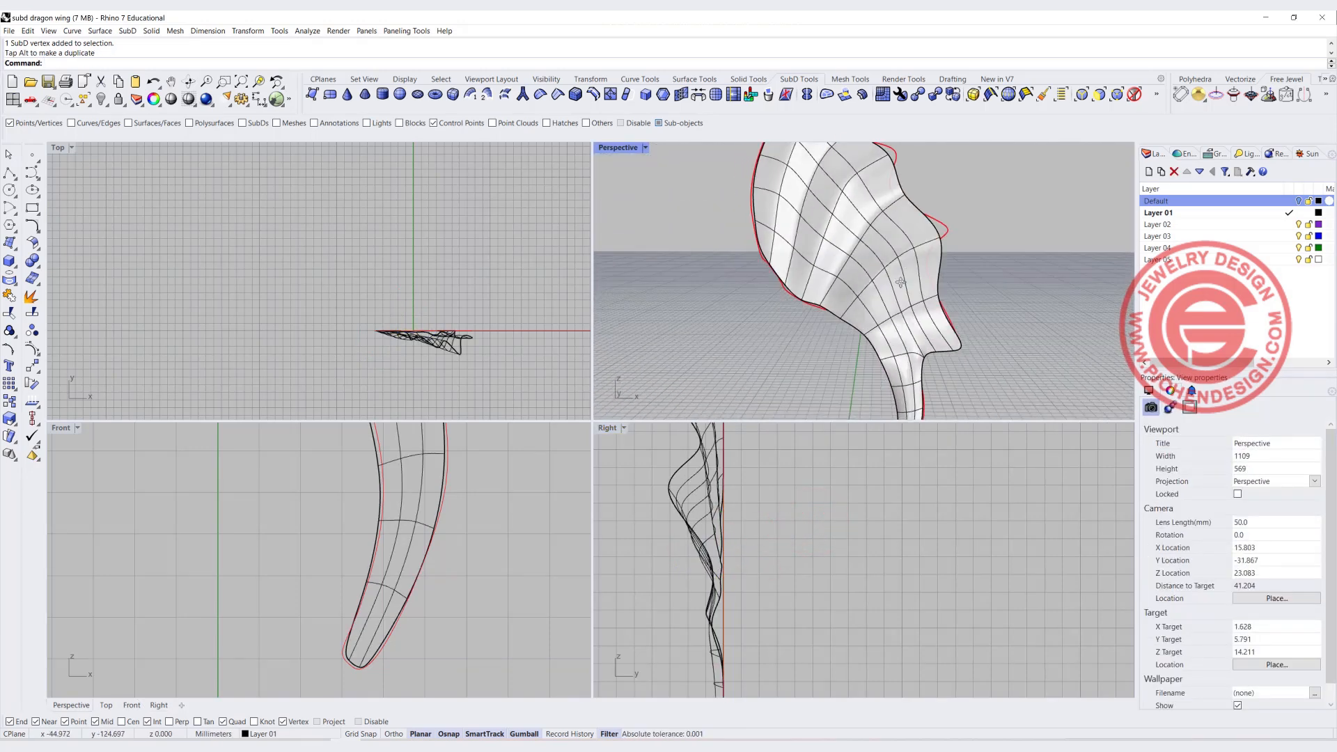
{"action": "left_click_drag", "start_coordinate": [852, 298], "coordinate": [819, 273]}
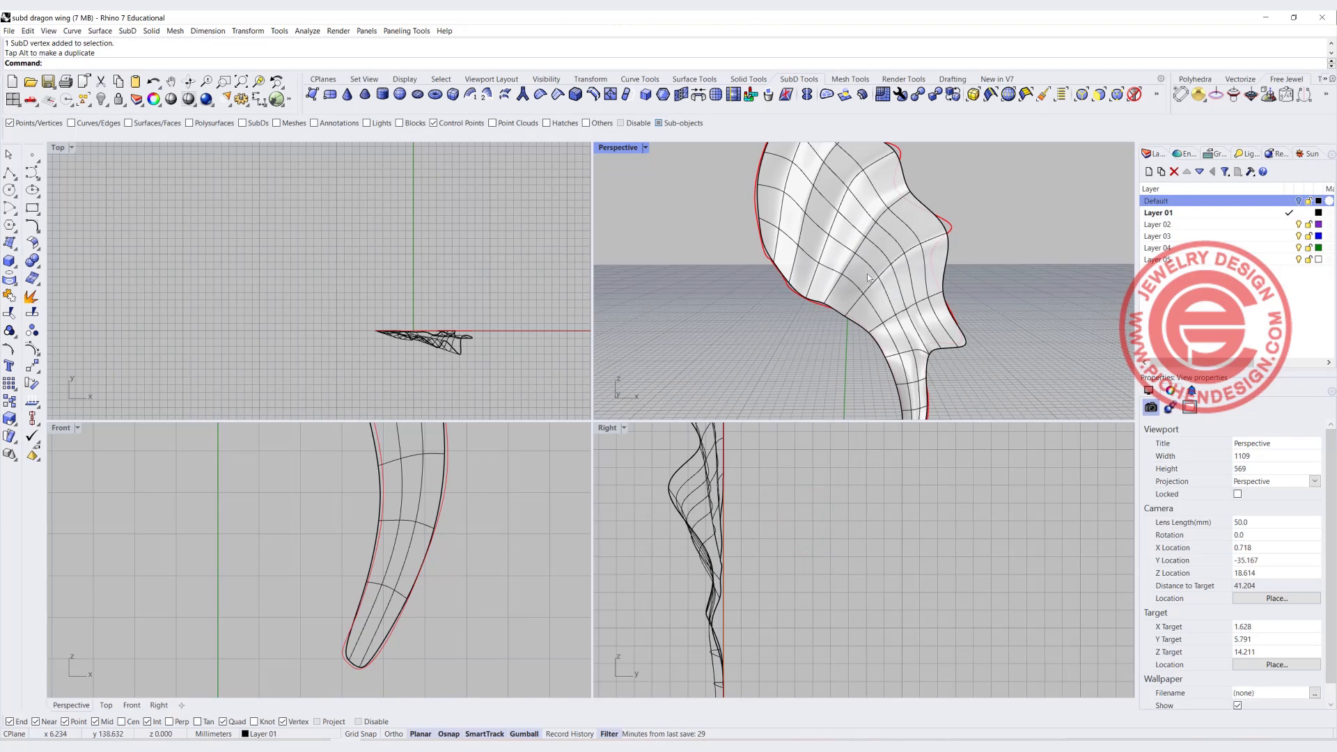
{"action": "left_click_drag", "start_coordinate": [852, 256], "coordinate": [852, 341]}
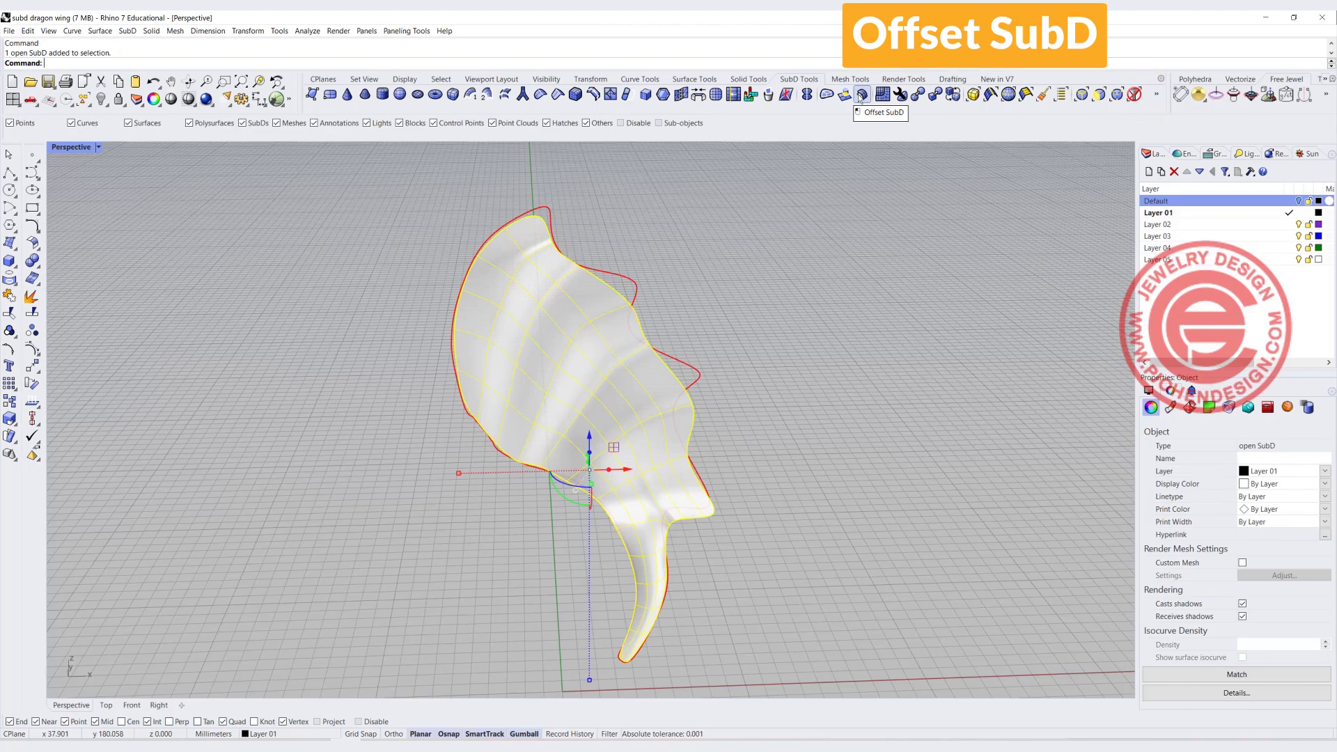
Step: Start OffsetSubD on the wing with distance 0.8 and return the wing to faceted display
{"action": "left_click", "coordinate": [861, 93]}
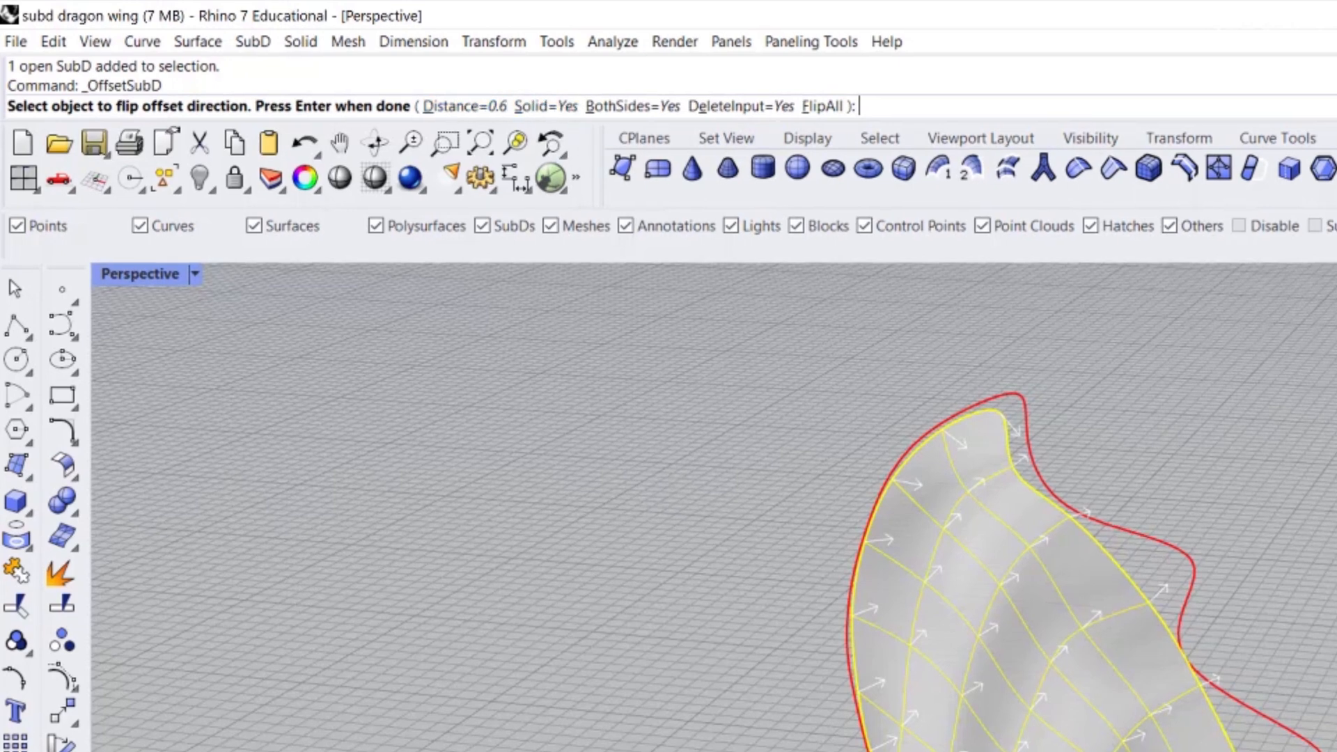
{"action": "left_click", "coordinate": [444, 106]}
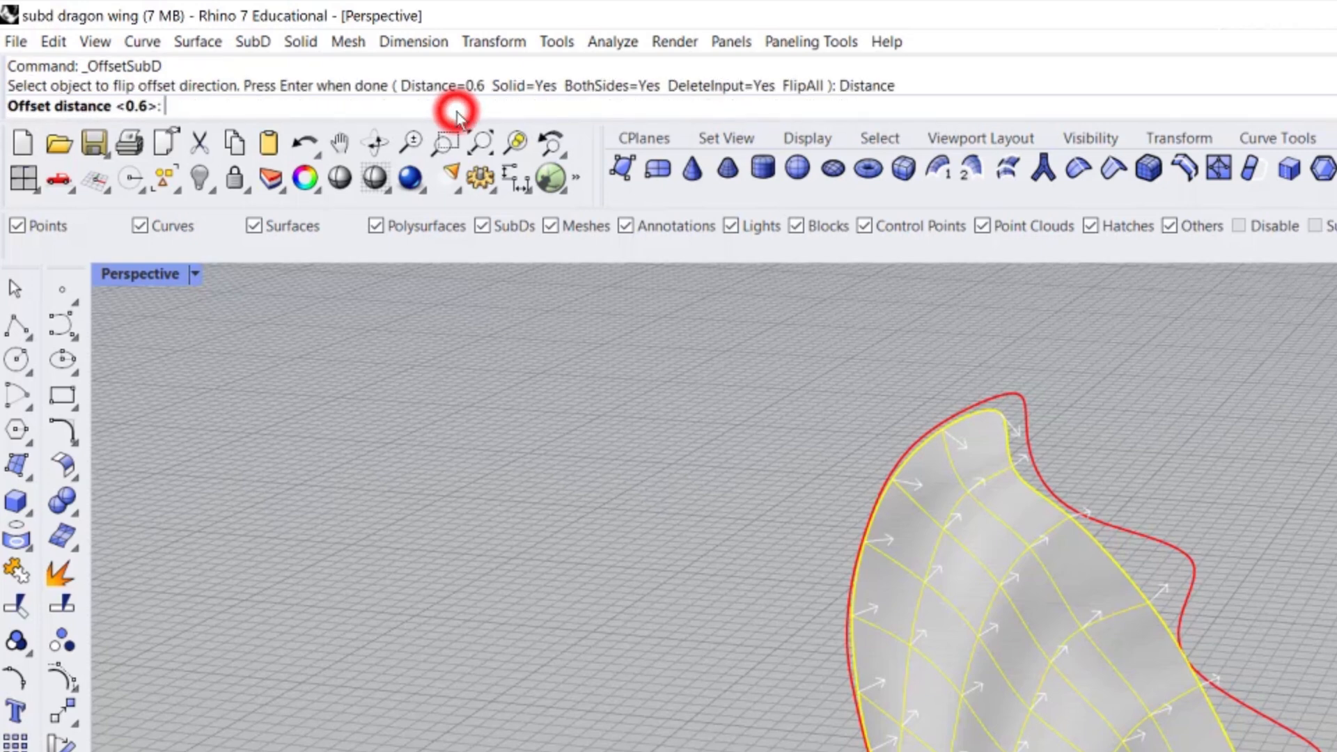
{"action": "type", "text": "0."}
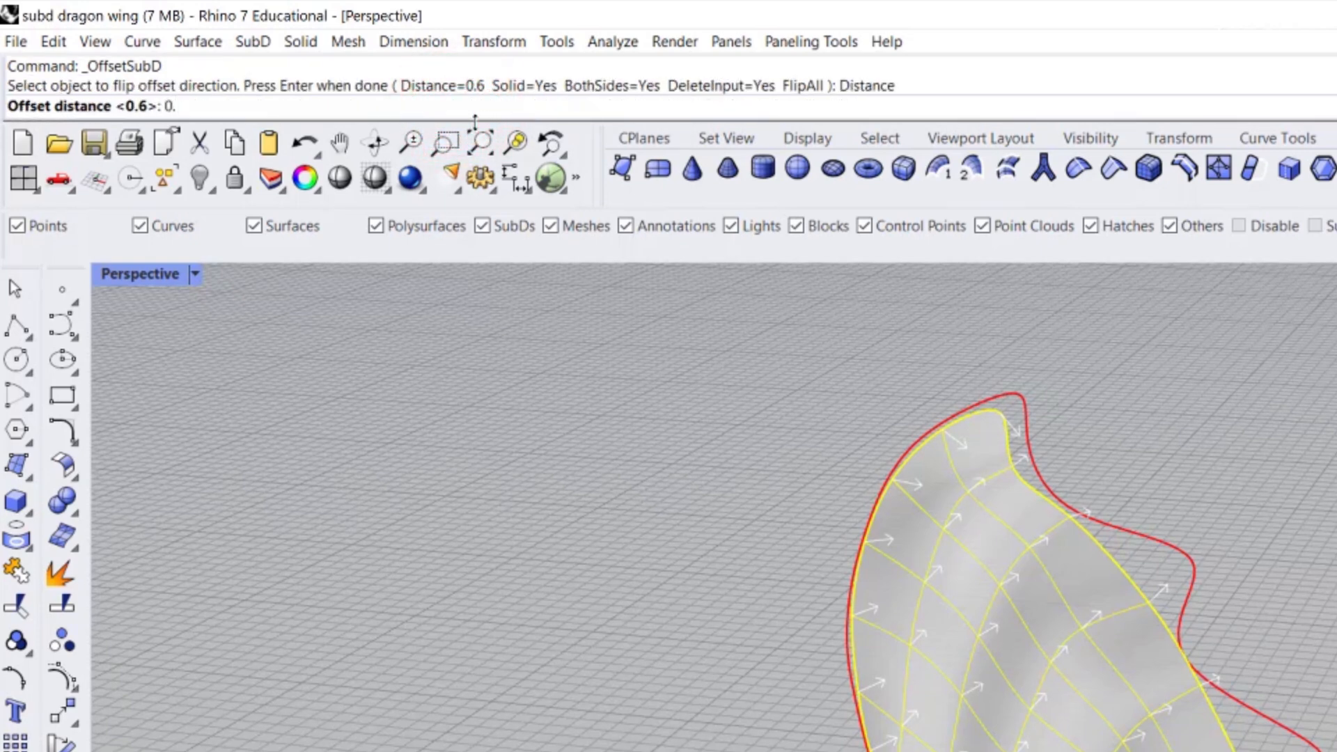
{"action": "type", "text": "0.8"}
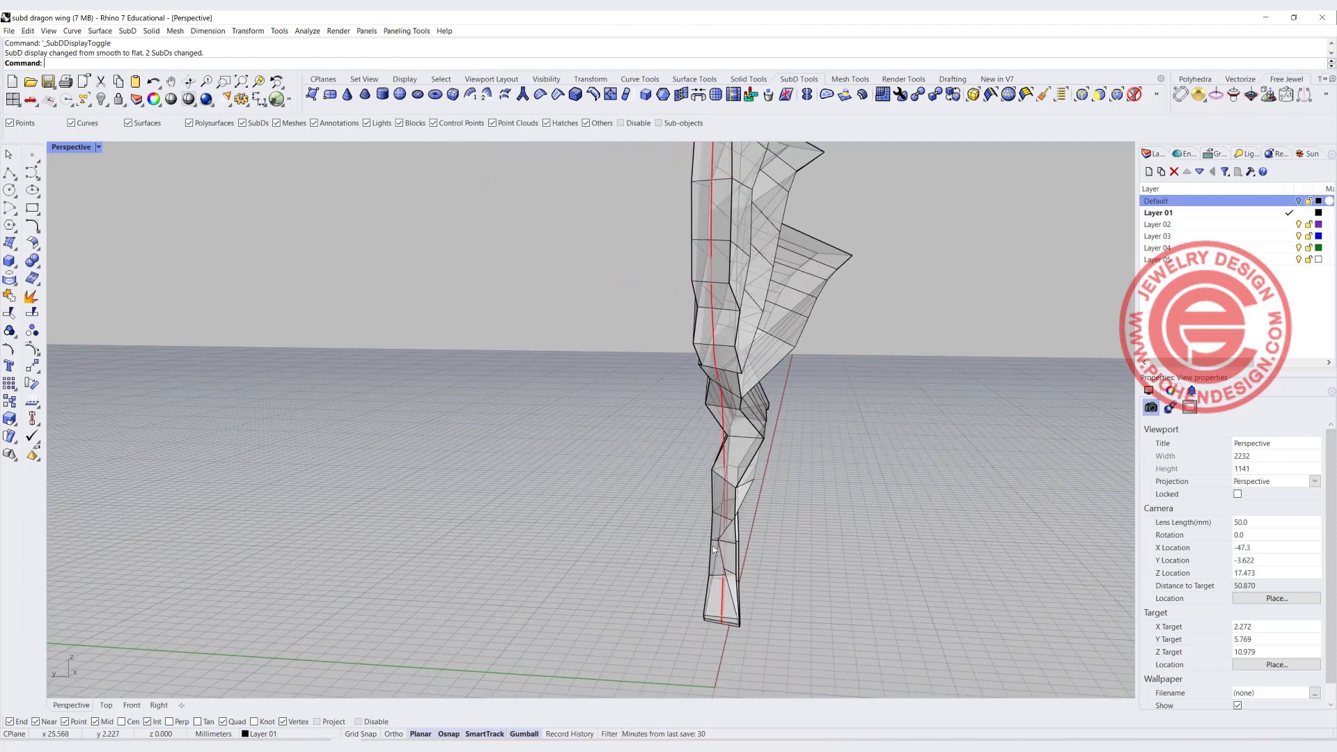
{"action": "key", "text": "ctrl+z"}
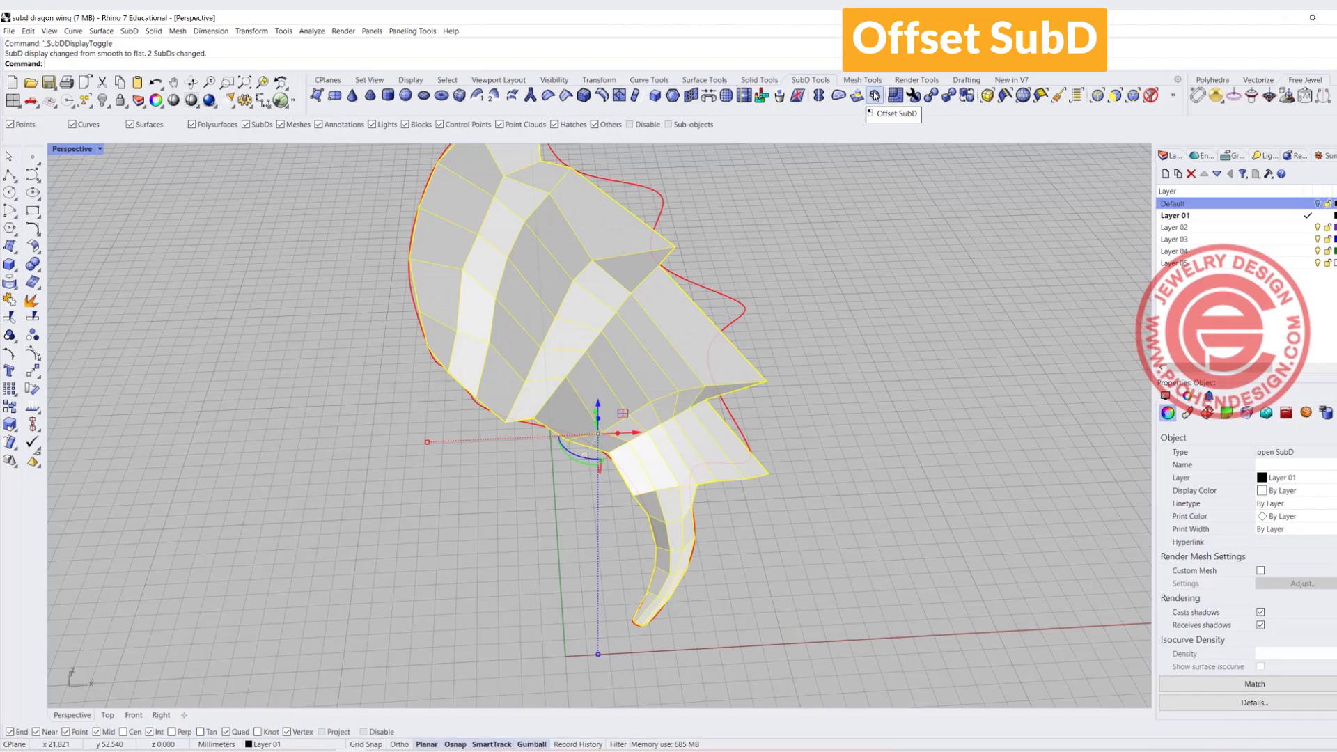
Step: Thicken the wing 0.8 with FlipAll into a closed body and remove its creases
{"action": "left_click", "coordinate": [872, 95]}
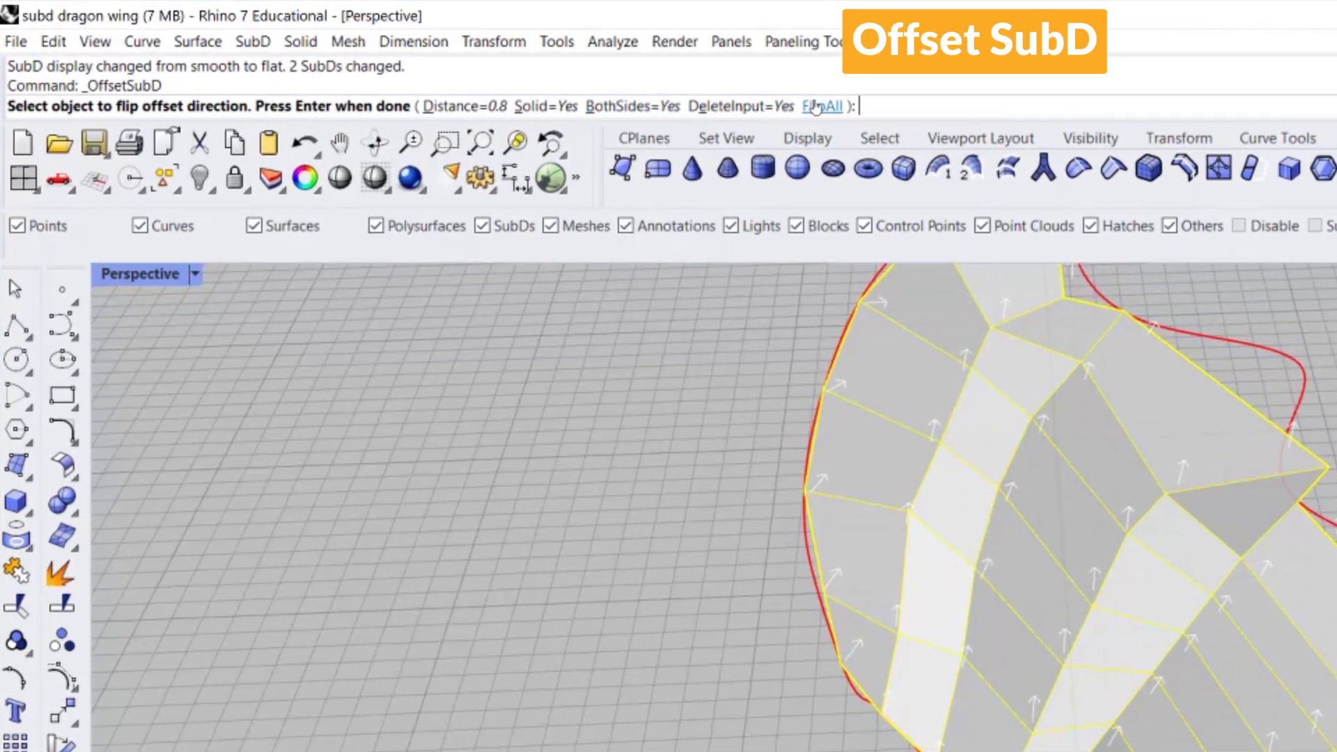
{"action": "left_click", "coordinate": [823, 106]}
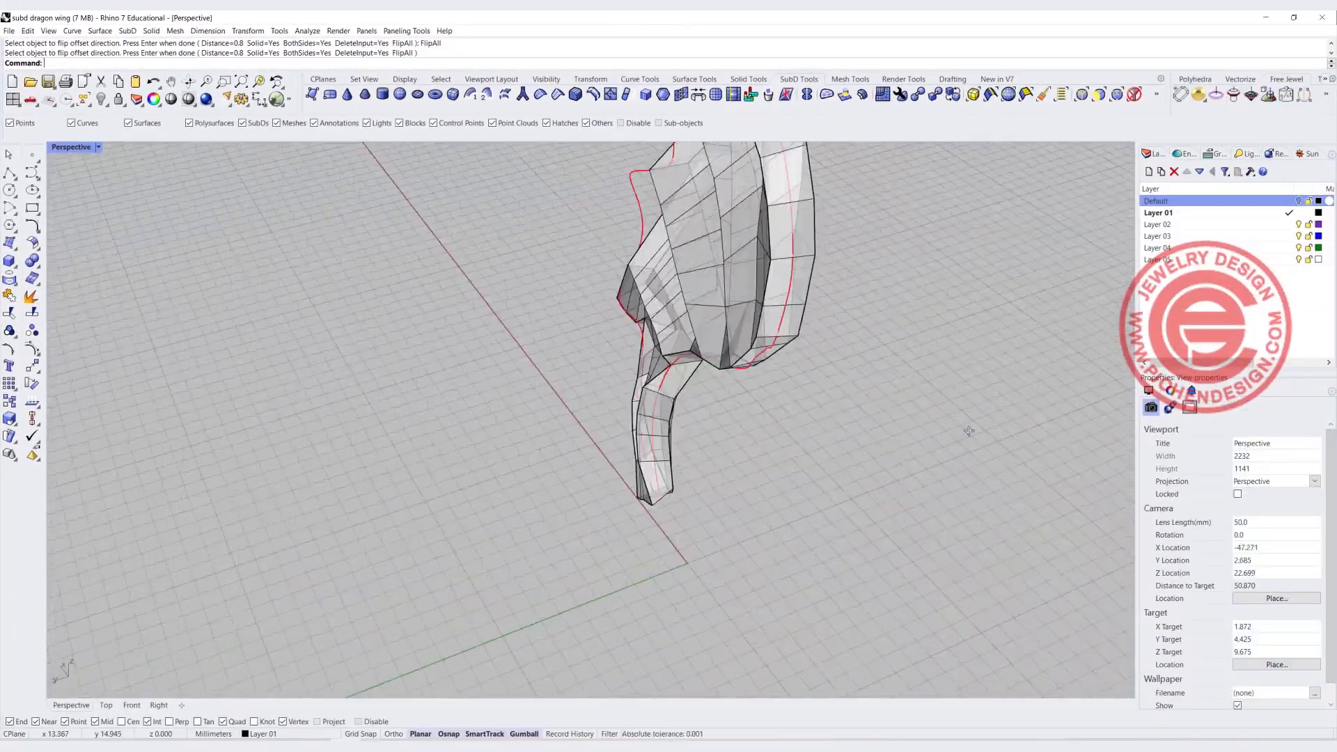
{"action": "left_click_drag", "start_coordinate": [968, 430], "coordinate": [727, 371]}
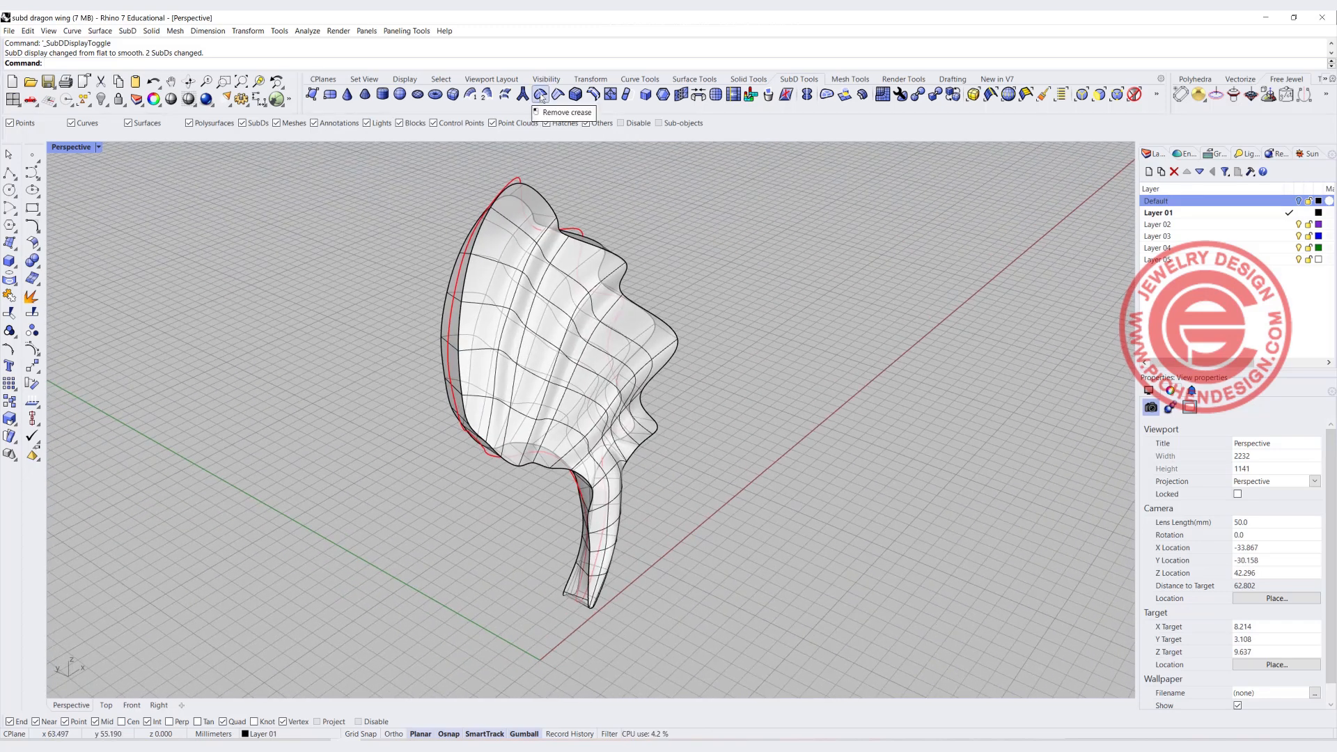
{"action": "left_click", "coordinate": [567, 94]}
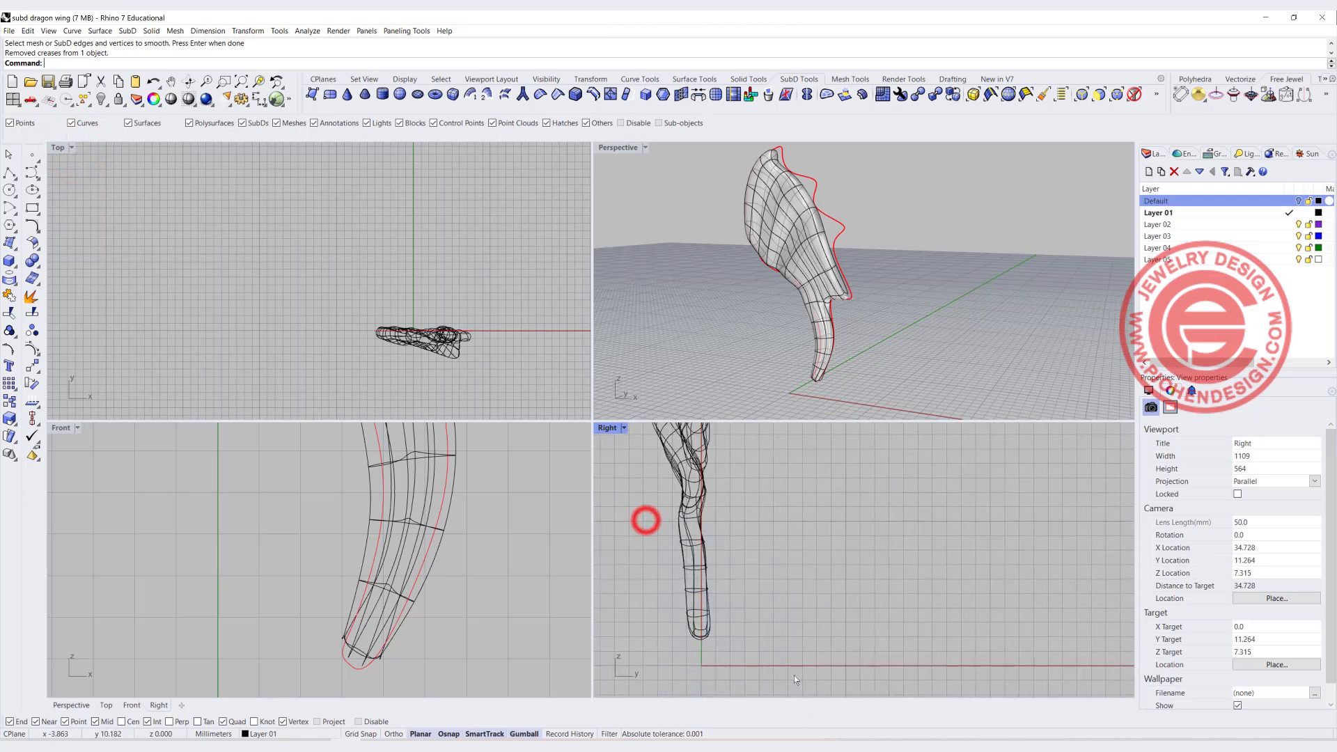
Step: Move two wing vertices in Front view toward the red guide curve with the gumball
{"action": "left_click", "coordinate": [1116, 93]}
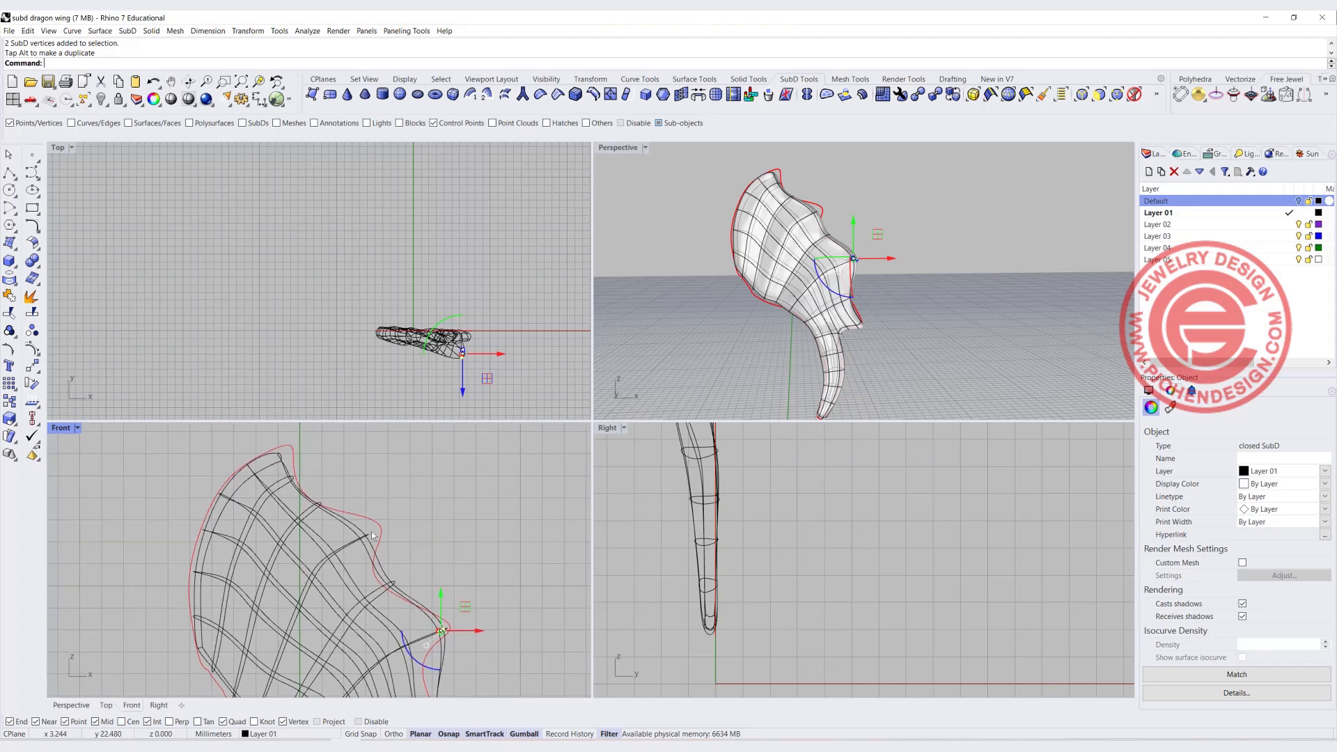
{"action": "left_click_drag", "start_coordinate": [441, 630], "coordinate": [385, 518]}
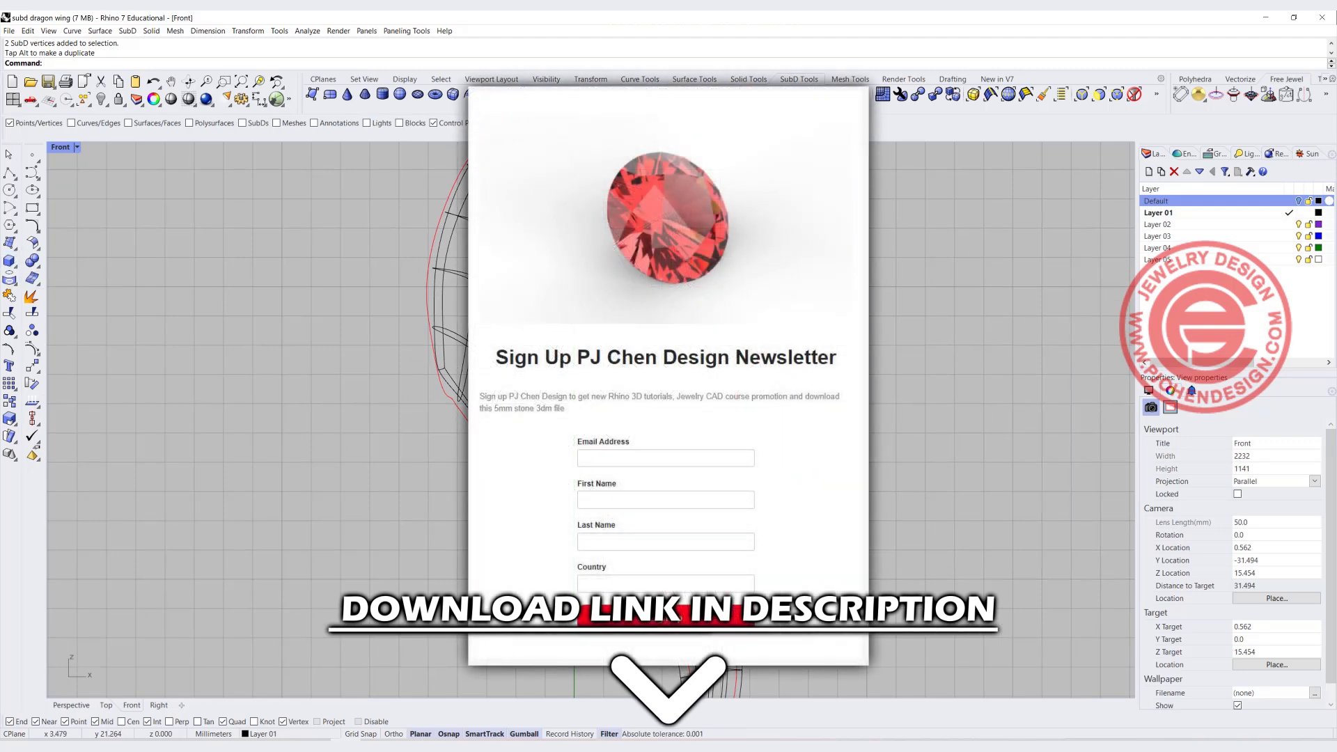
{"action": "mouse_move", "coordinate": [389, 220]}
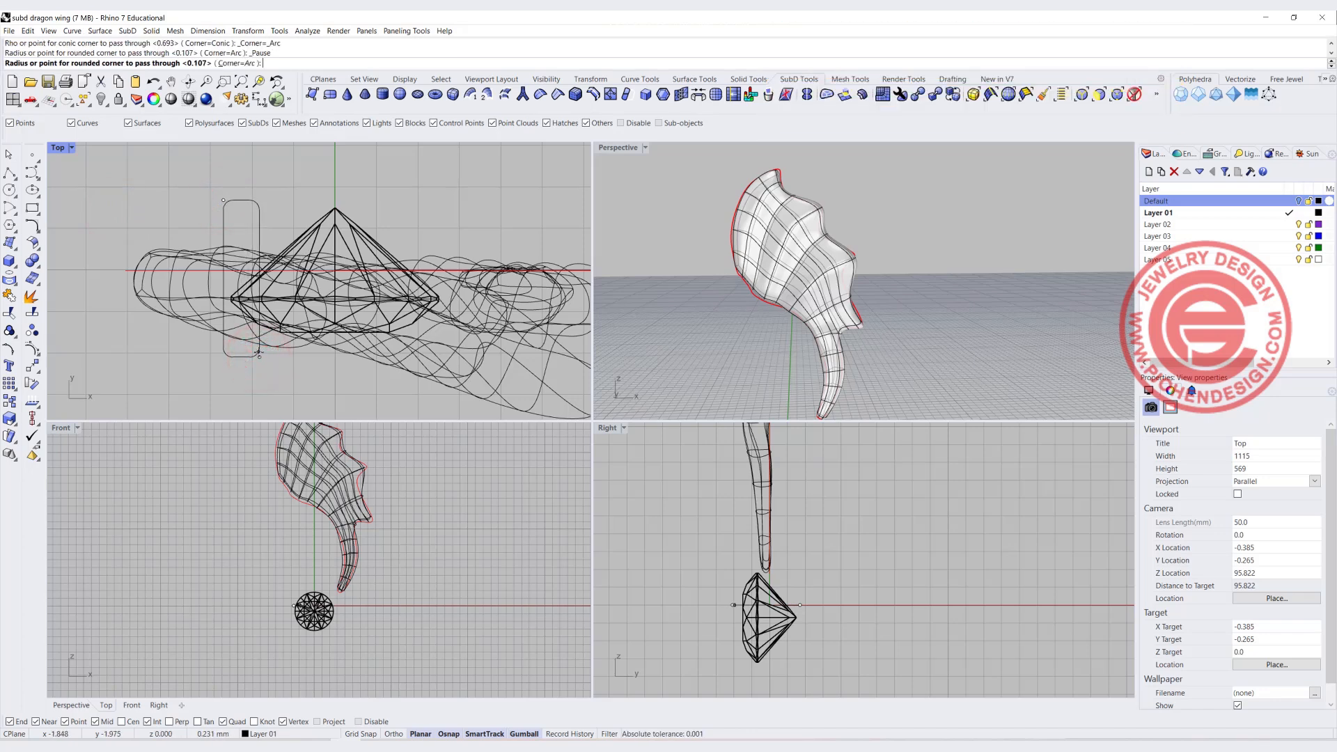
Step: Draw the bezel cross-section profile beside the imported gem and colour it red
{"action": "left_click", "coordinate": [248, 63]}
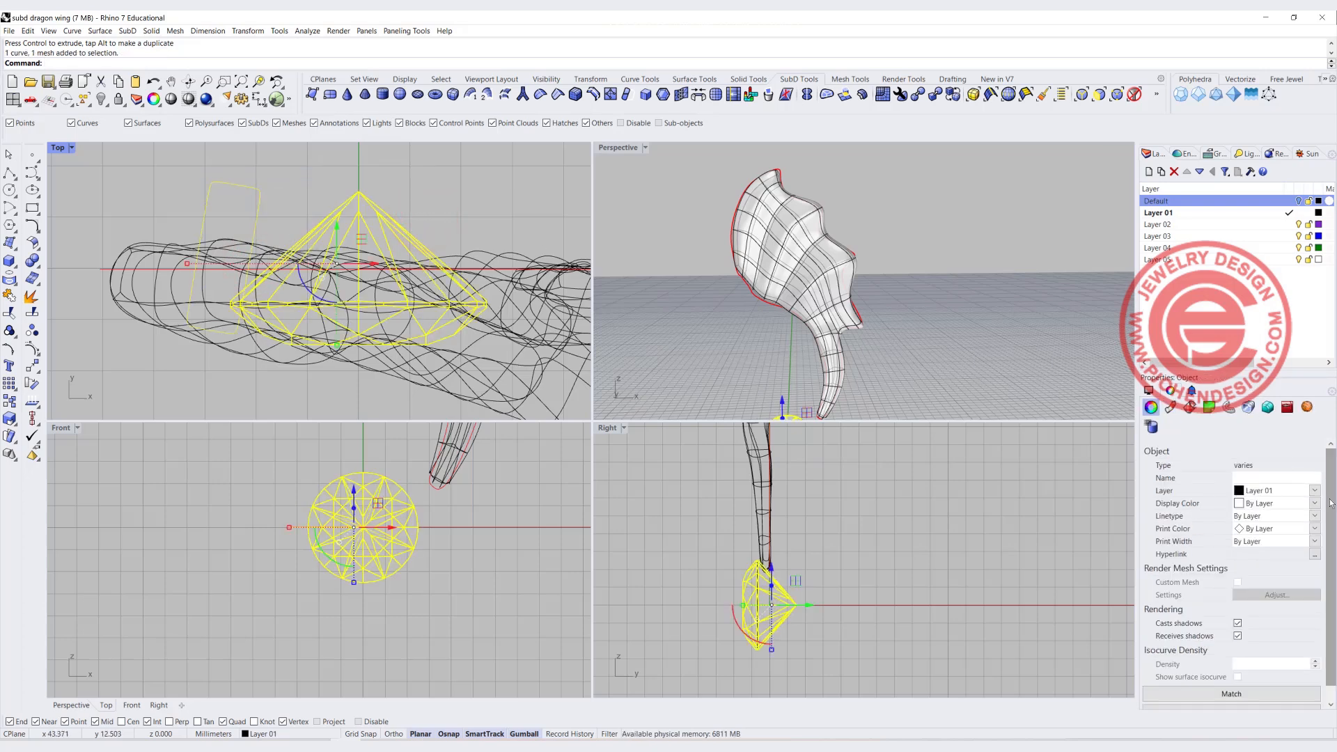
{"action": "left_click", "coordinate": [1270, 503]}
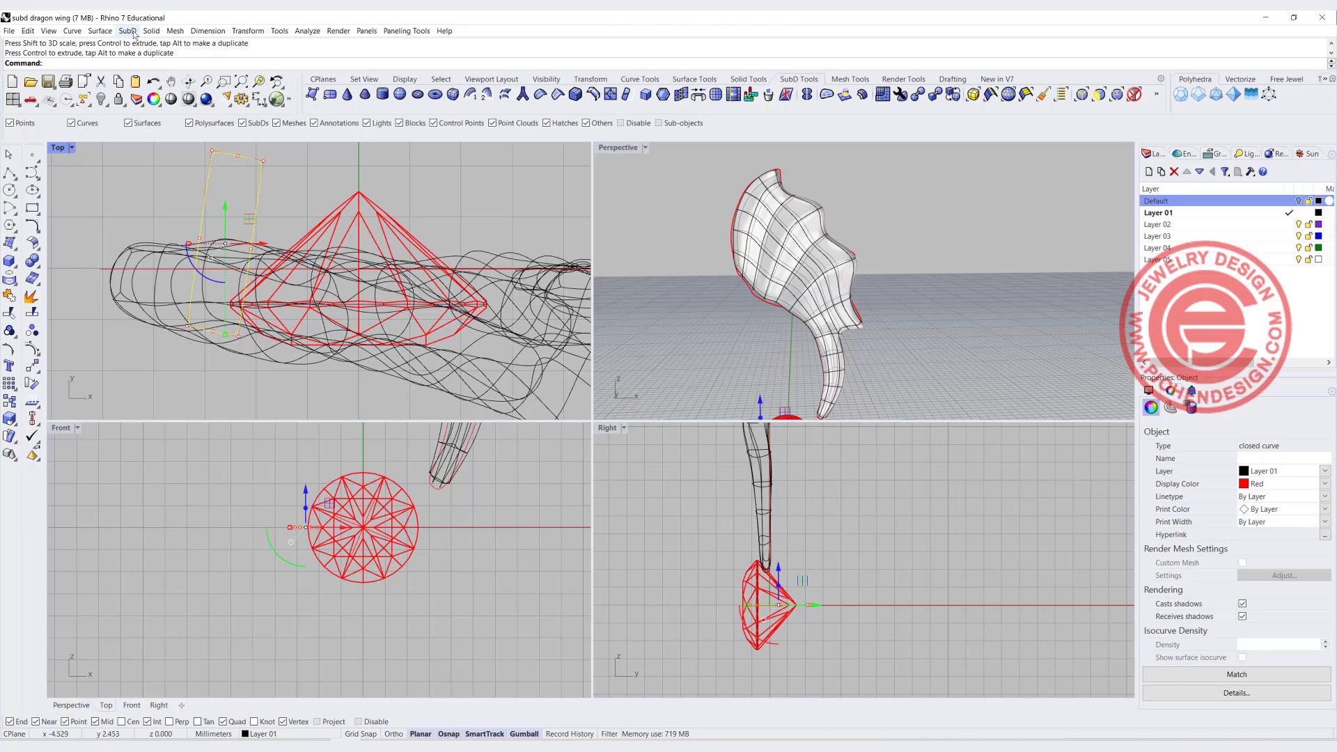
Step: Revolve the profile into a bezel, move gem and bezel onto the wing, and show the pendant on its chain
{"action": "left_click", "coordinate": [101, 31]}
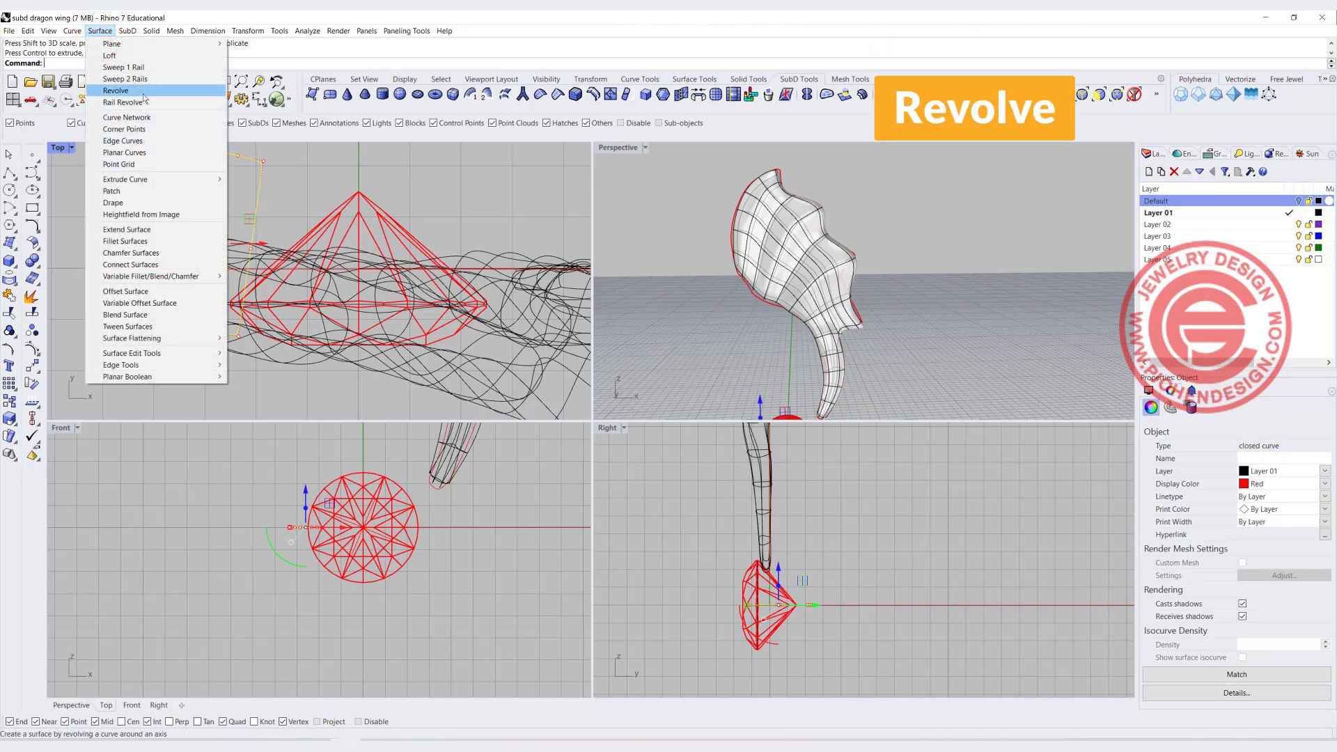
{"action": "left_click", "coordinate": [116, 90]}
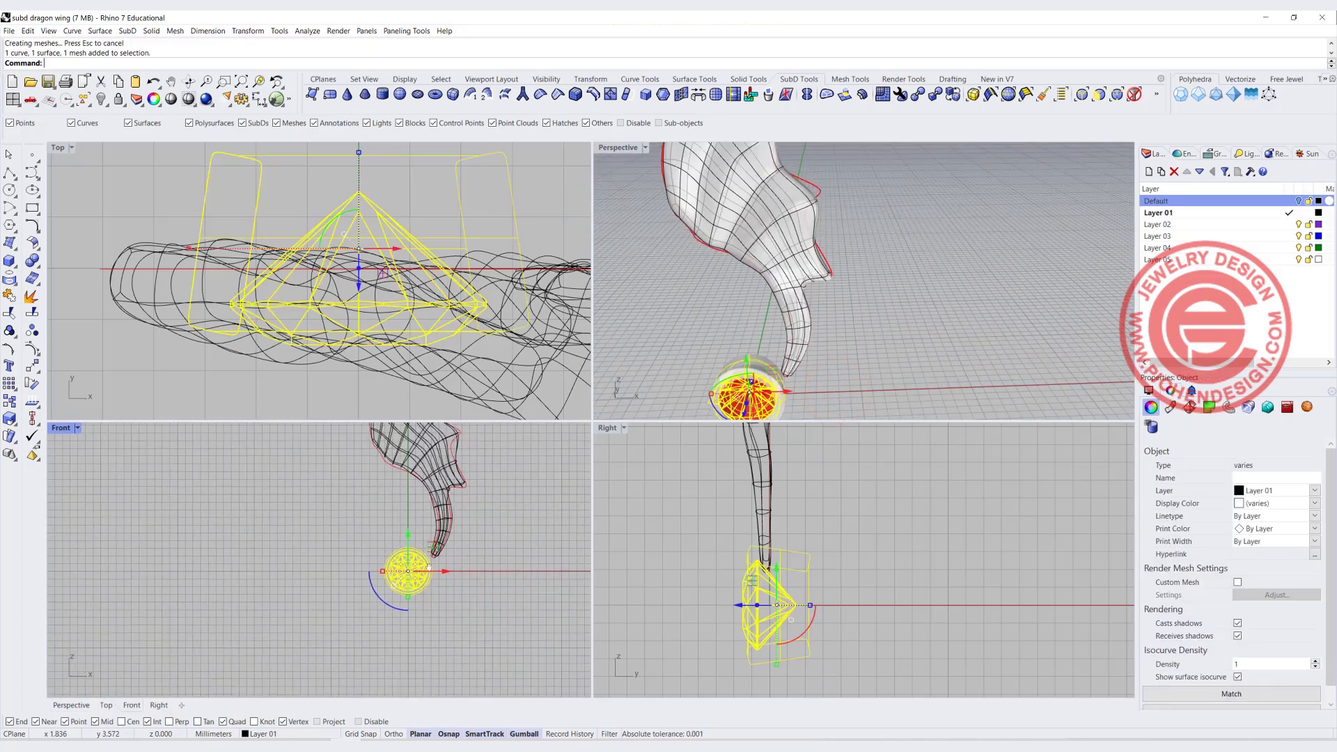
{"action": "left_click_drag", "start_coordinate": [747, 393], "coordinate": [656, 230]}
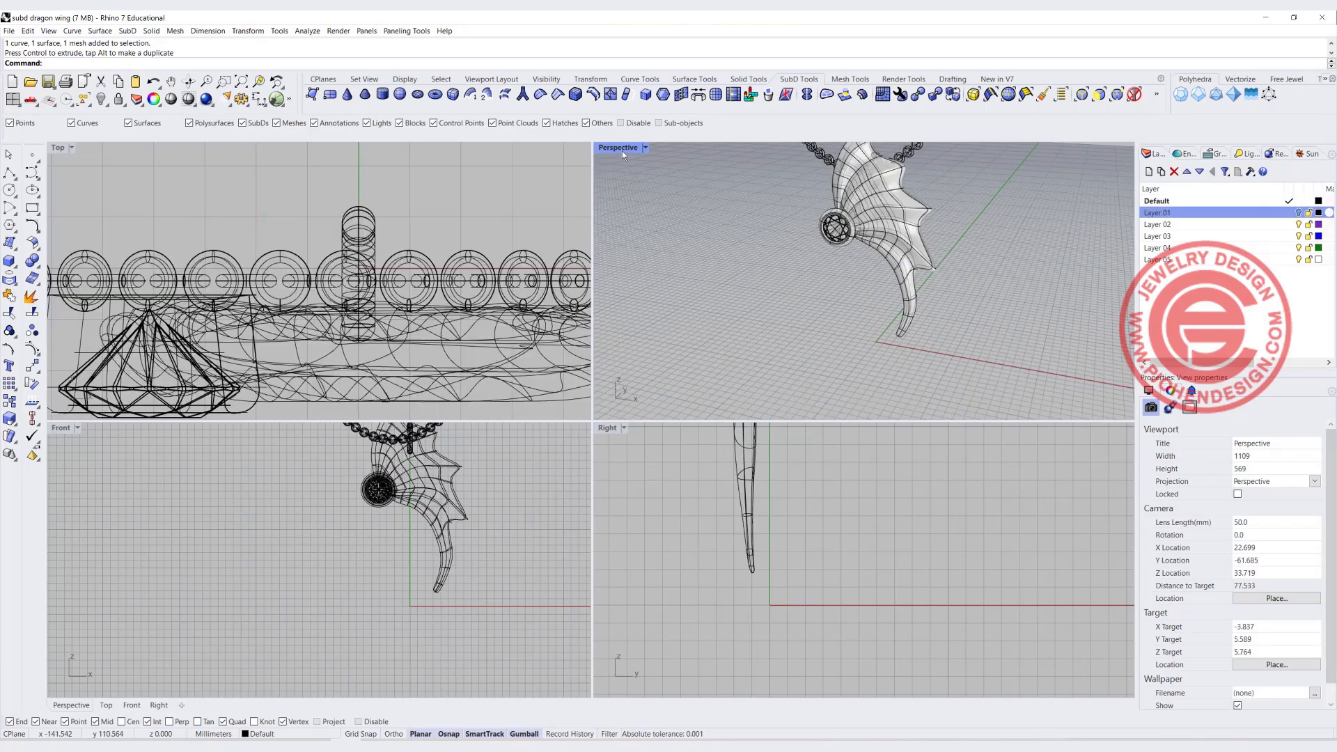
{"action": "double_click", "coordinate": [617, 146]}
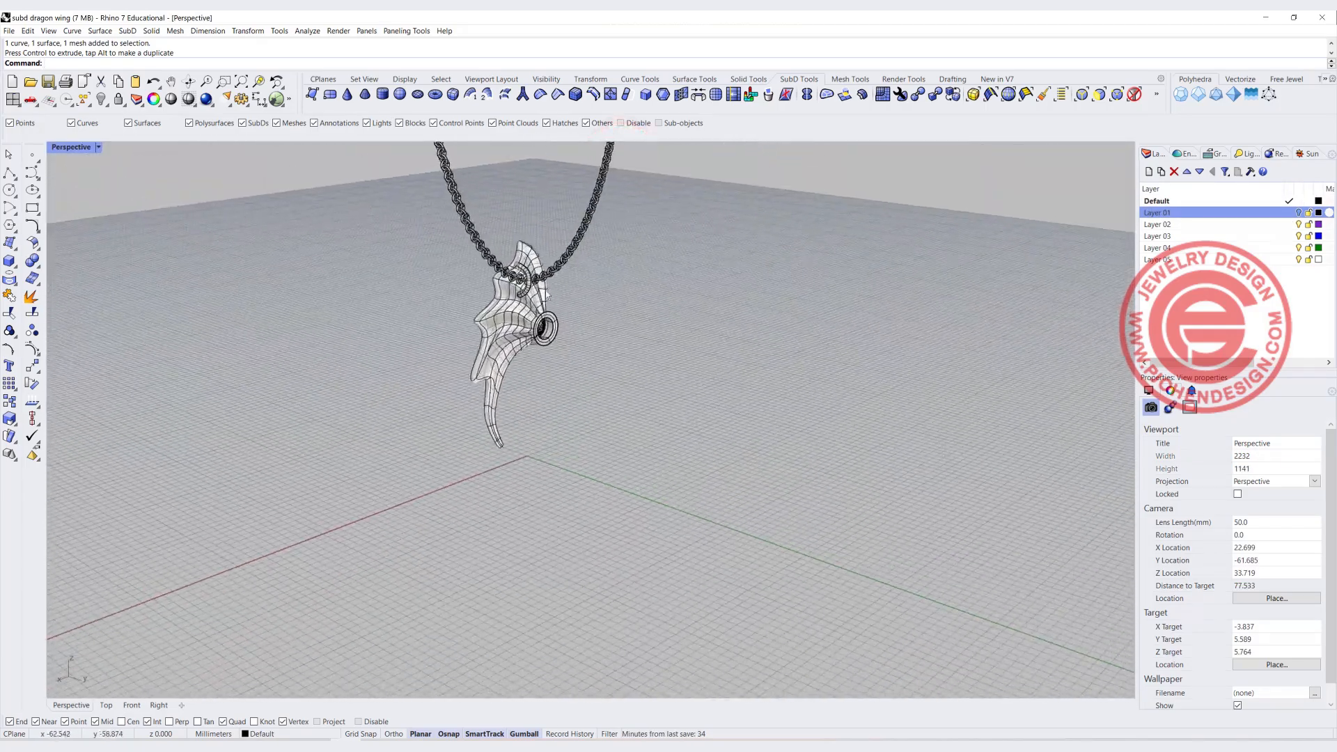